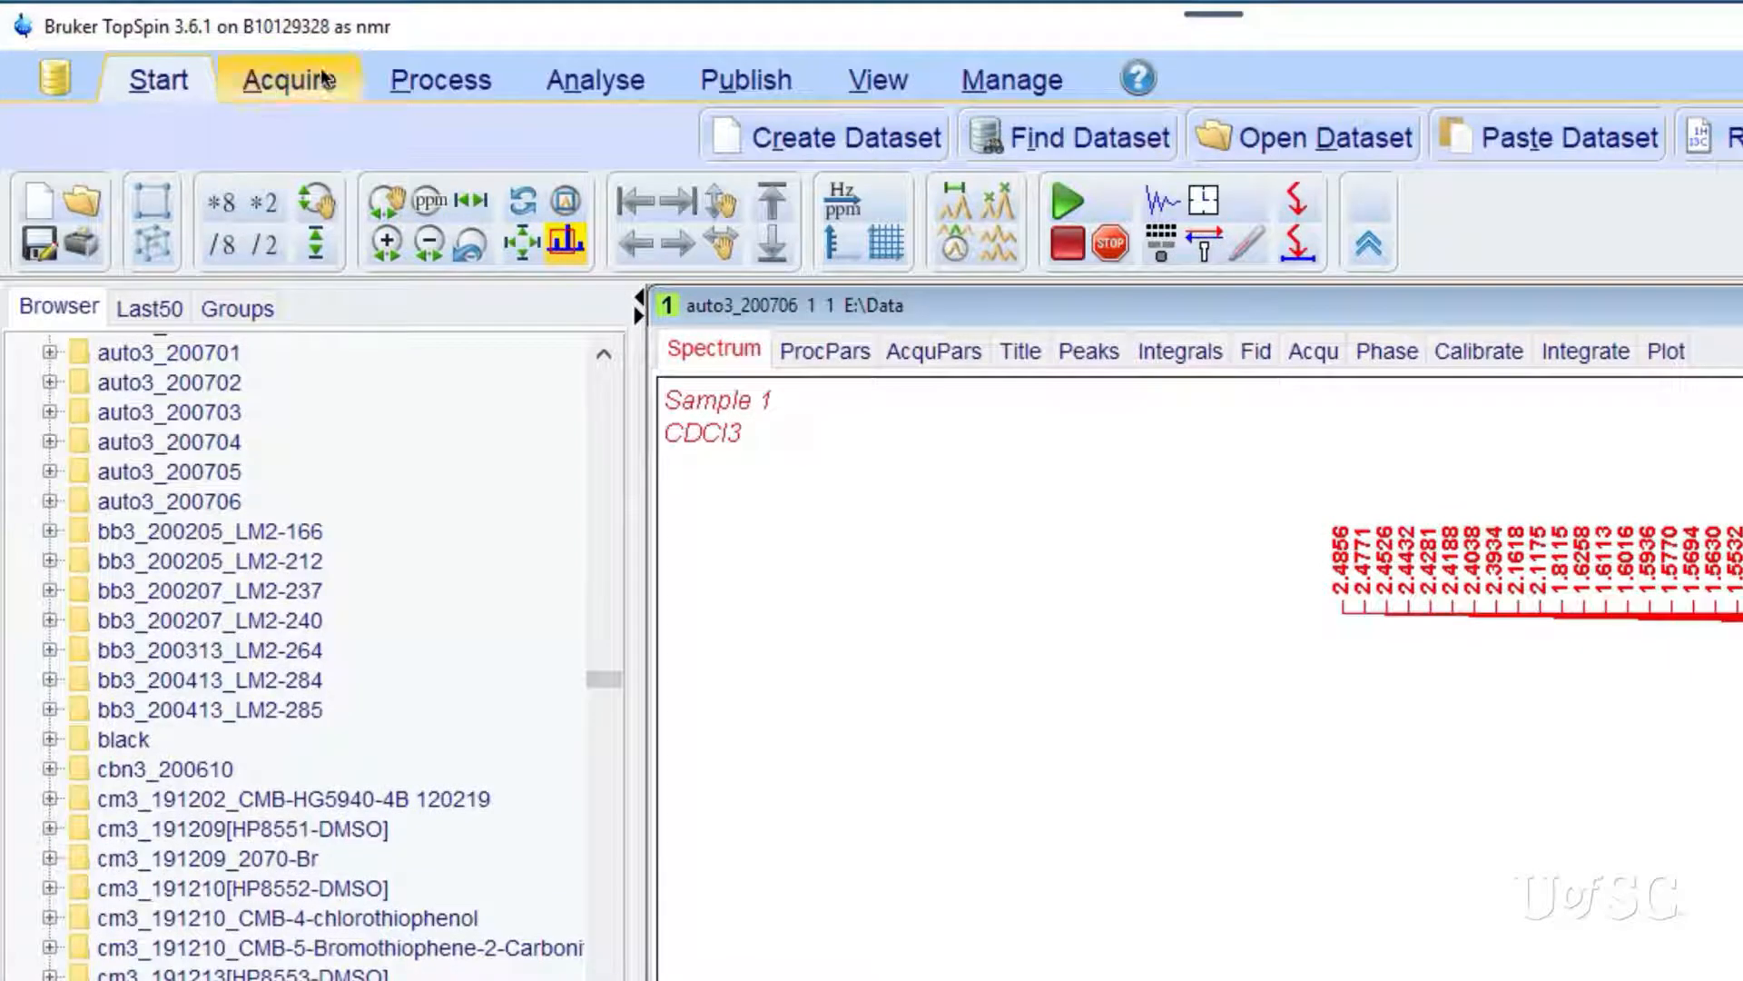
- Tour the Process, Publish and Manage ribbons, returning to the Process tools for the spectrum
left_click(439, 78)
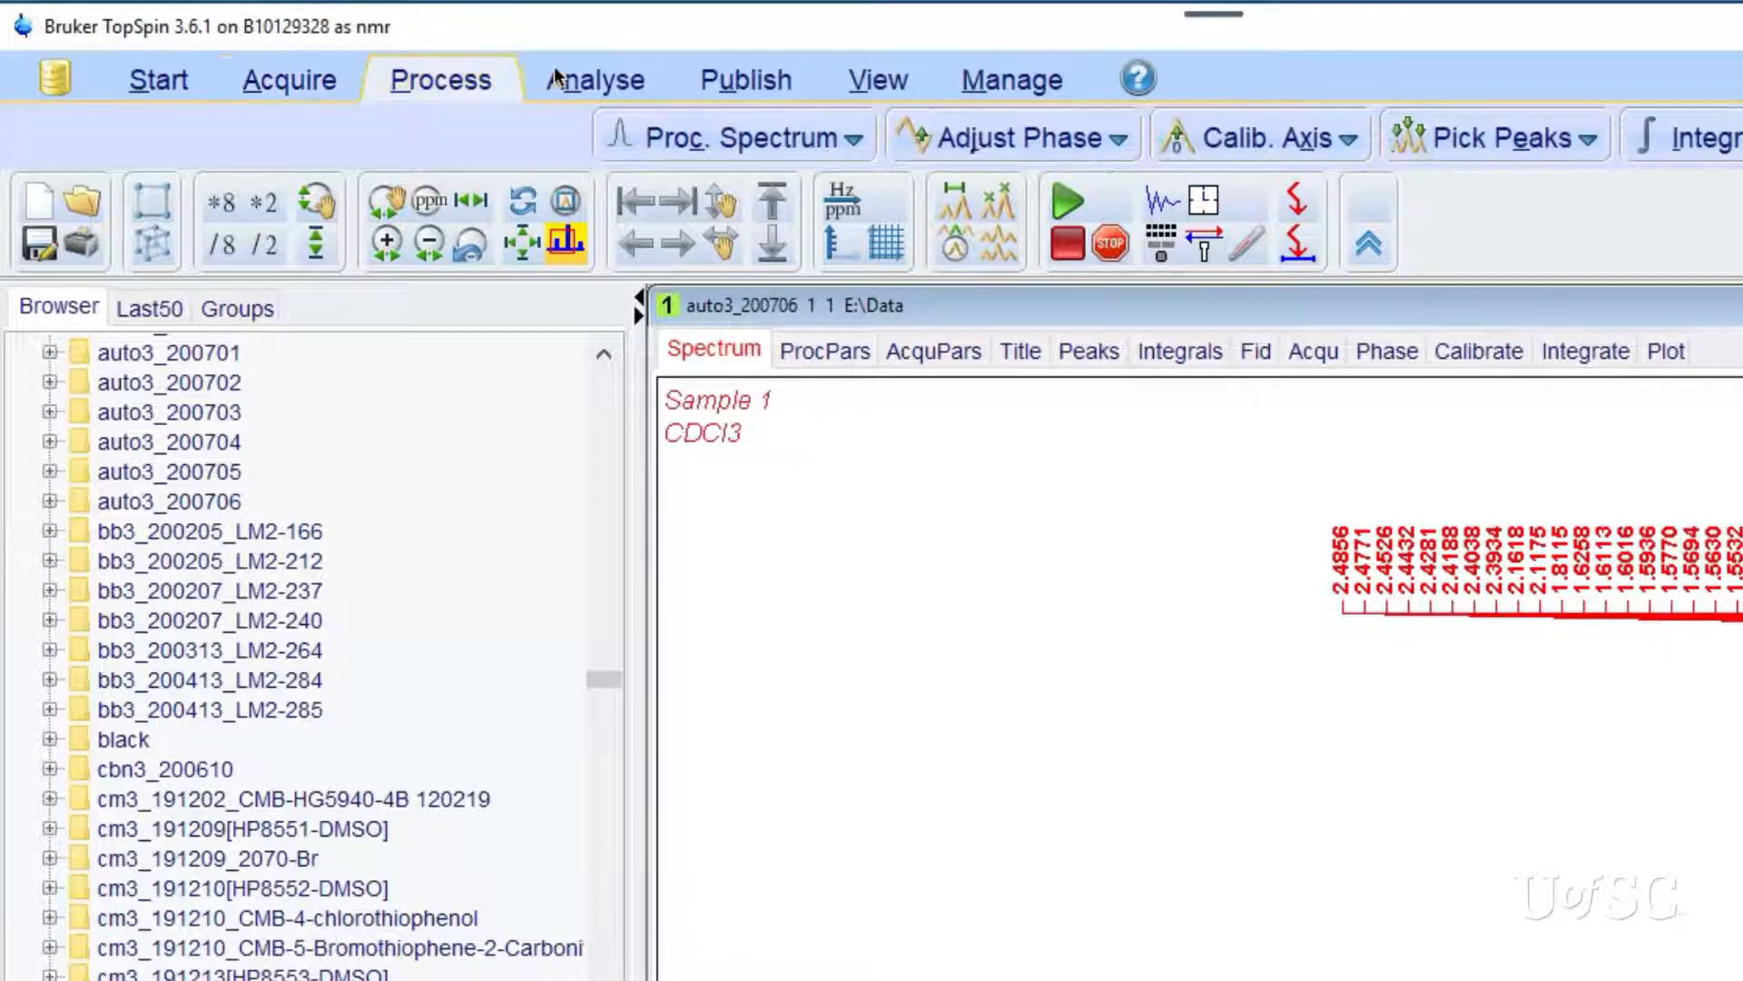
left_click(744, 79)
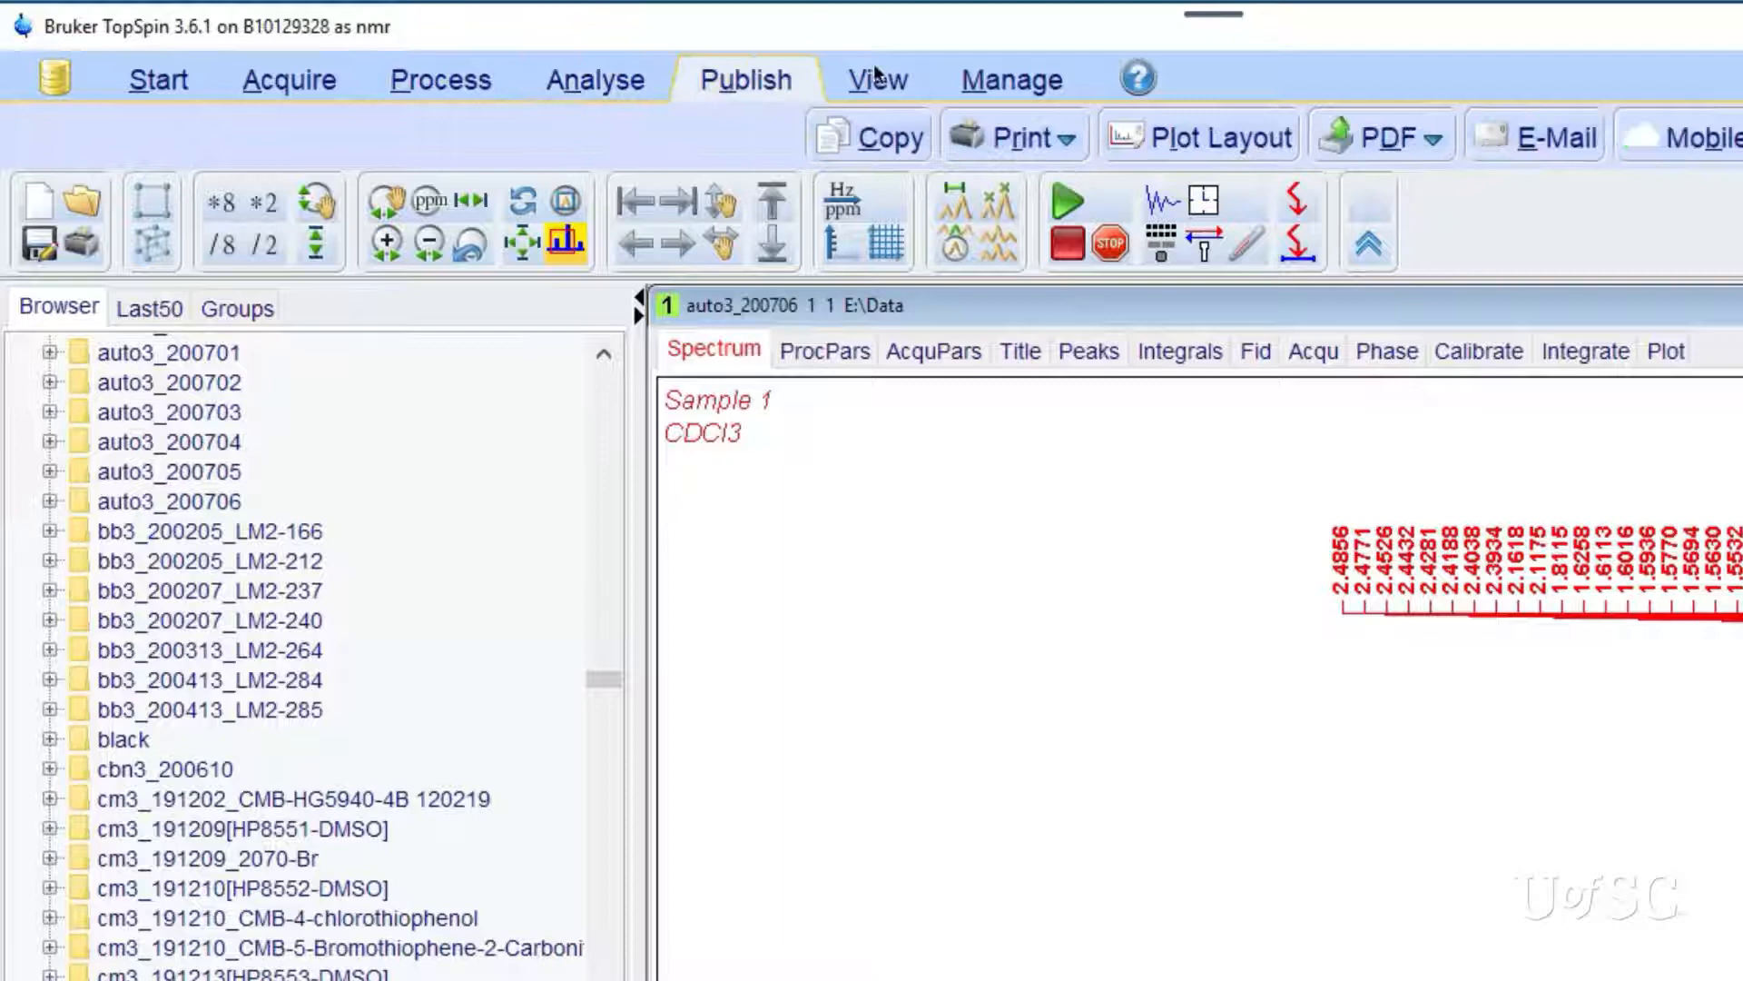
left_click(1012, 78)
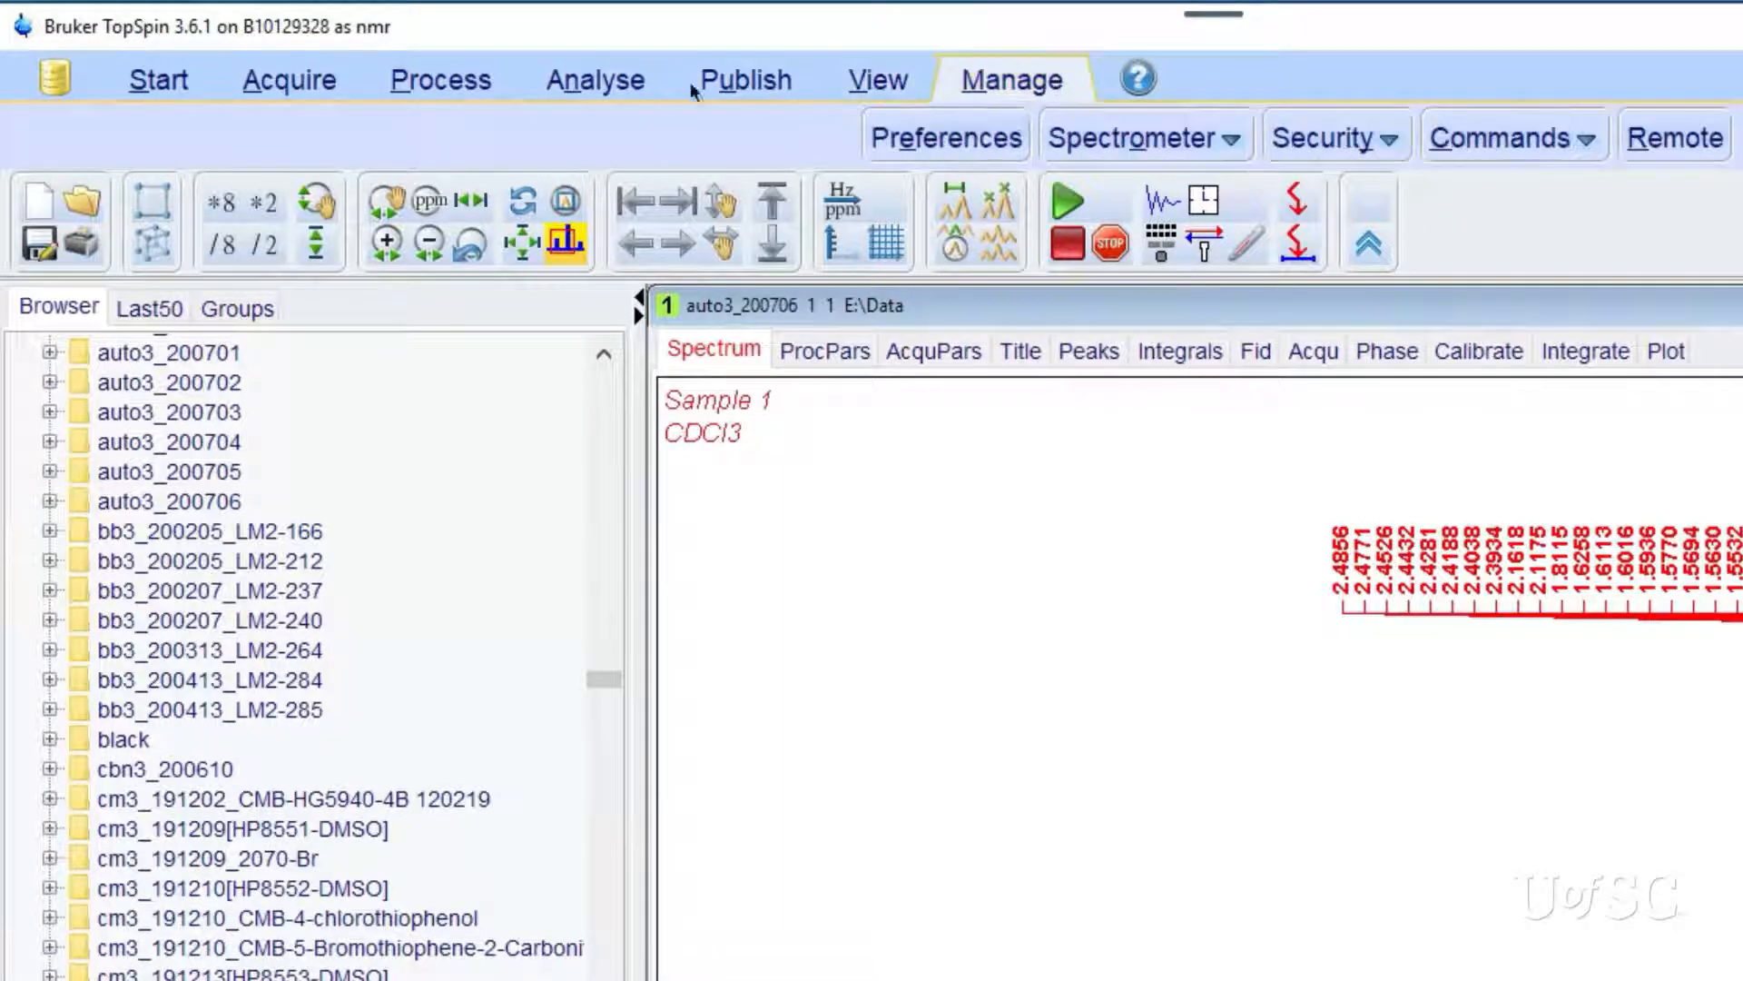
left_click(439, 78)
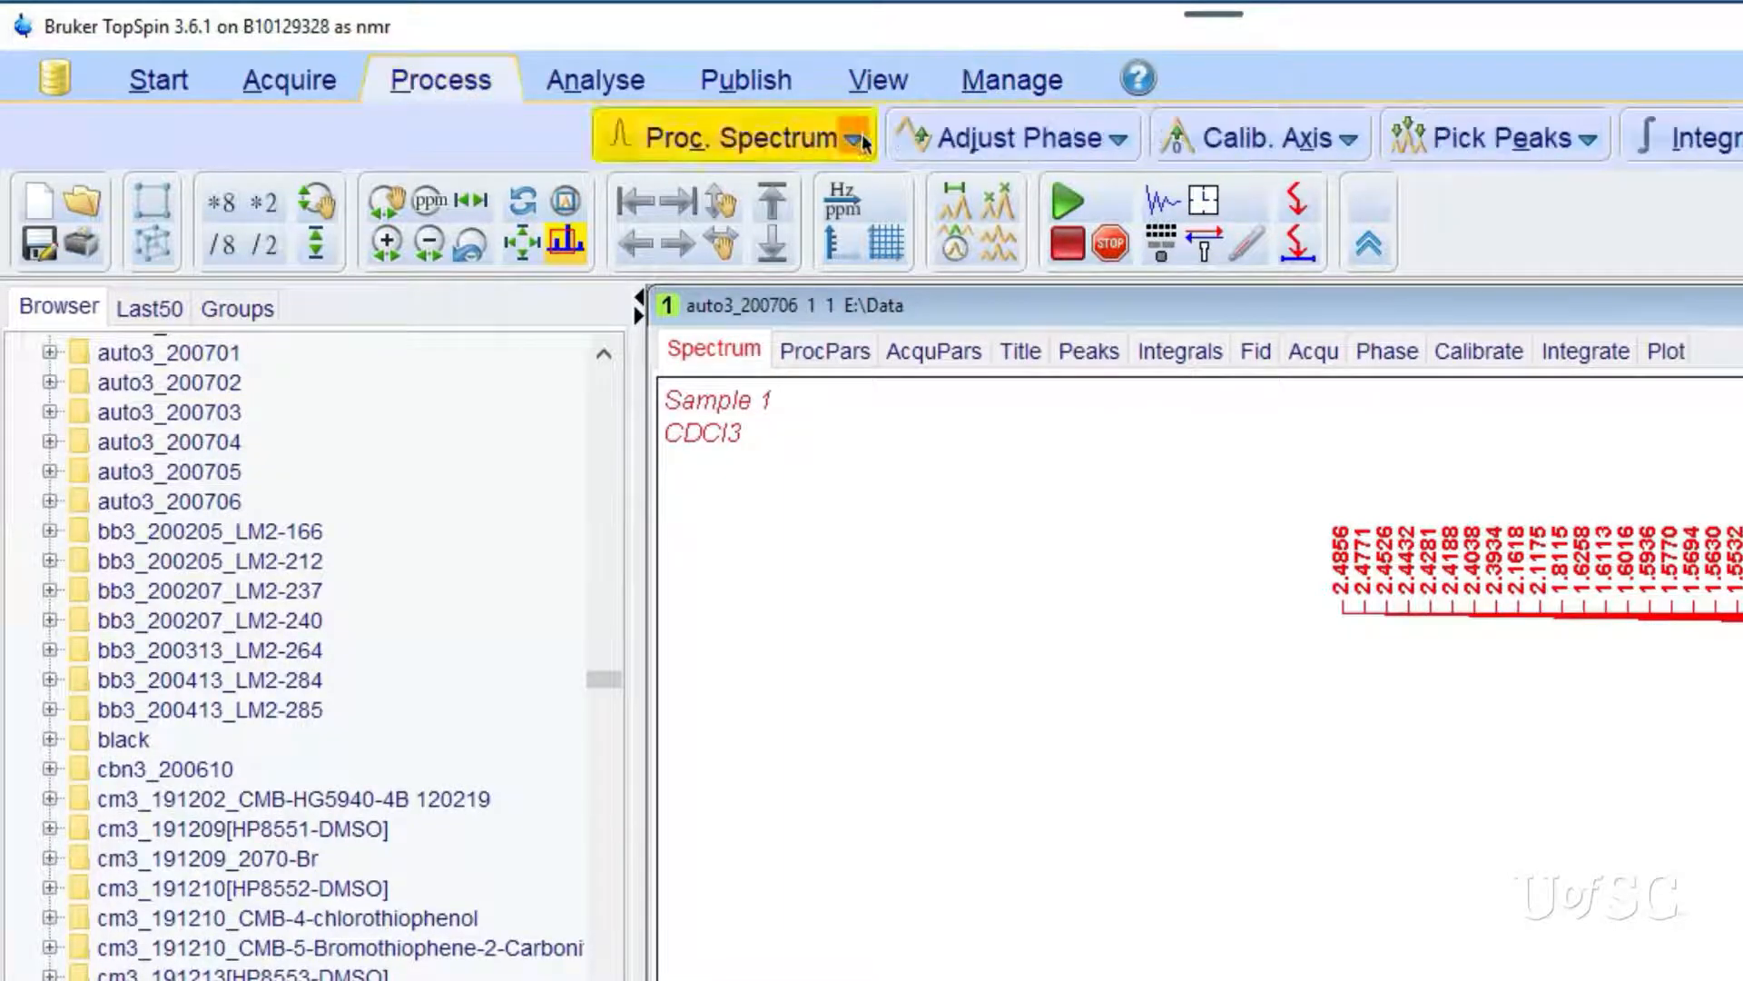
left_click(1012, 136)
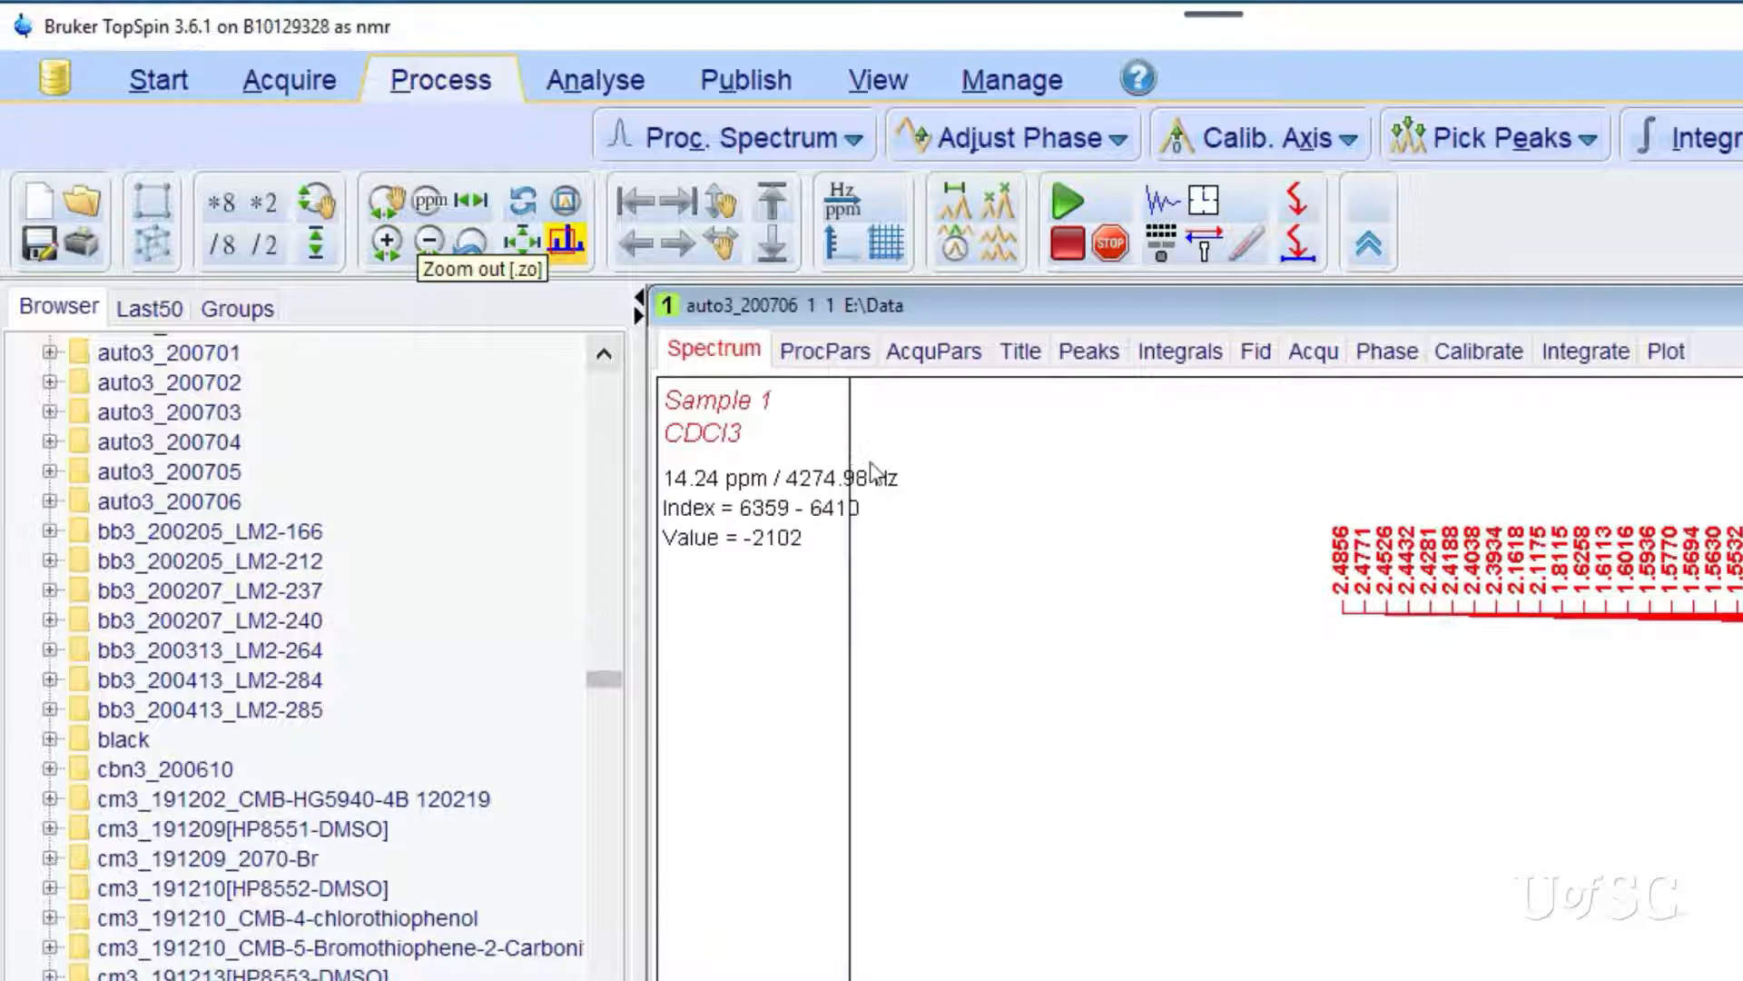
mouse_move(617, 477)
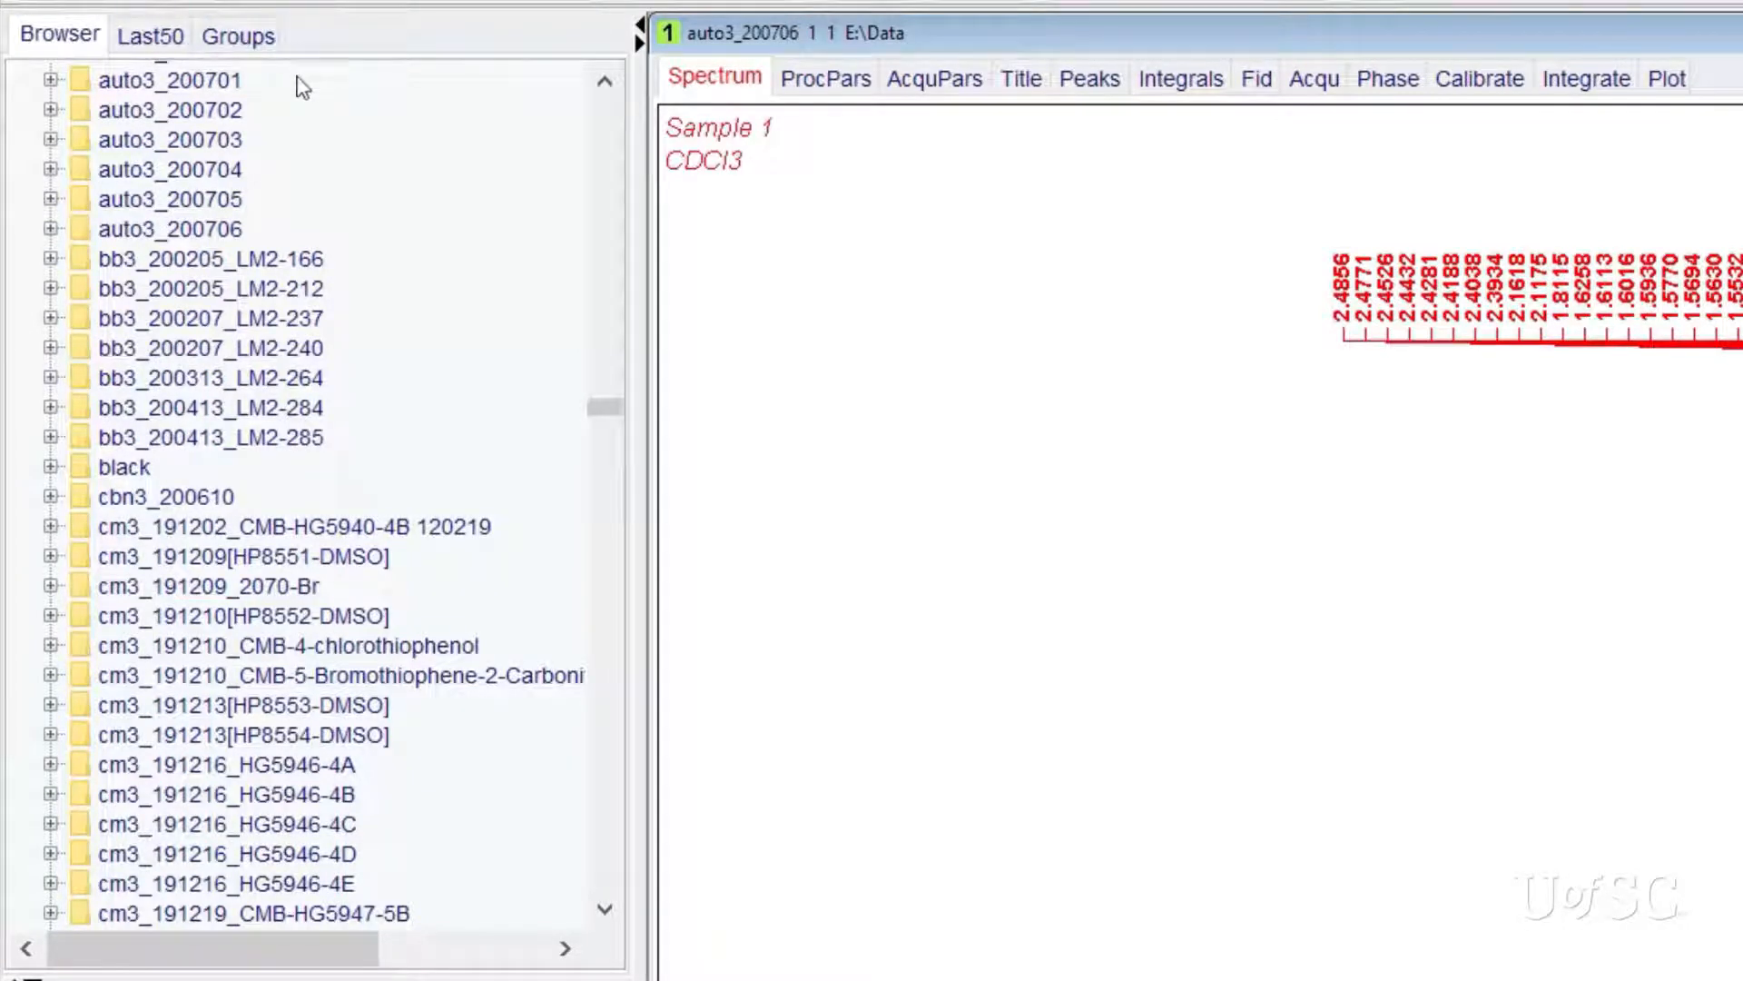
mouse_move(610, 414)
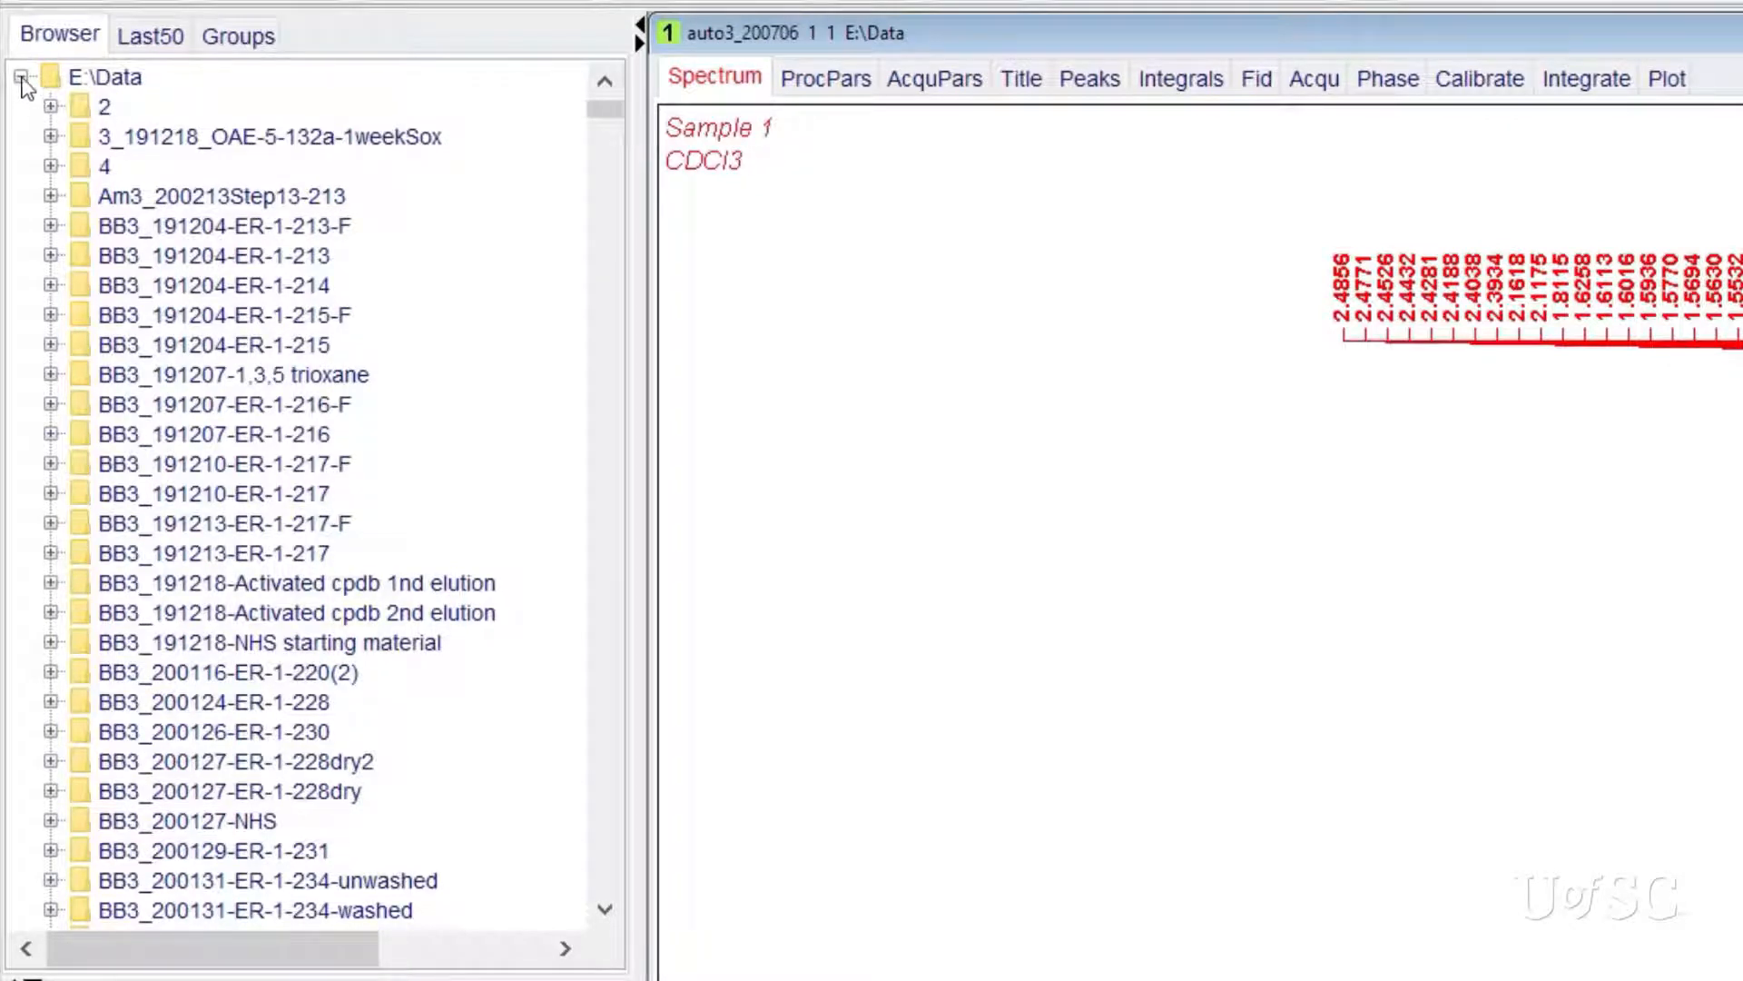
- Re-expand E:\Data, scroll to auto3_200706 and expand it to list its four zg30 experiments
left_click(16, 76)
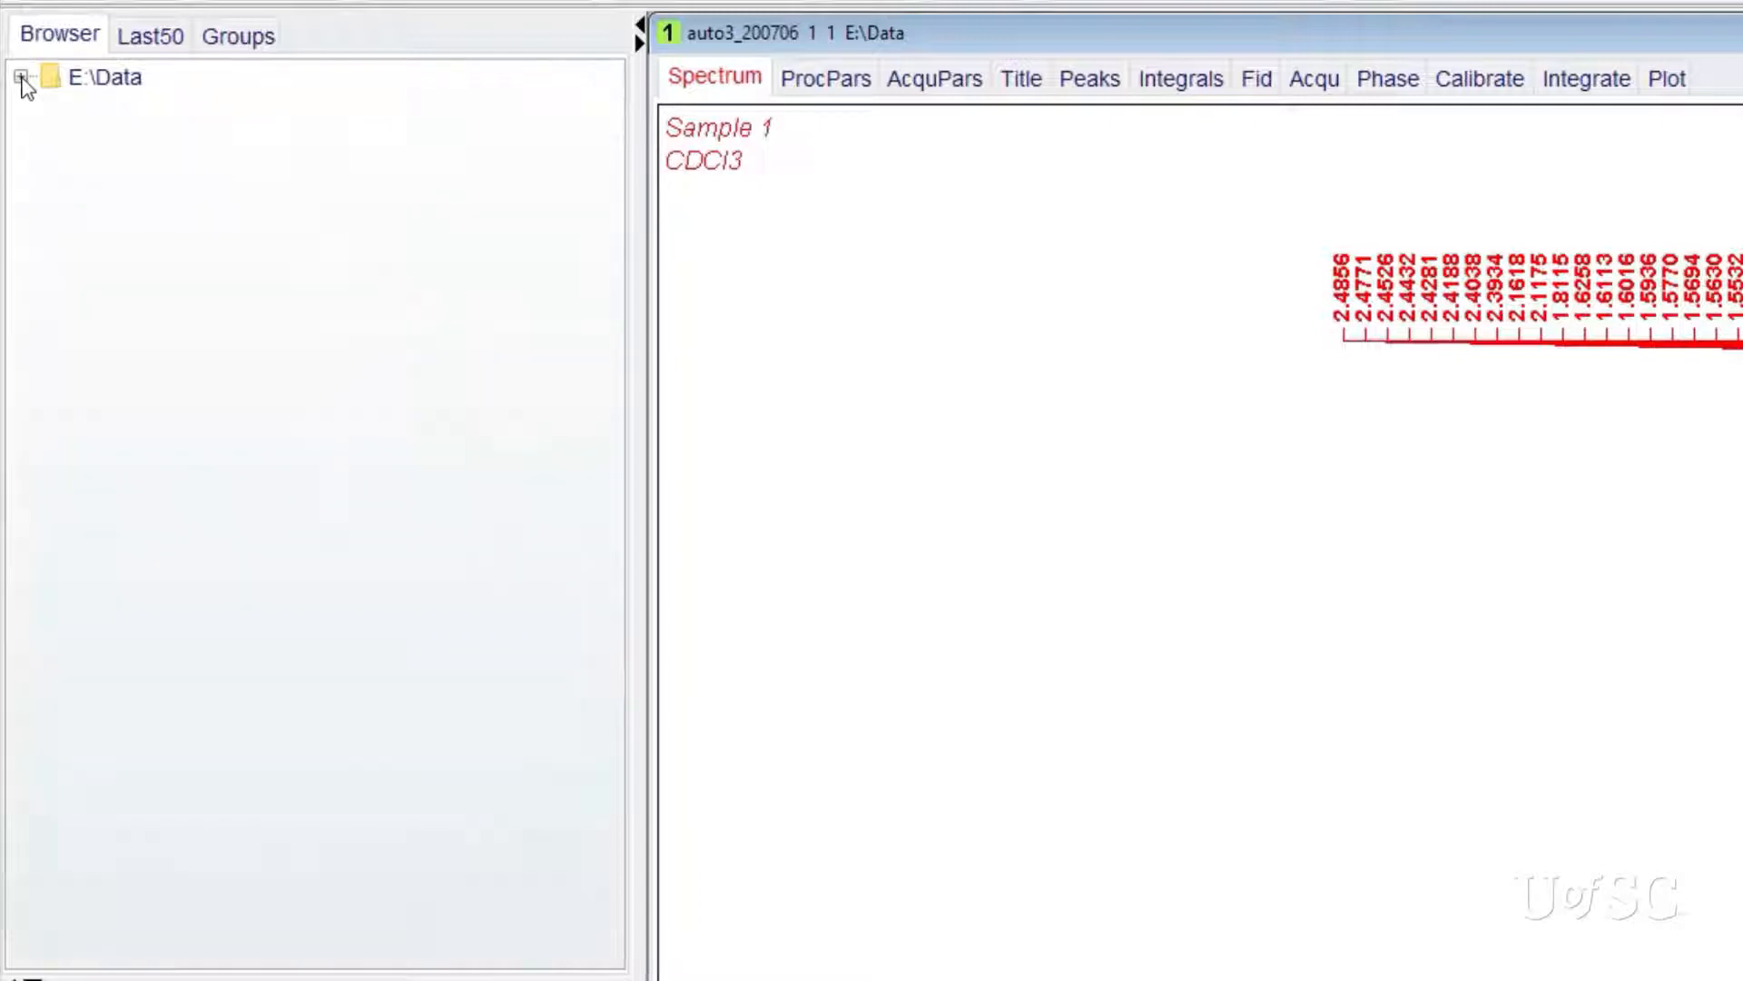
left_click(19, 76)
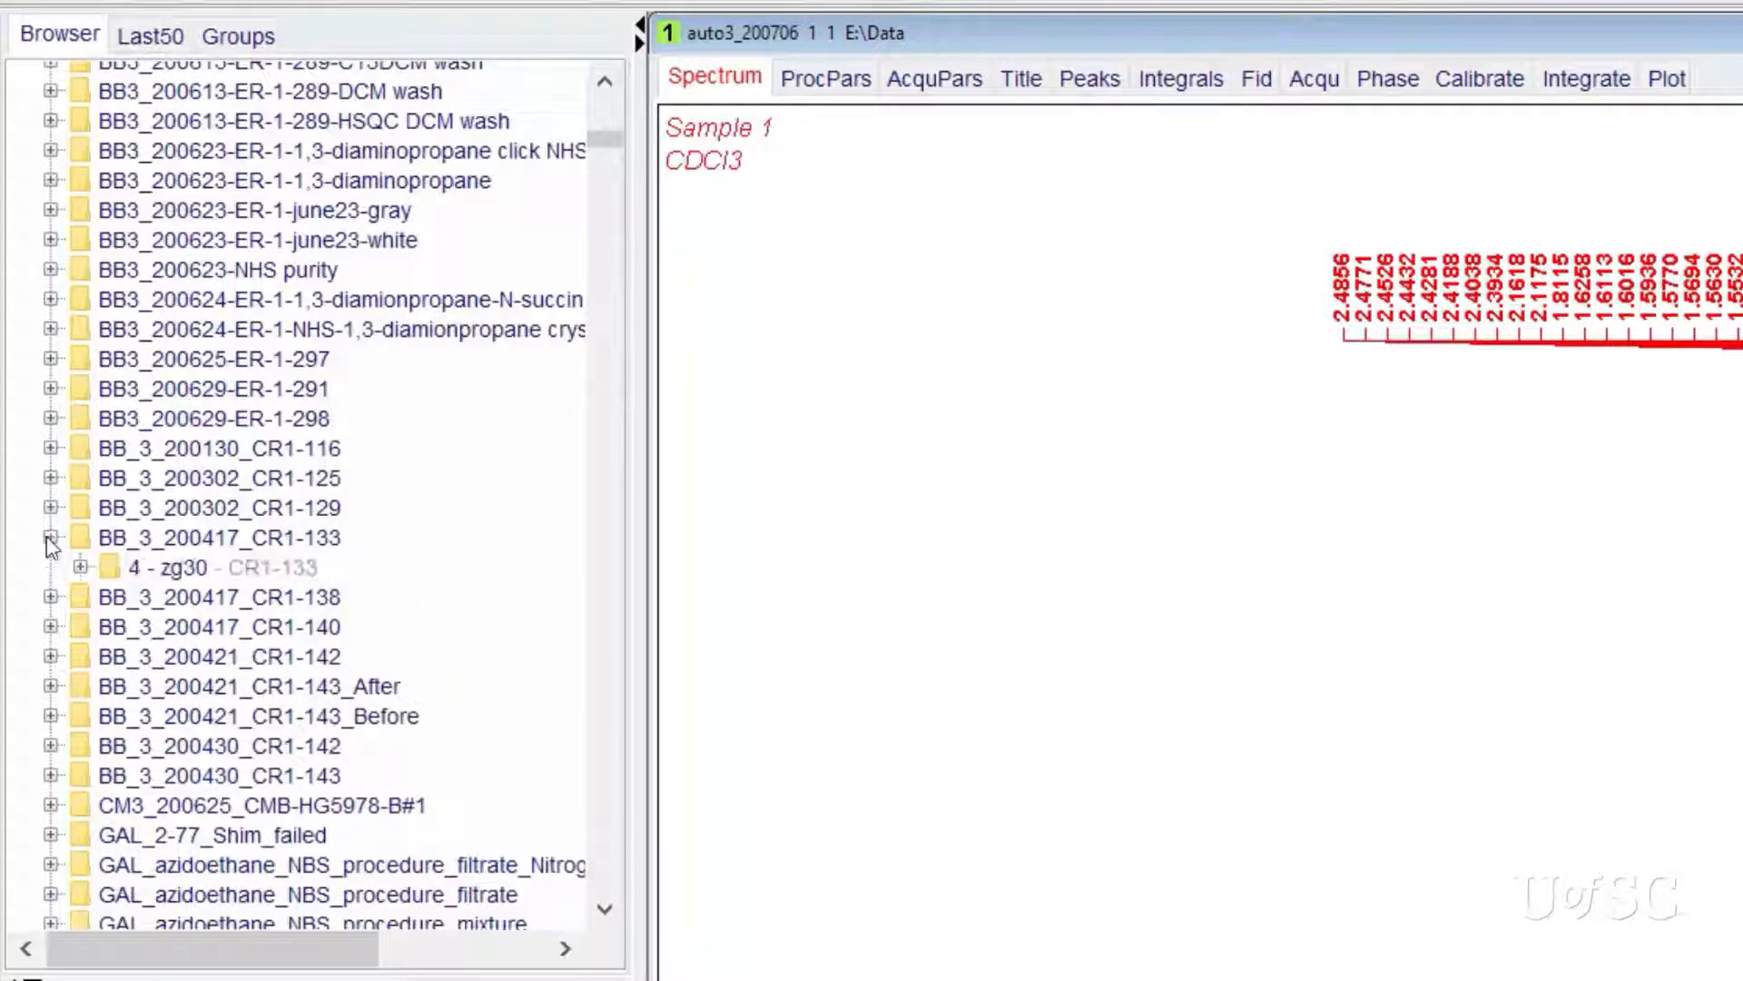
scroll("down", 3)
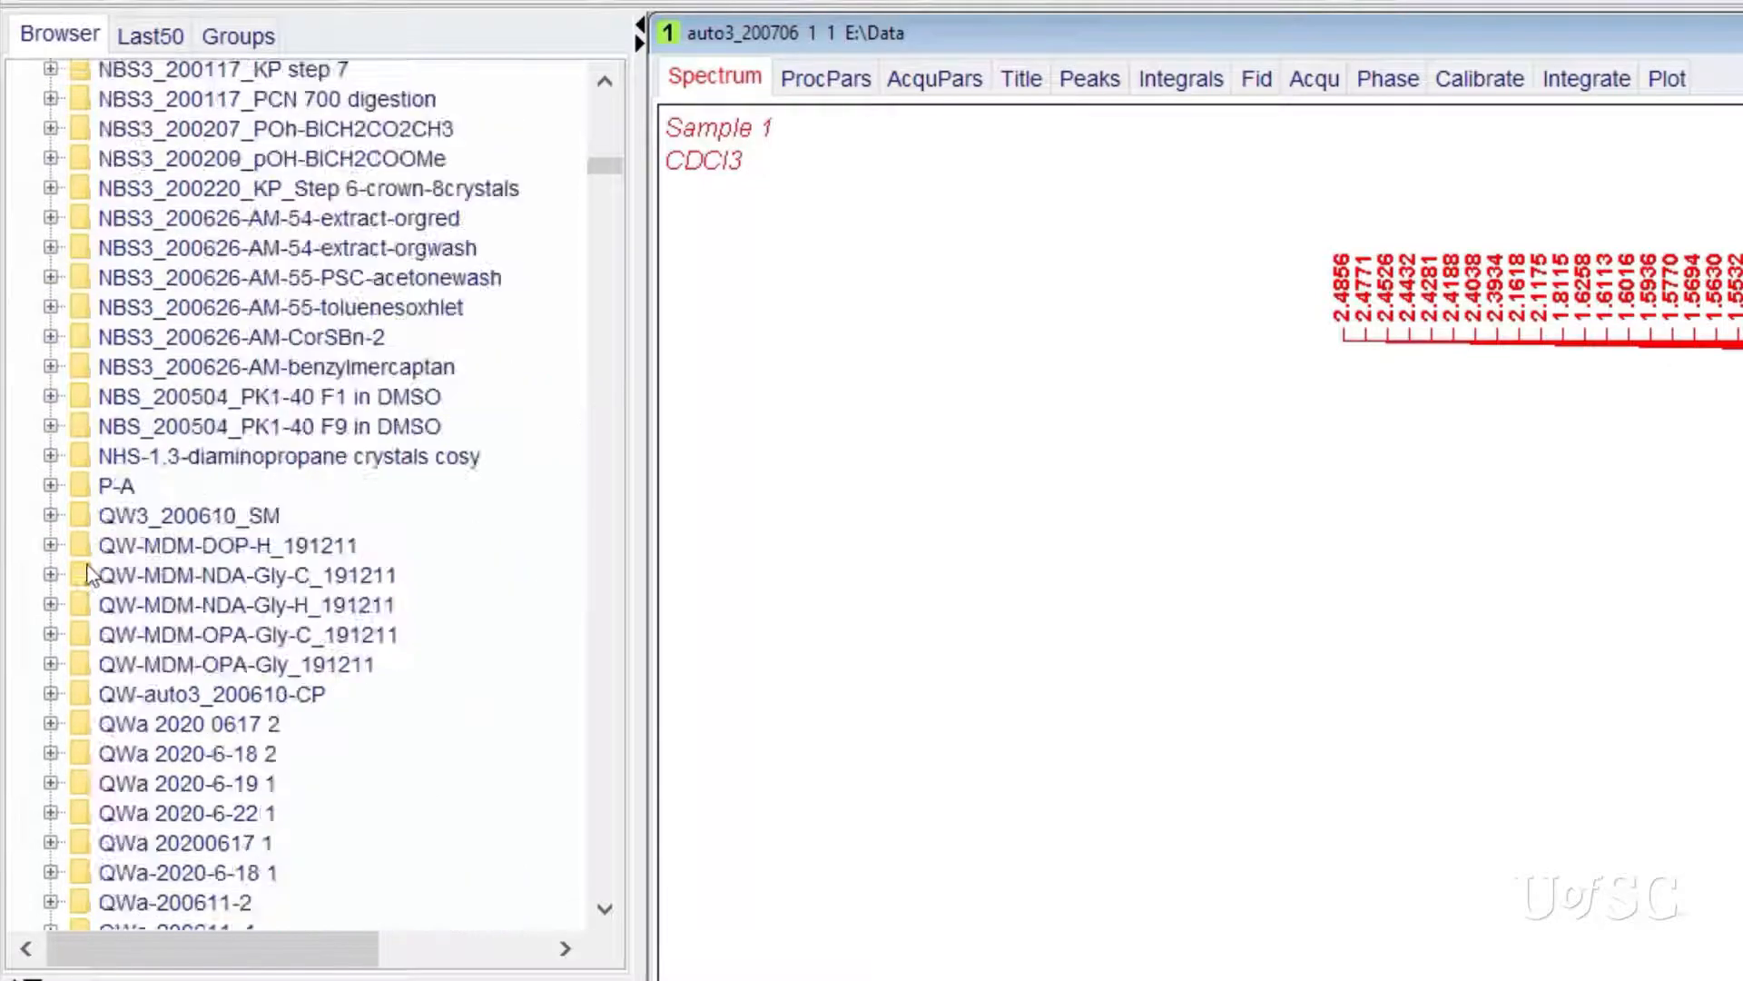
scroll("down", 3)
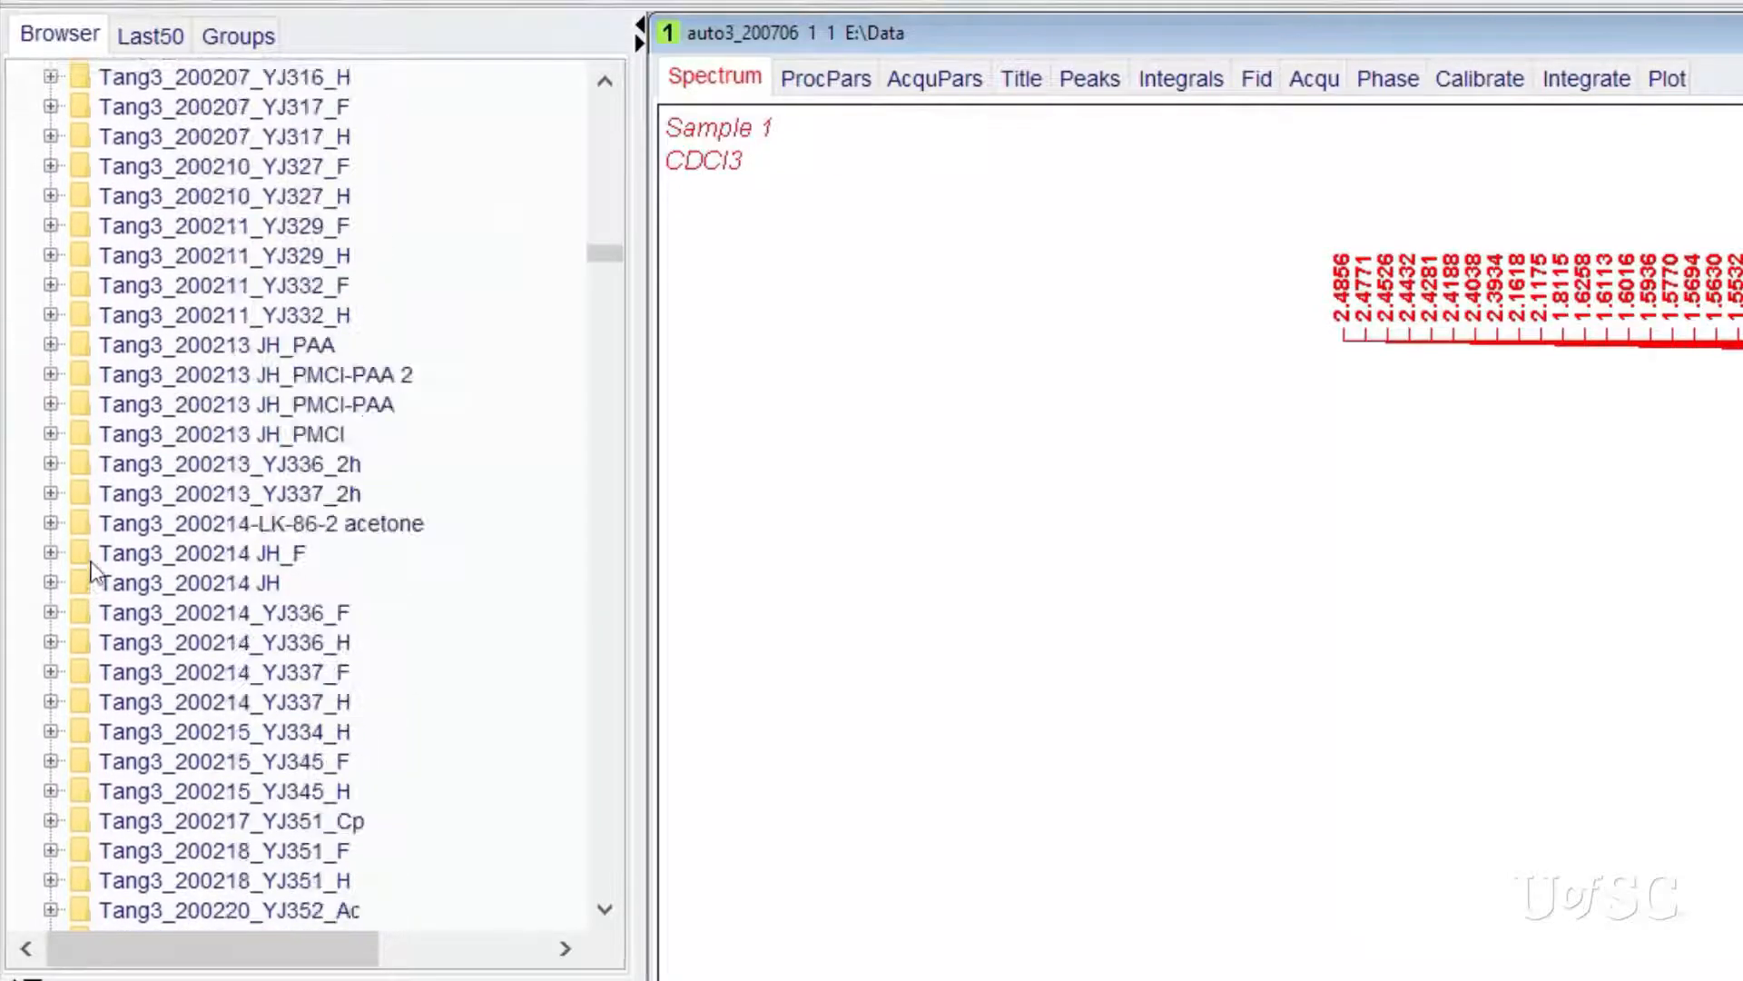
scroll("down", 3)
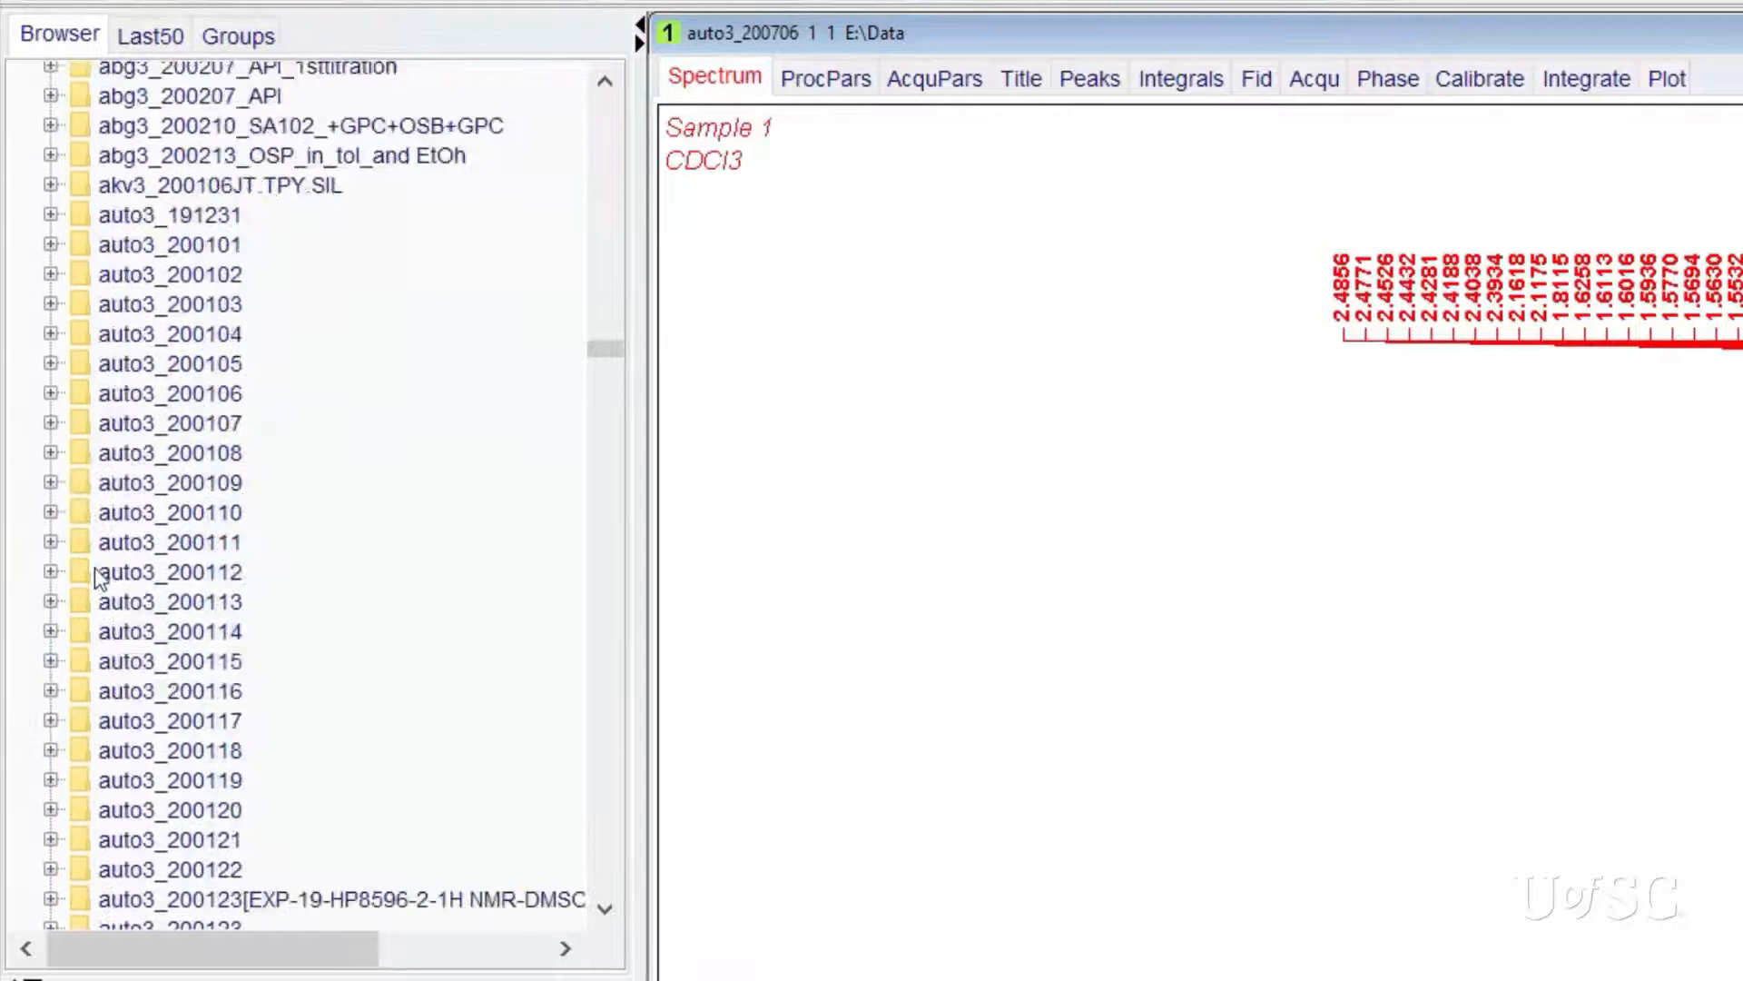
scroll("down", 3)
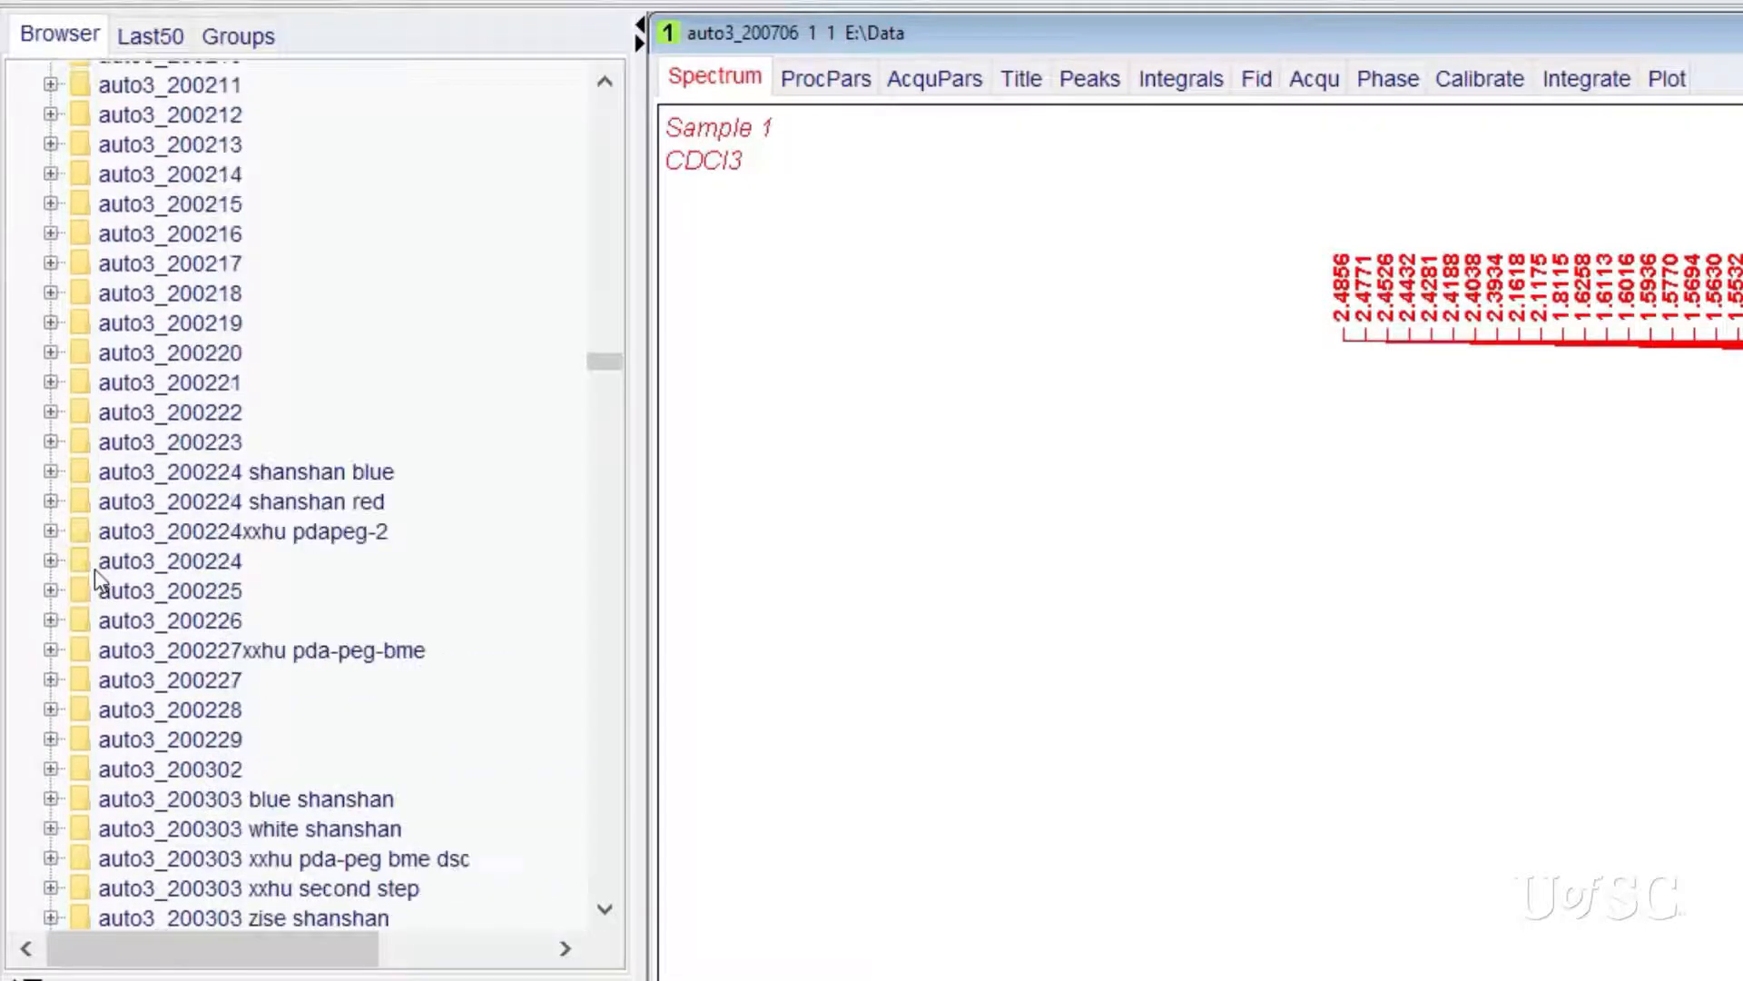
scroll("down", 3)
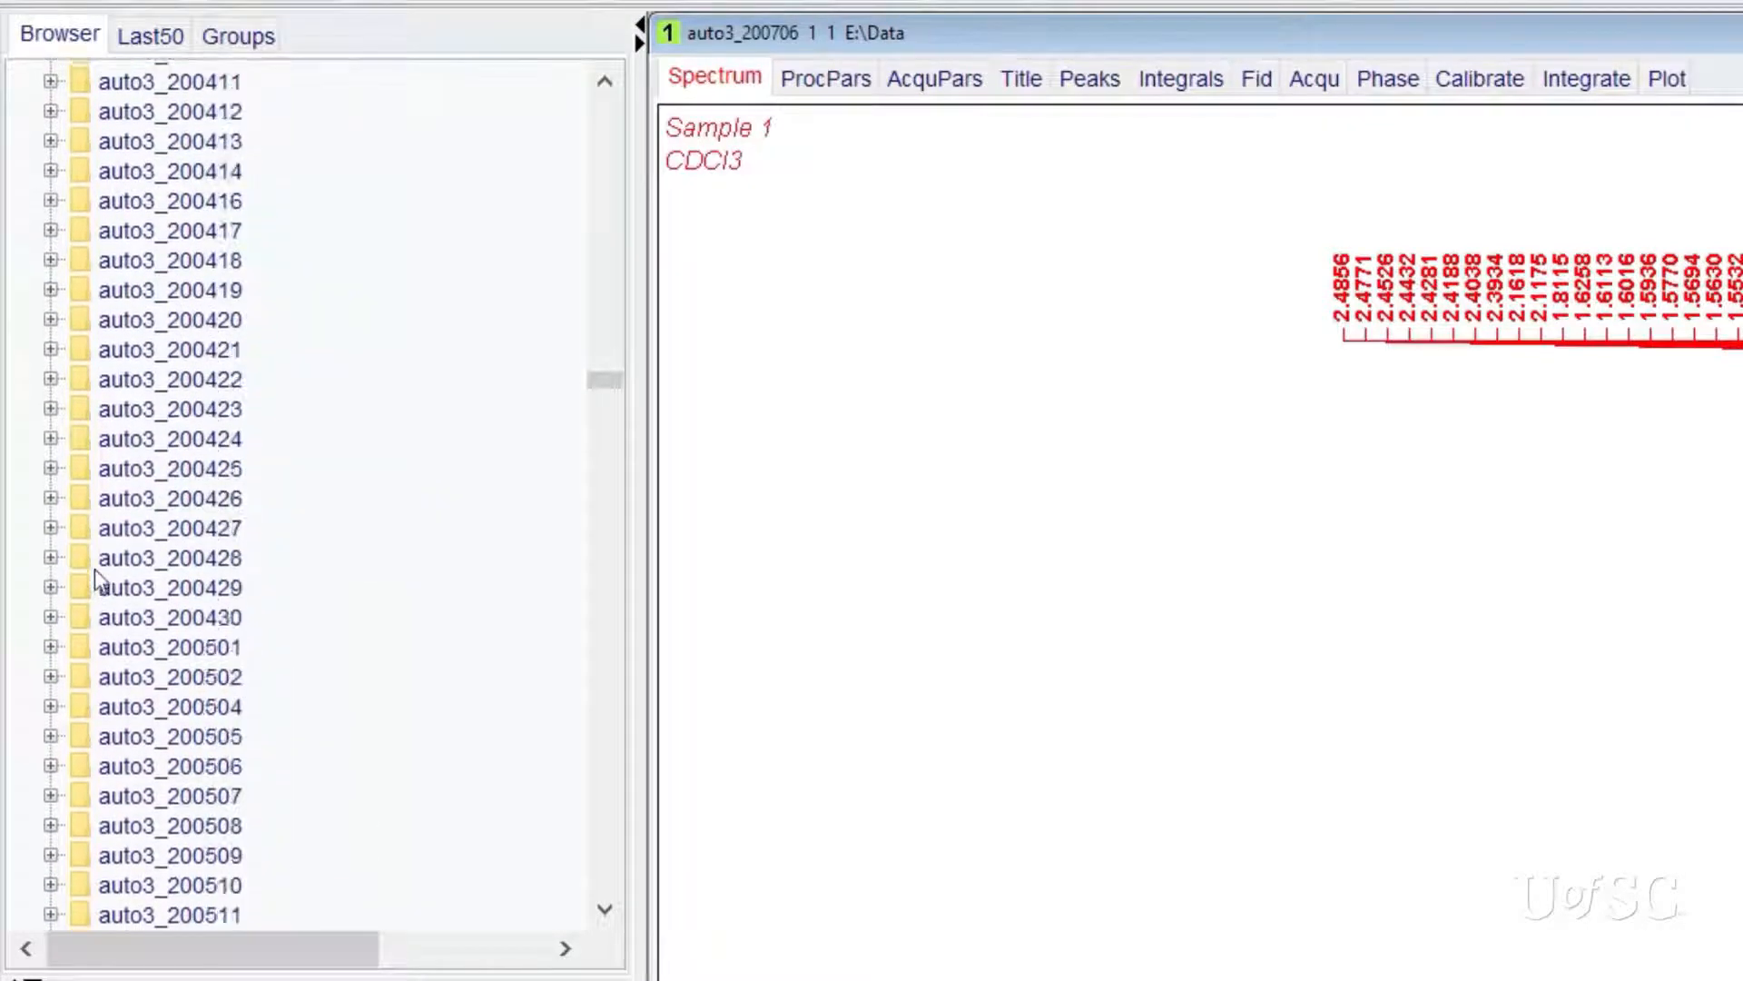
scroll("down", 3)
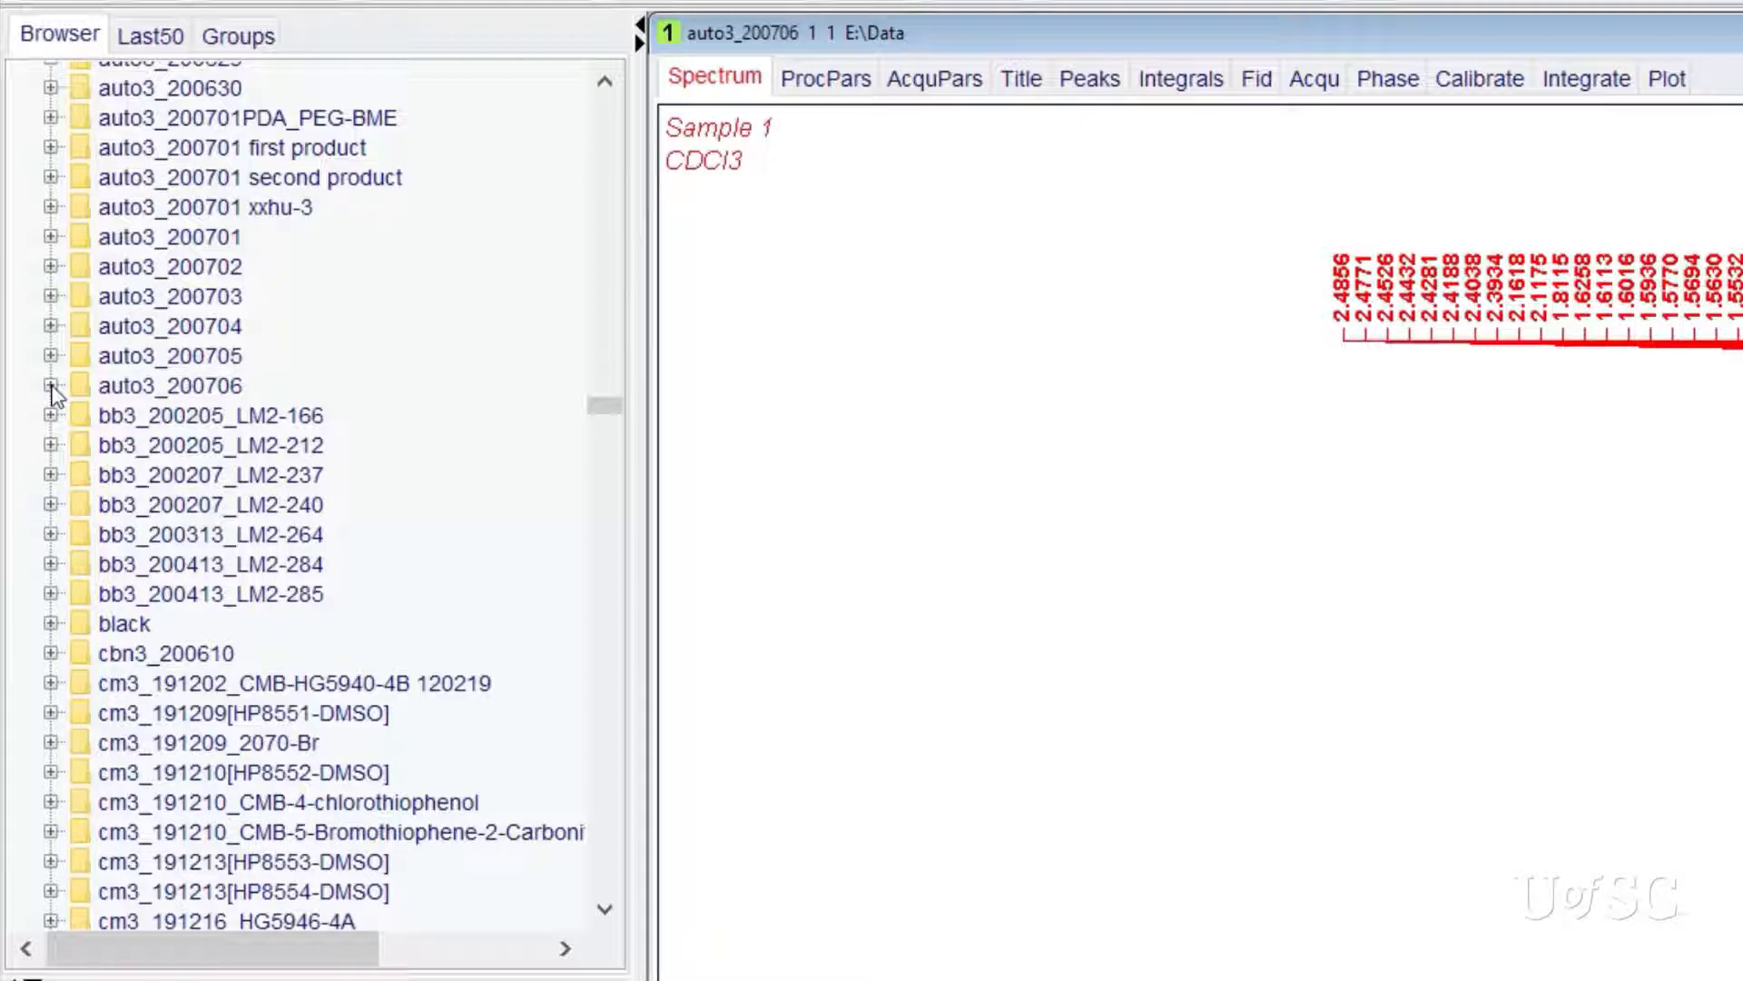
left_click(51, 385)
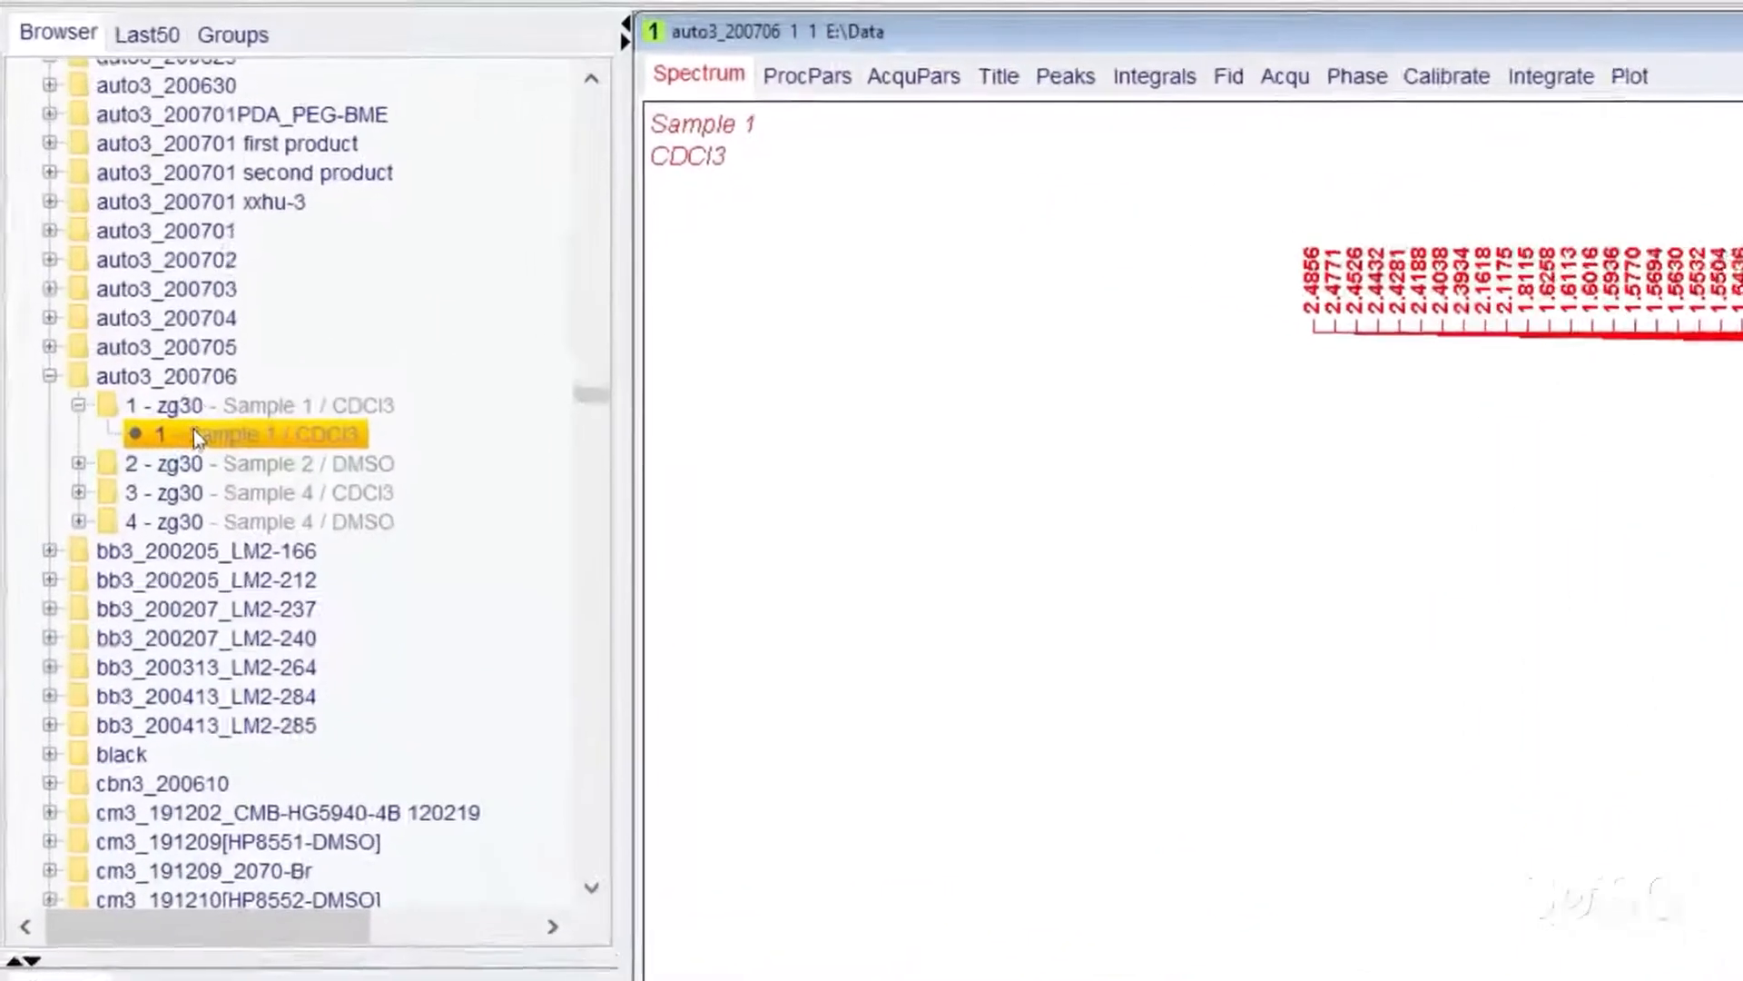
- Switch the data browser to the Last50 list of recently opened datasets
left_click(147, 34)
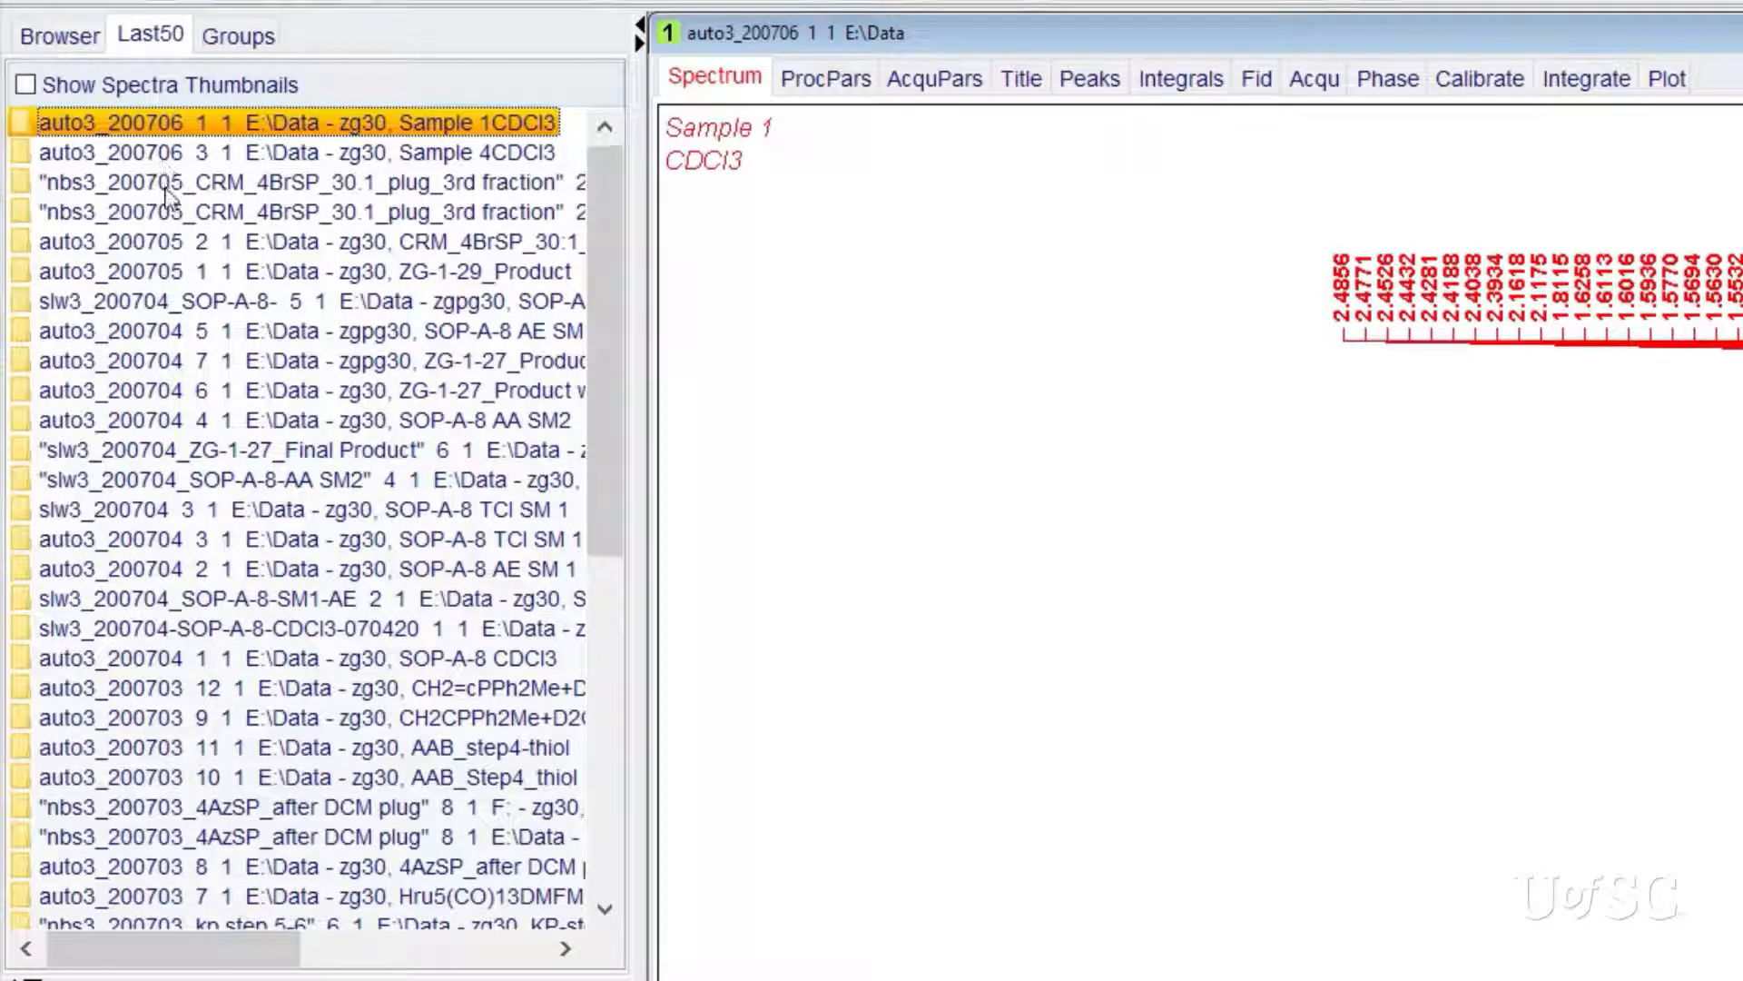
mouse_move(176, 165)
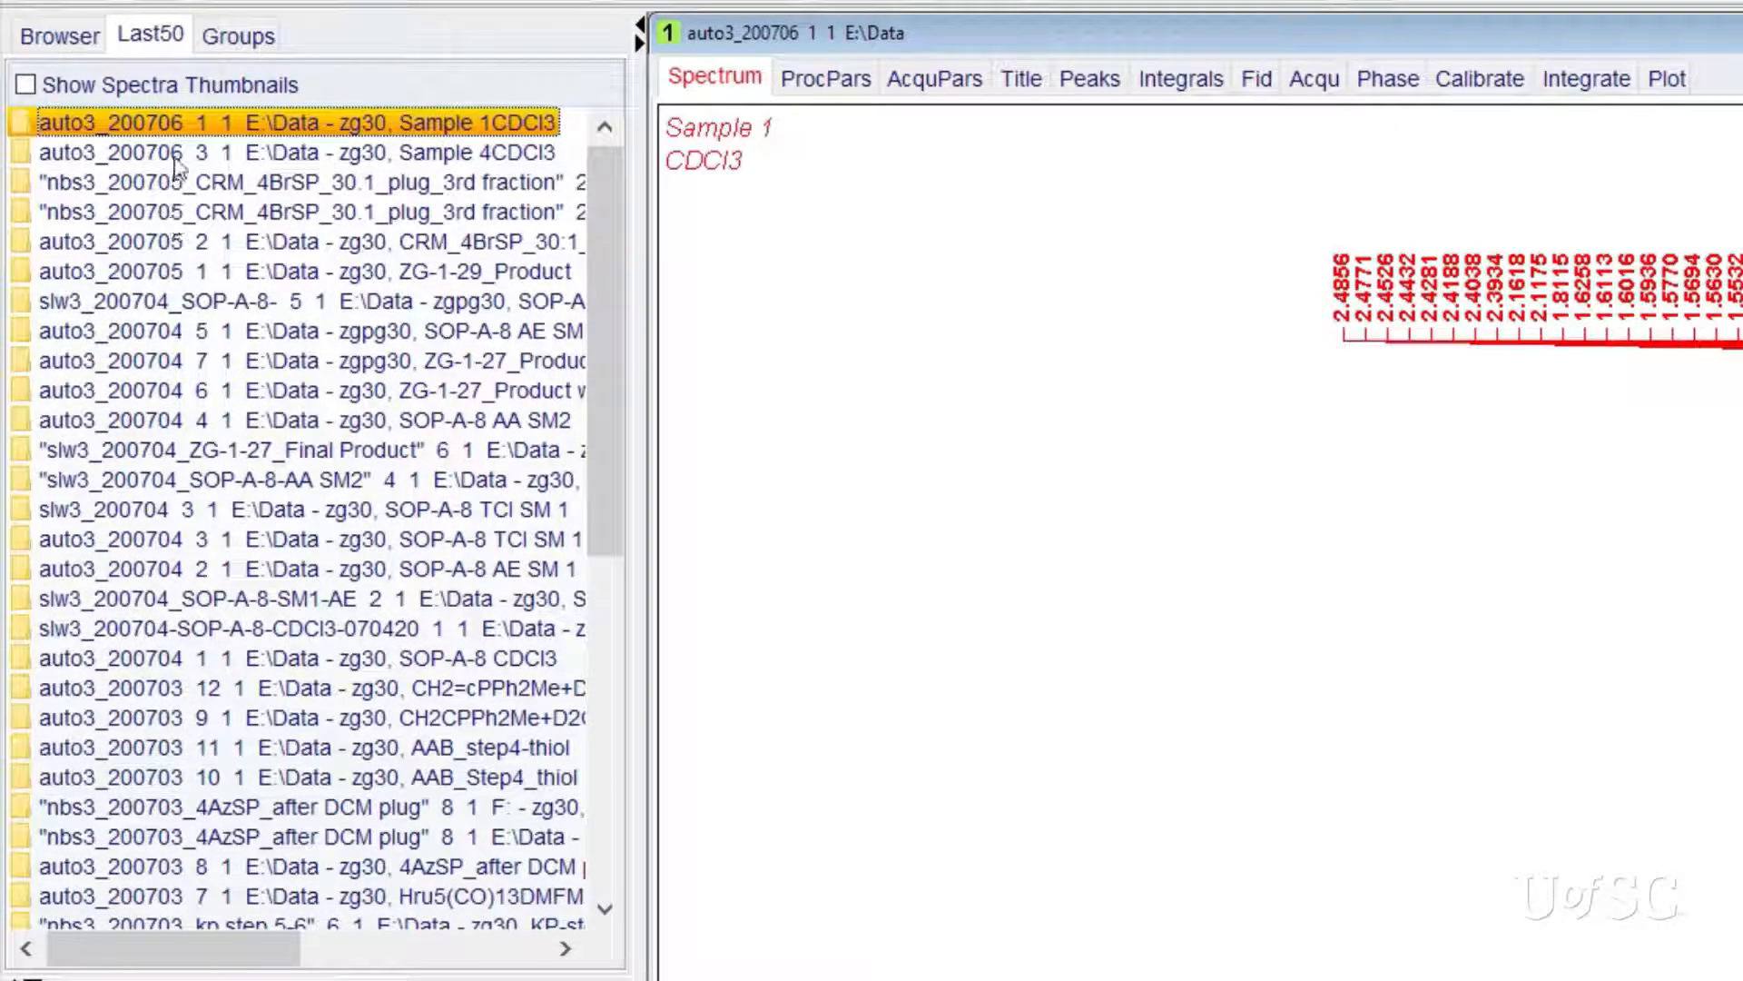
left_click(299, 152)
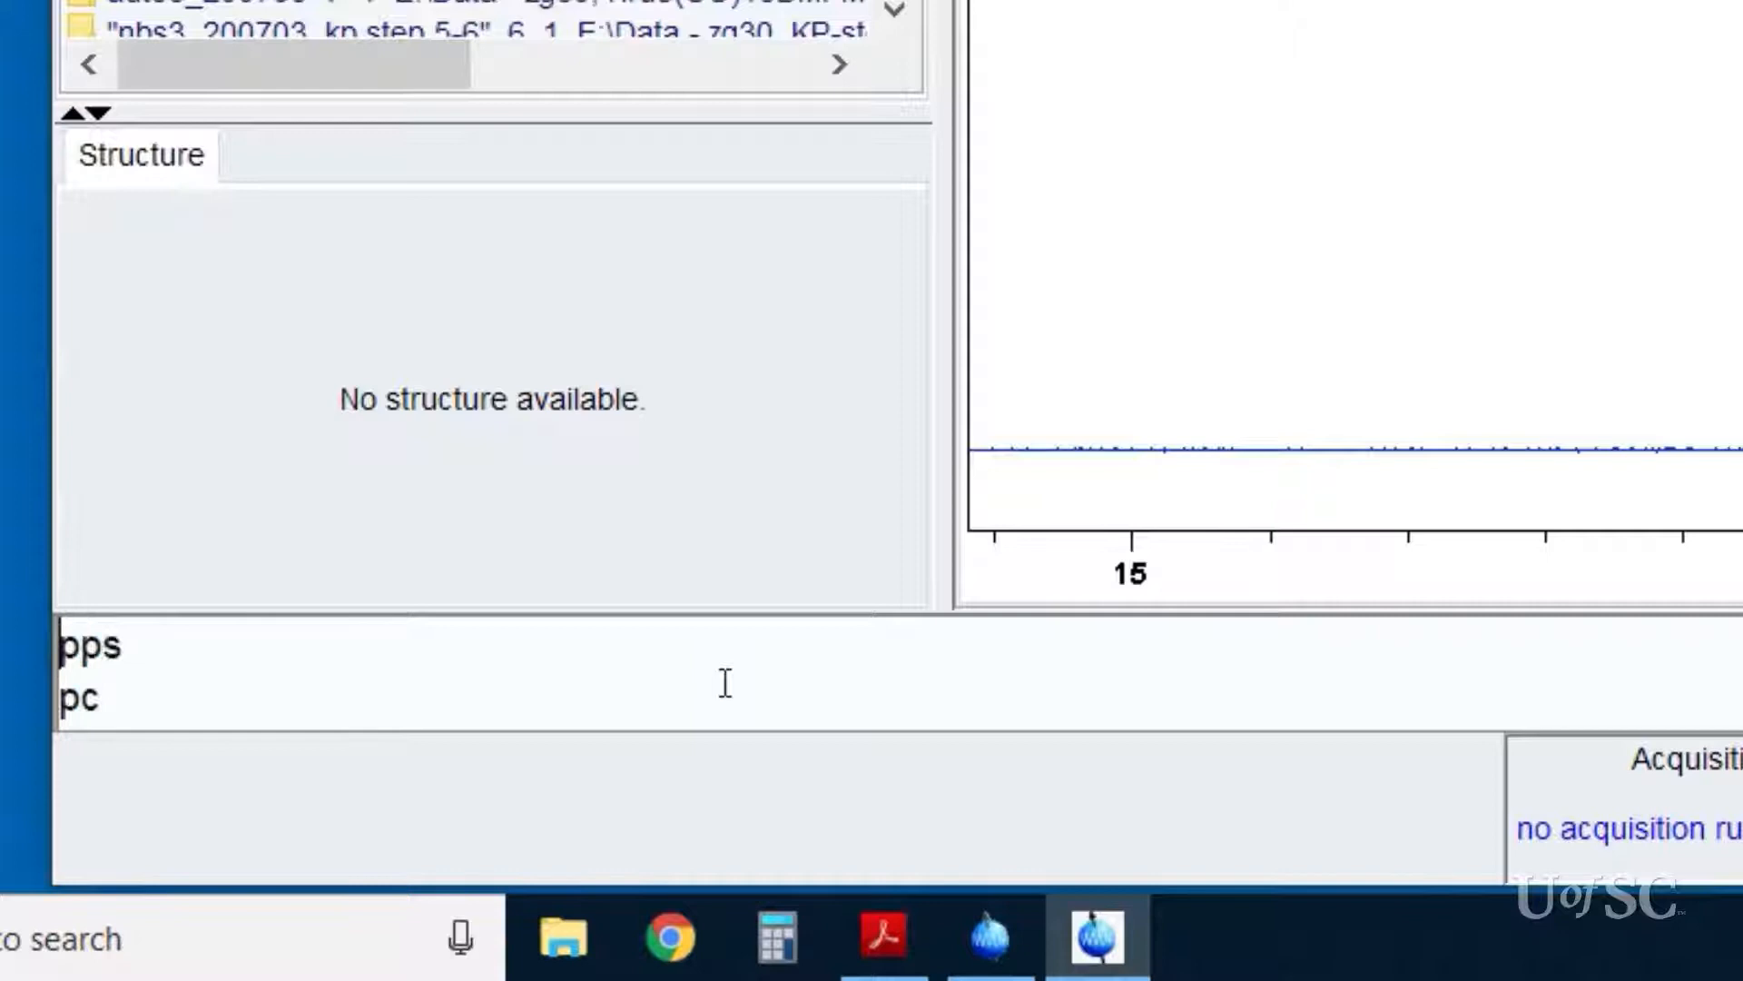
type("p")
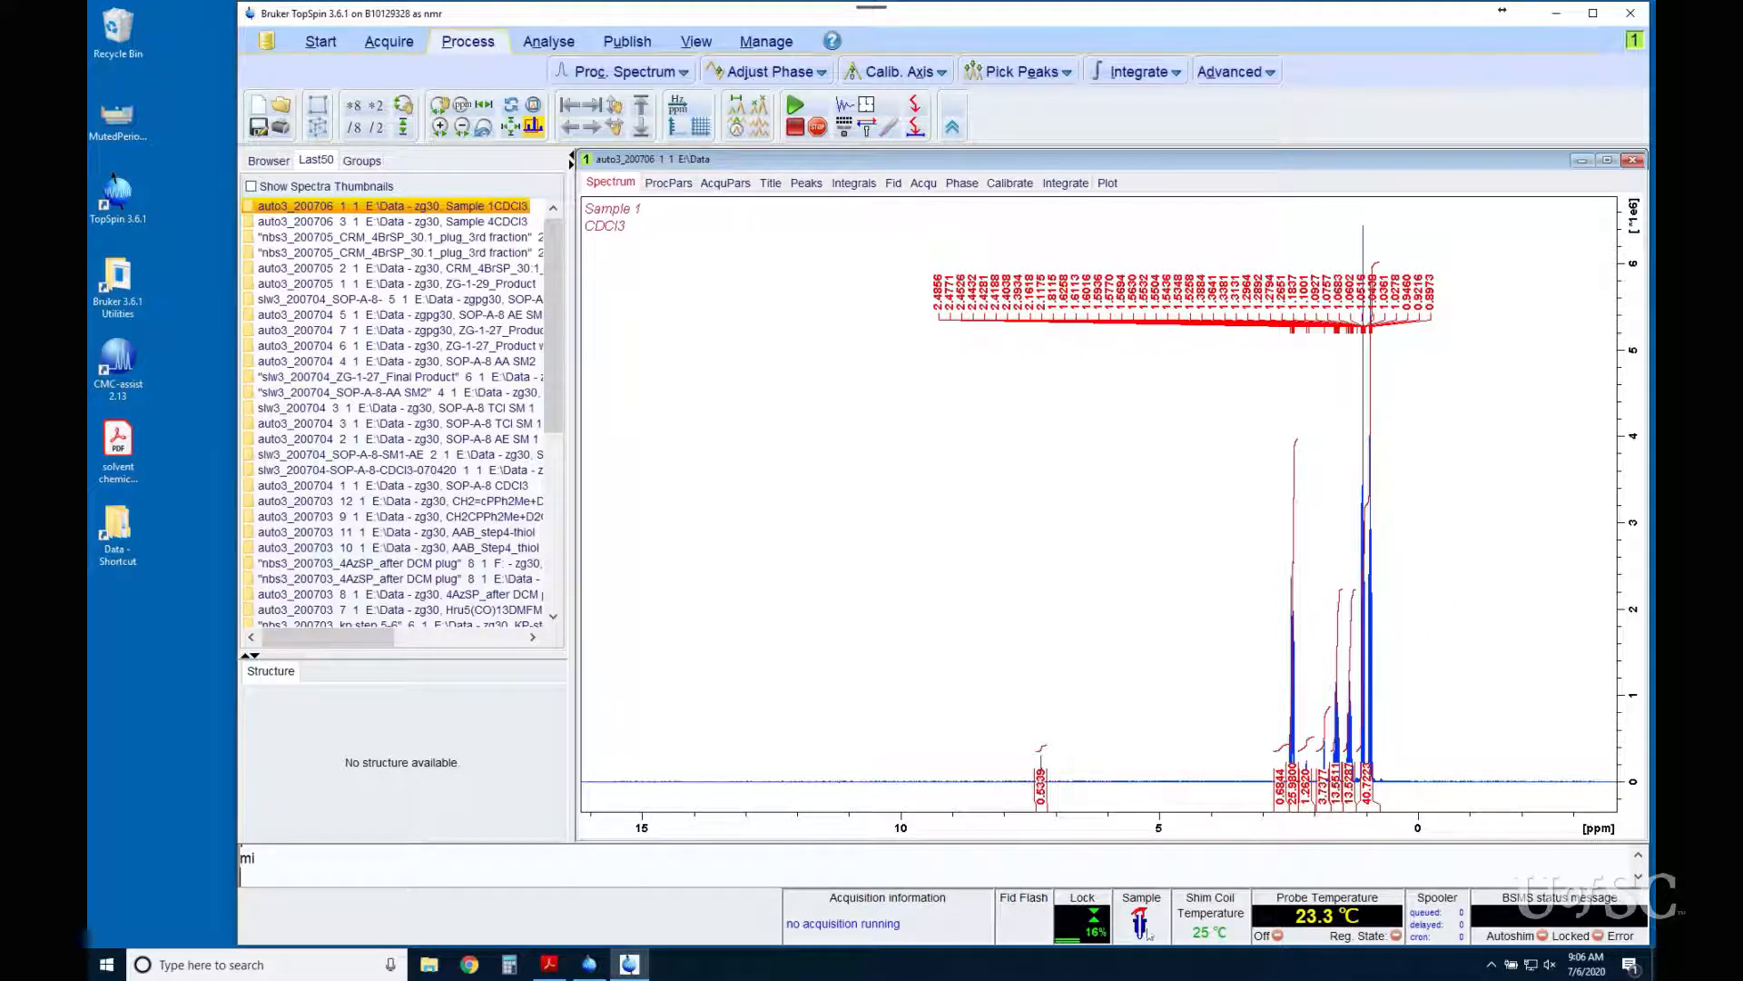
mouse_move(899, 921)
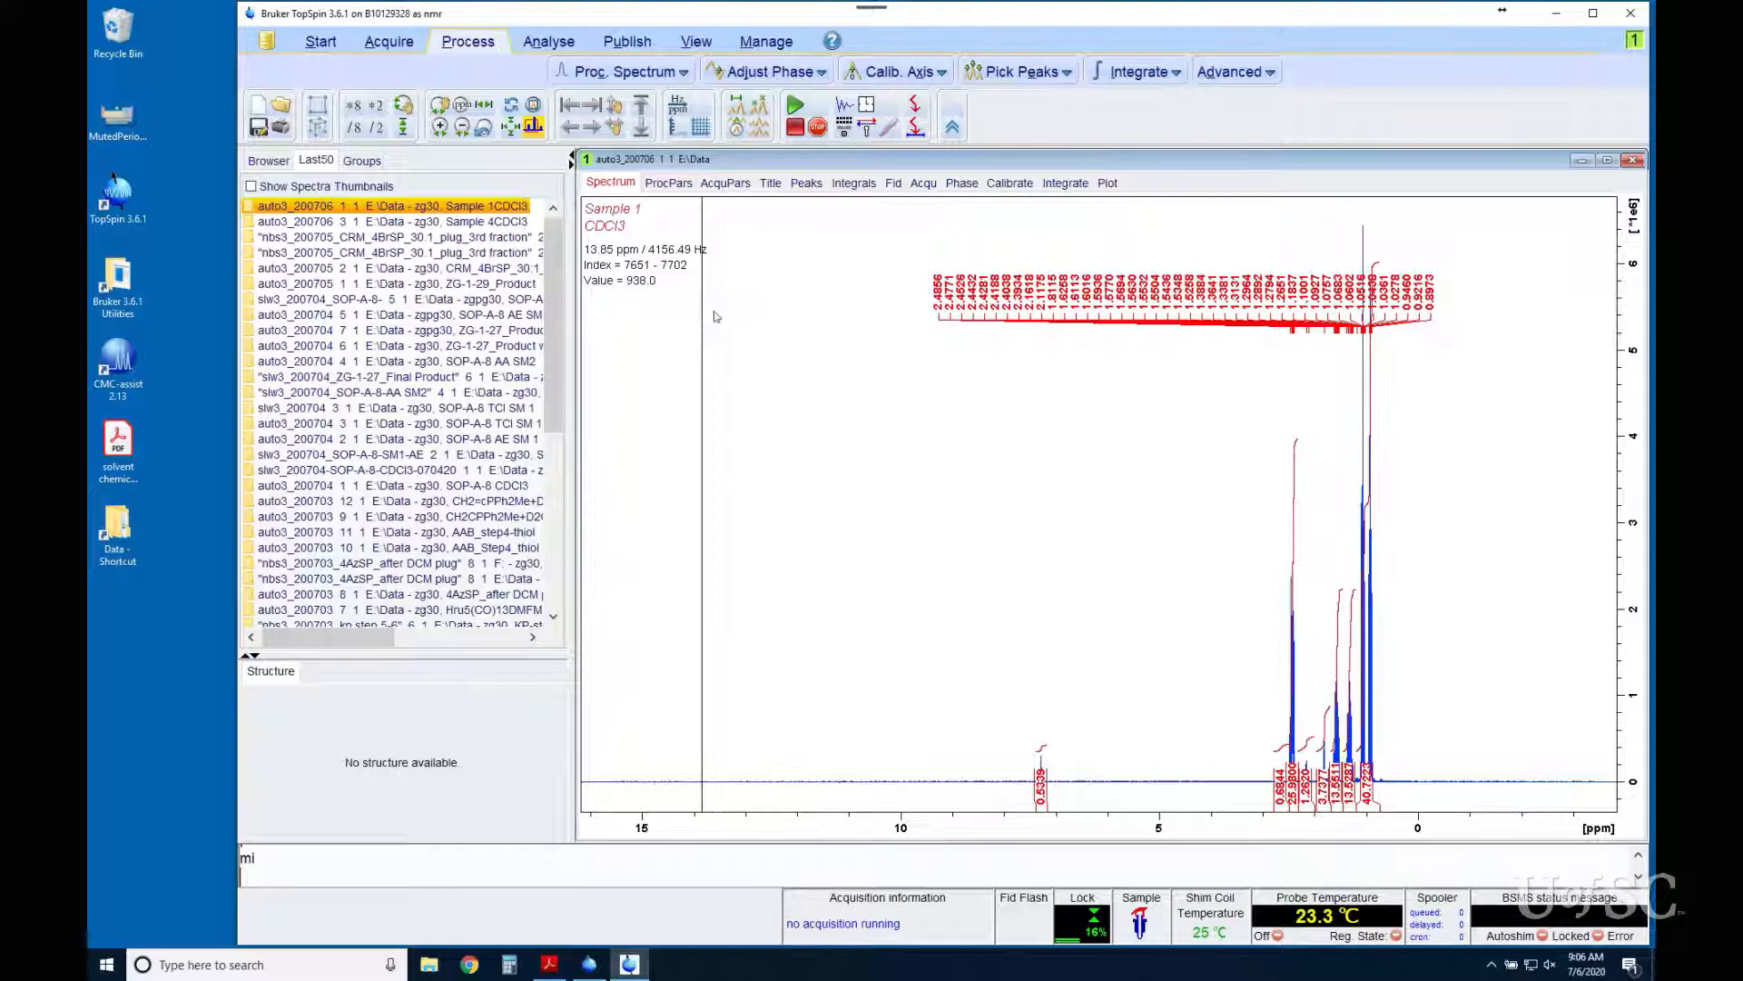
- Measure the distance from about 9 ppm across to the peak near 0 ppm
left_click(1606, 159)
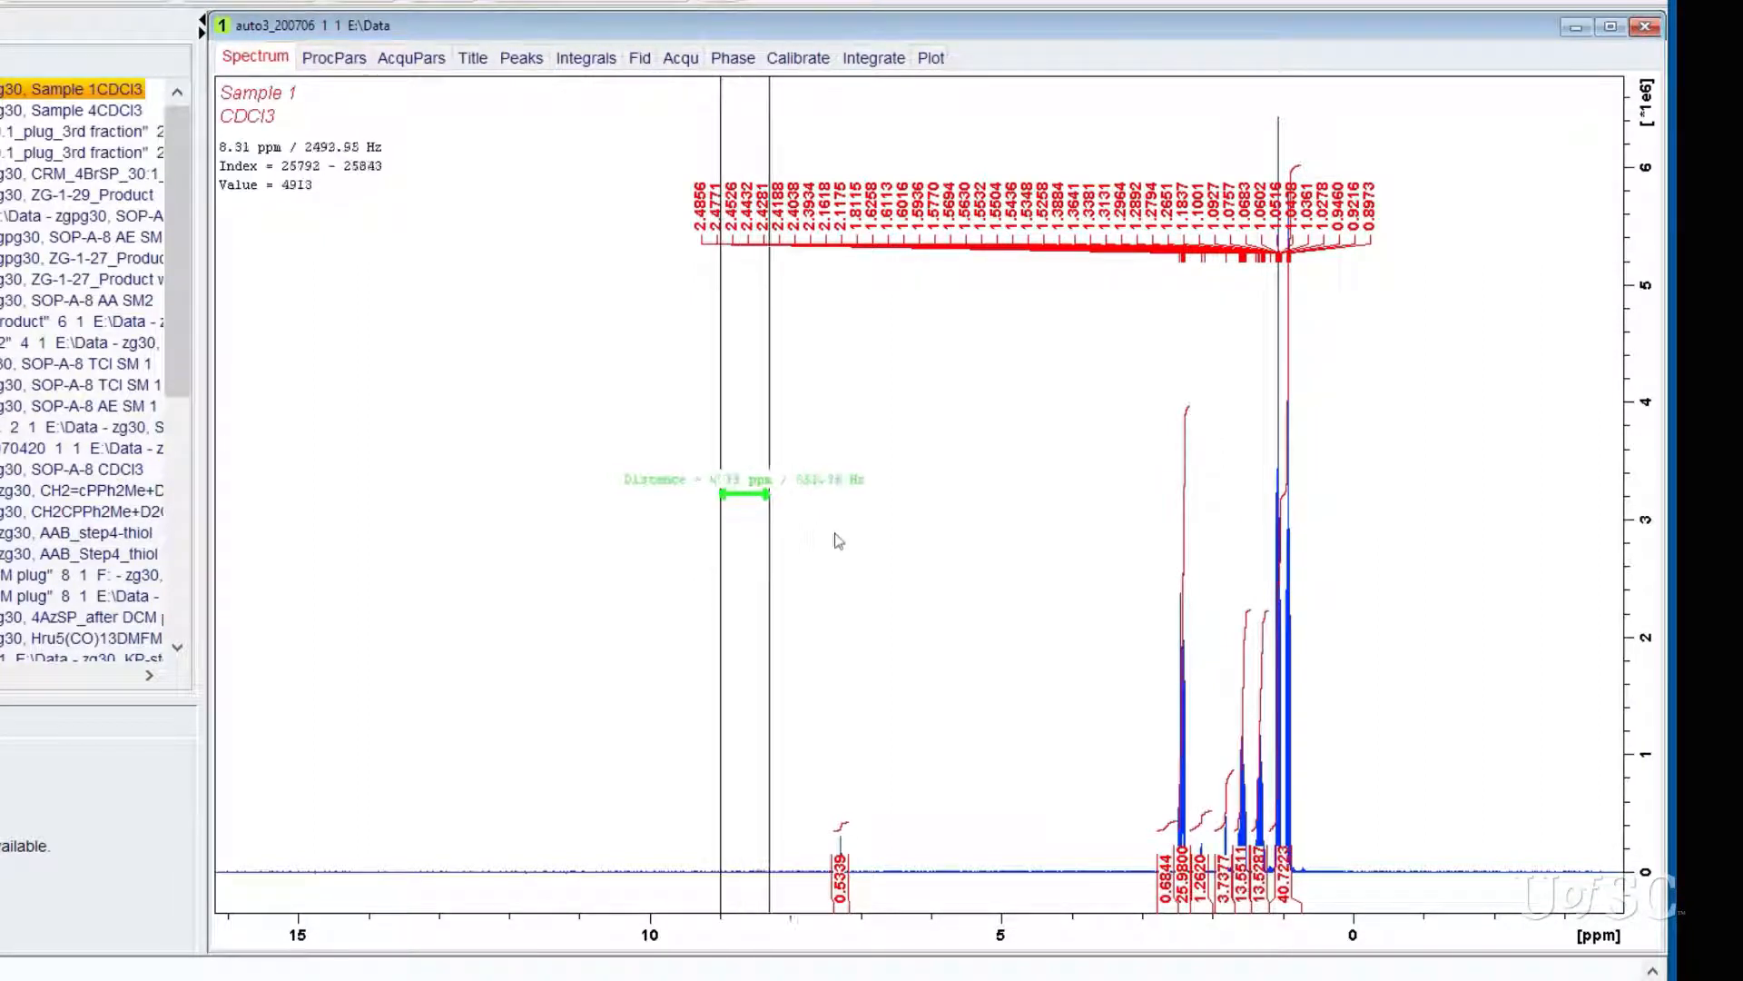
left_click_drag(773, 497, 1342, 494)
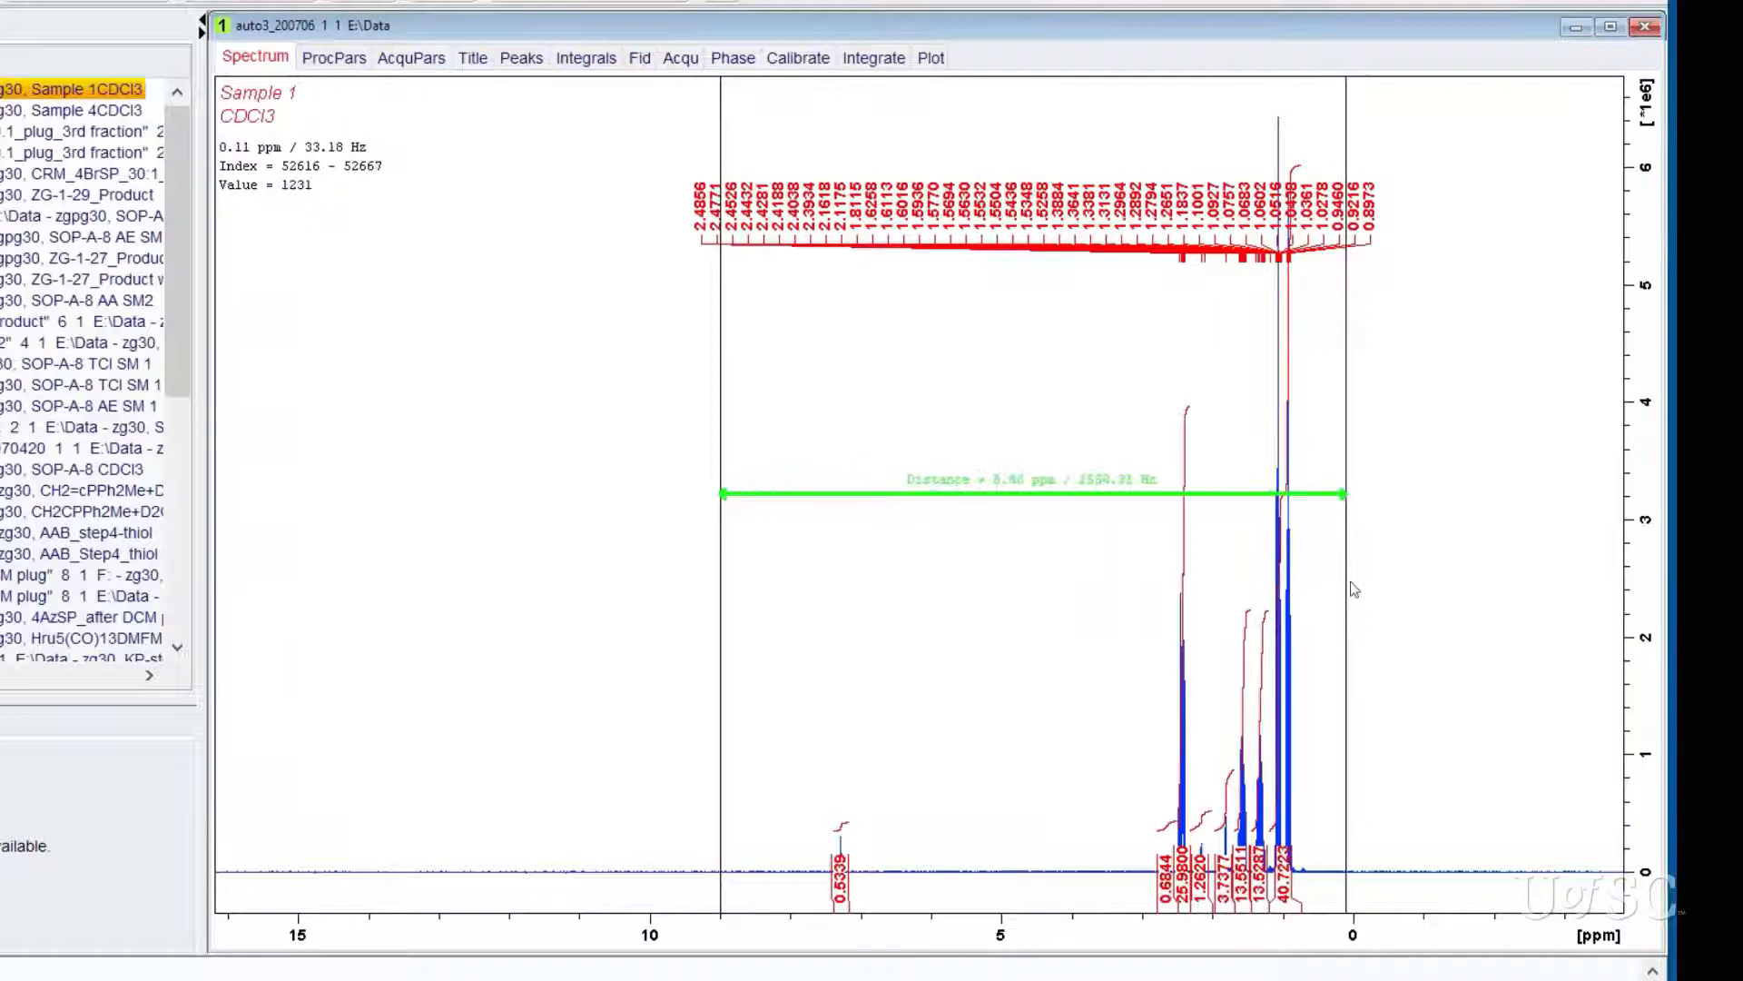
left_click_drag(1342, 494, 1353, 494)
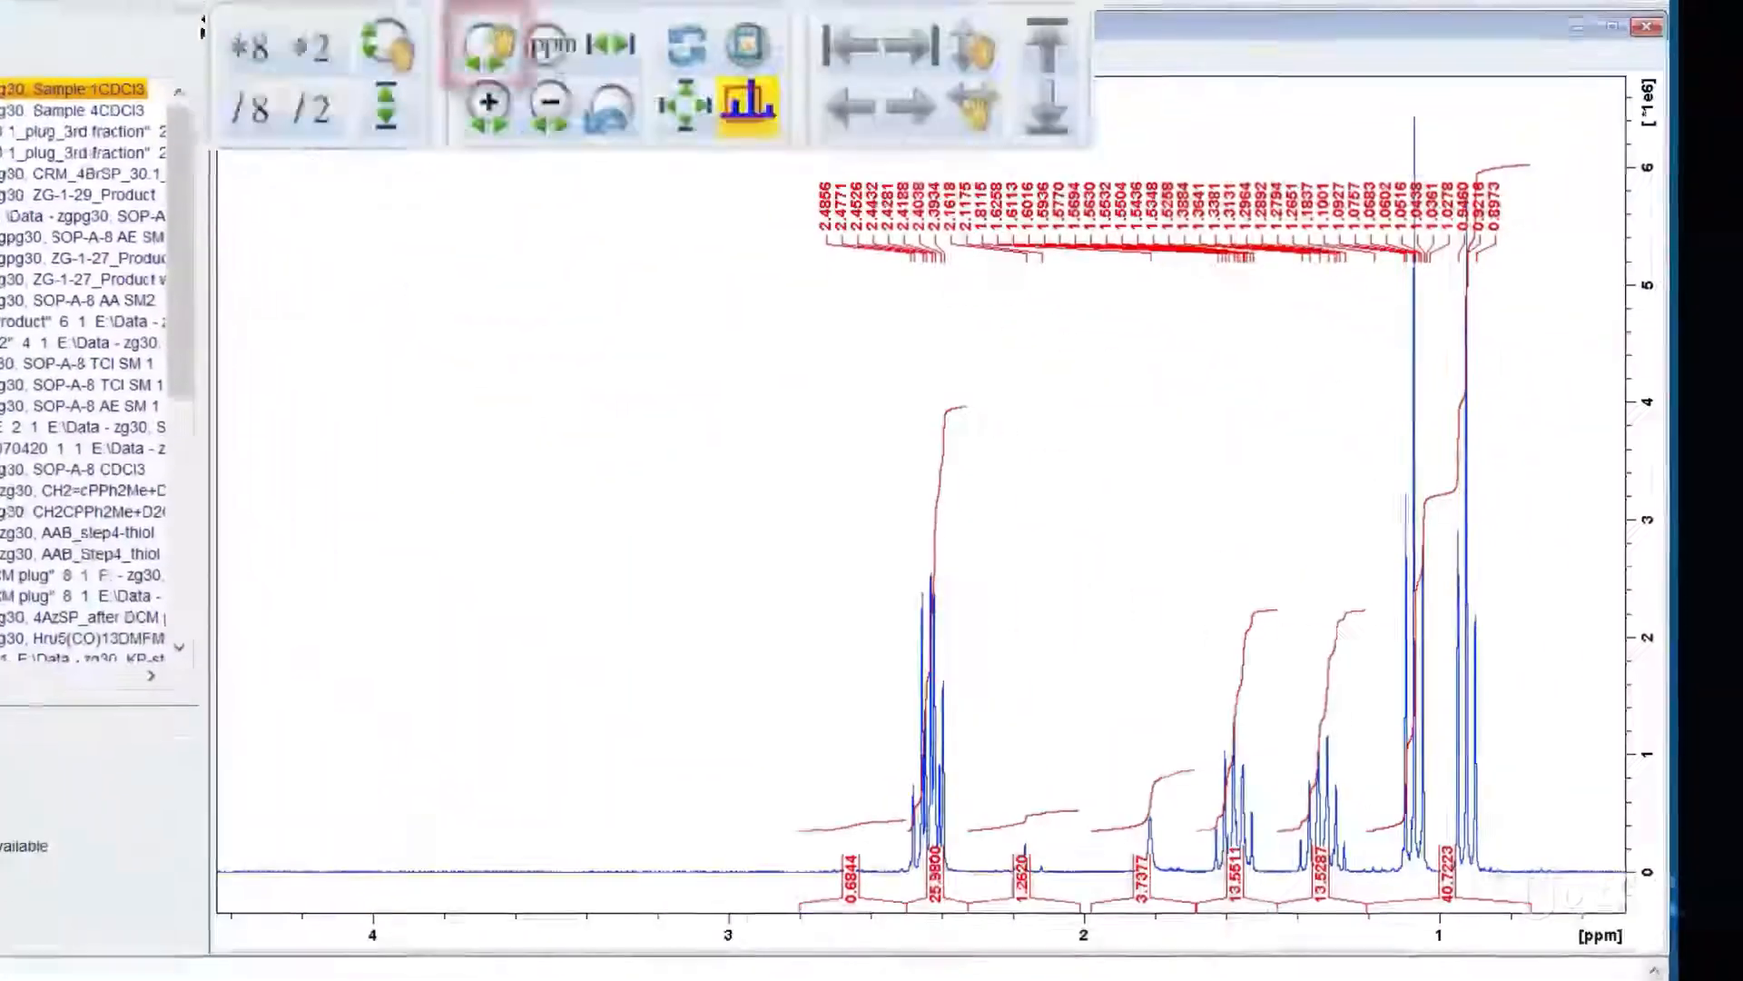
left_click(490, 43)
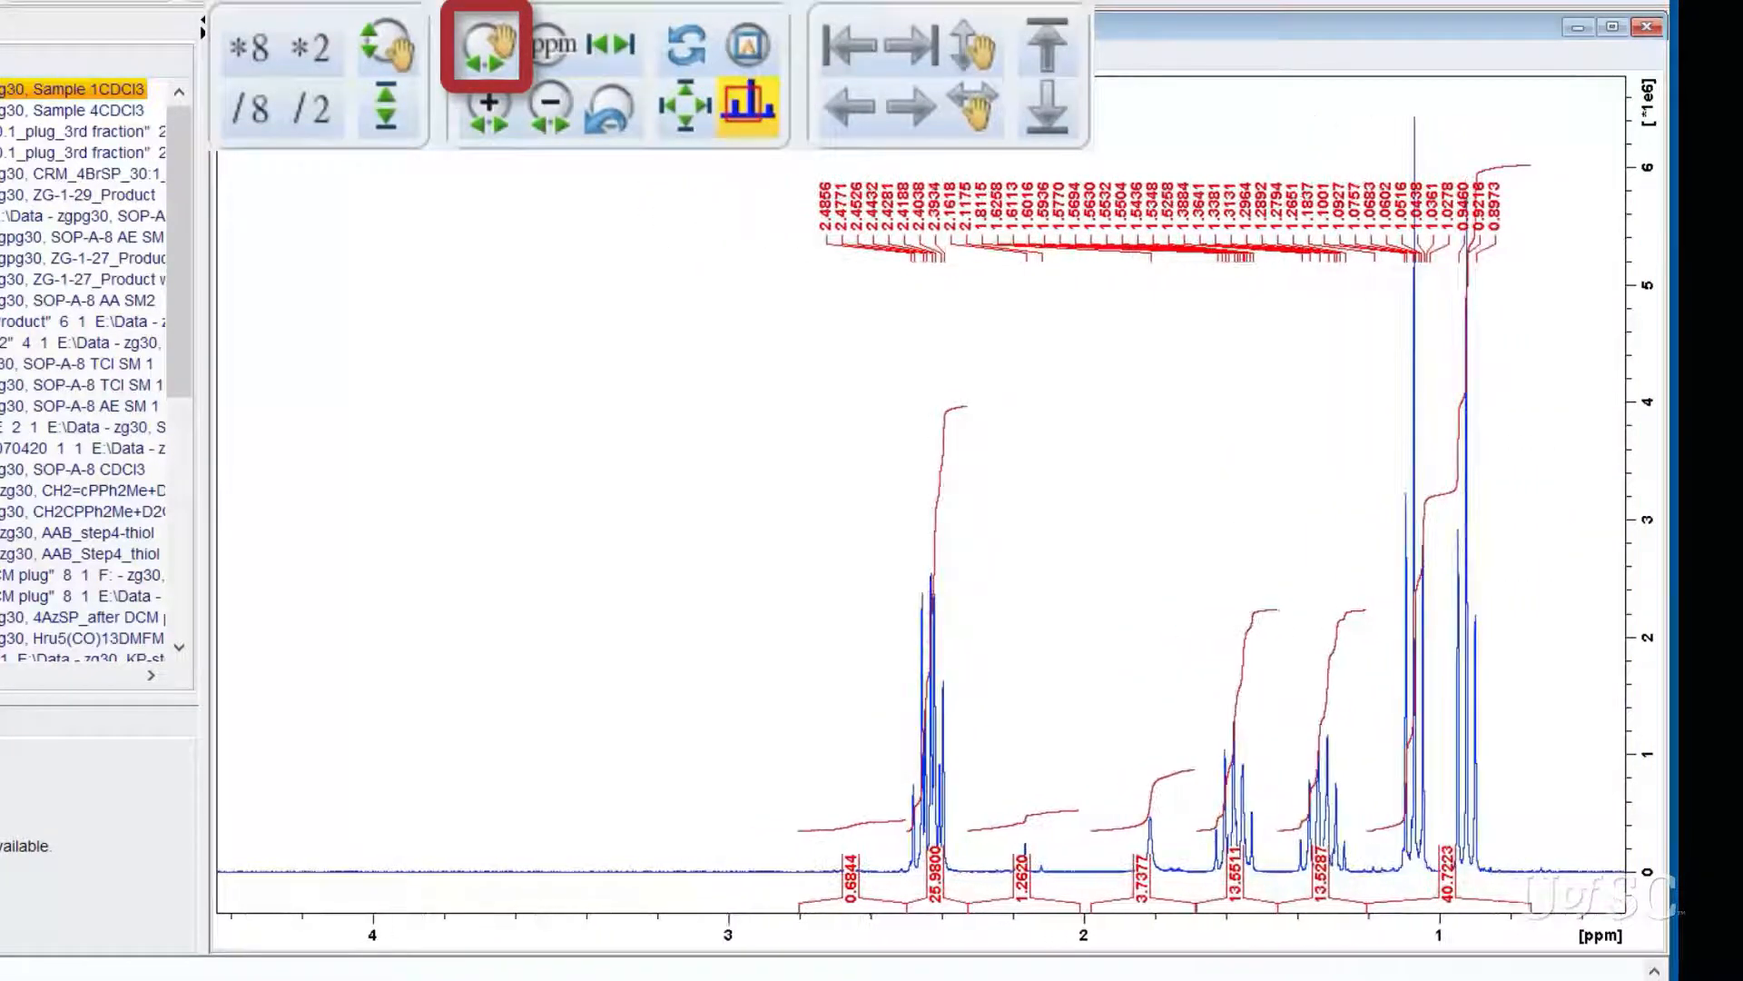
left_click(489, 105)
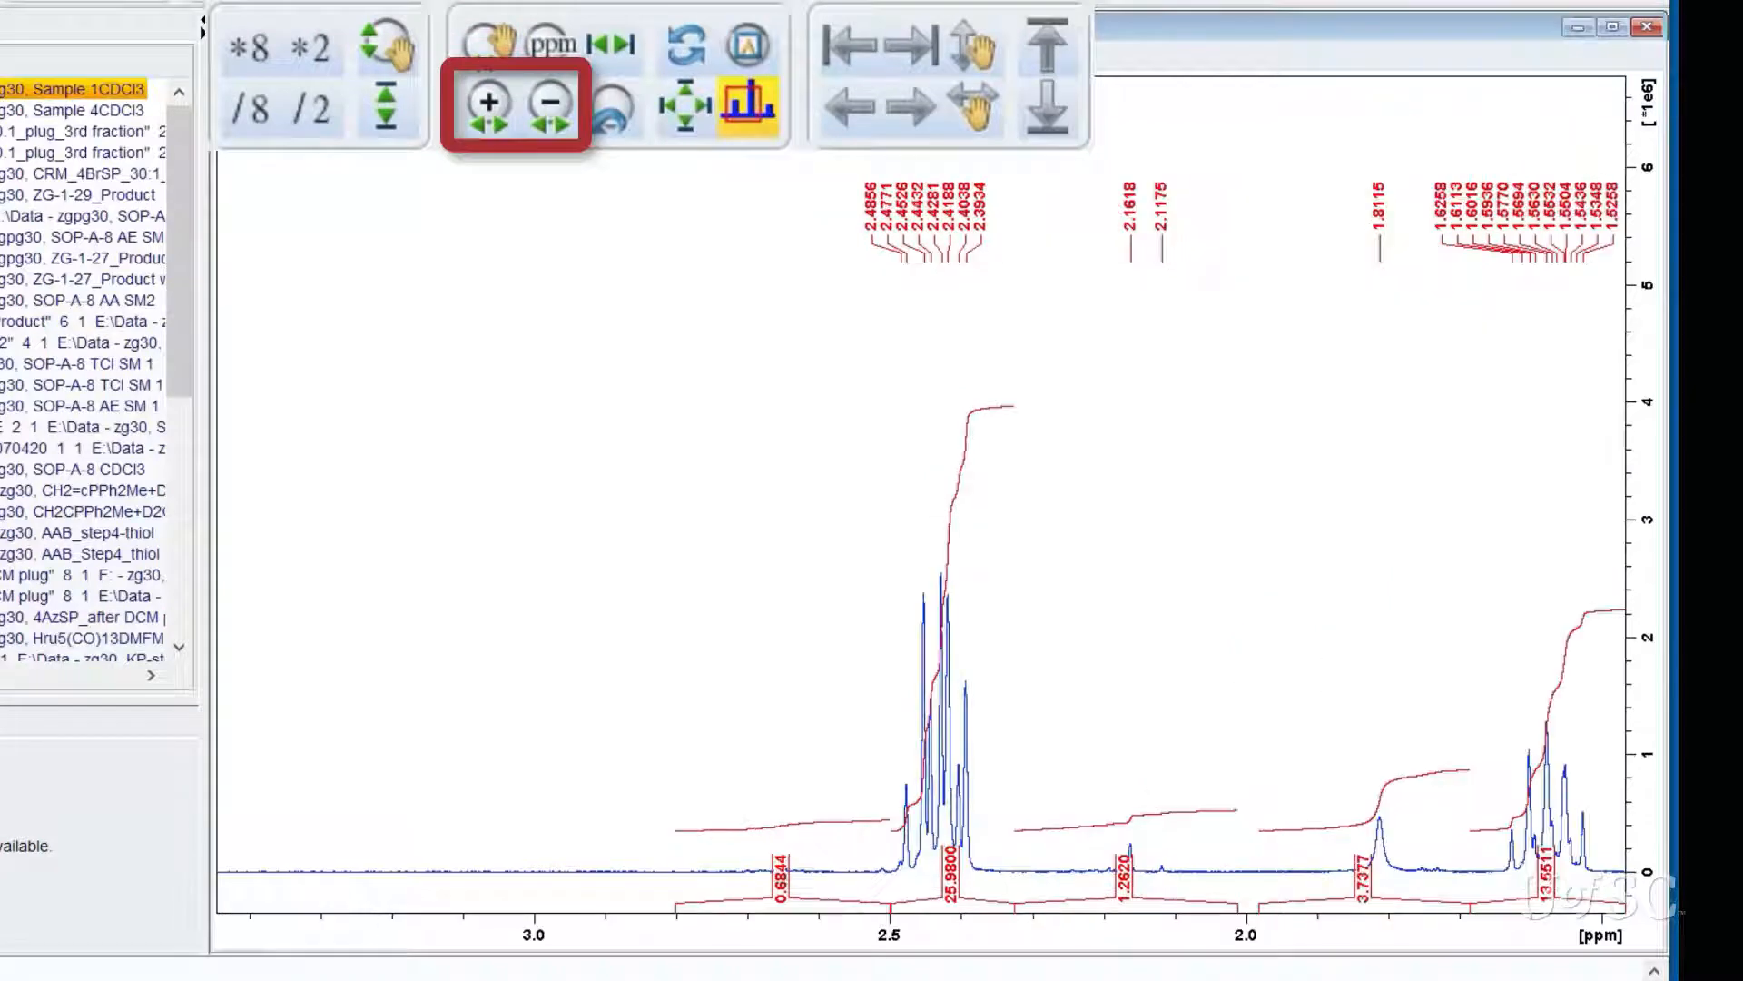
left_click(486, 103)
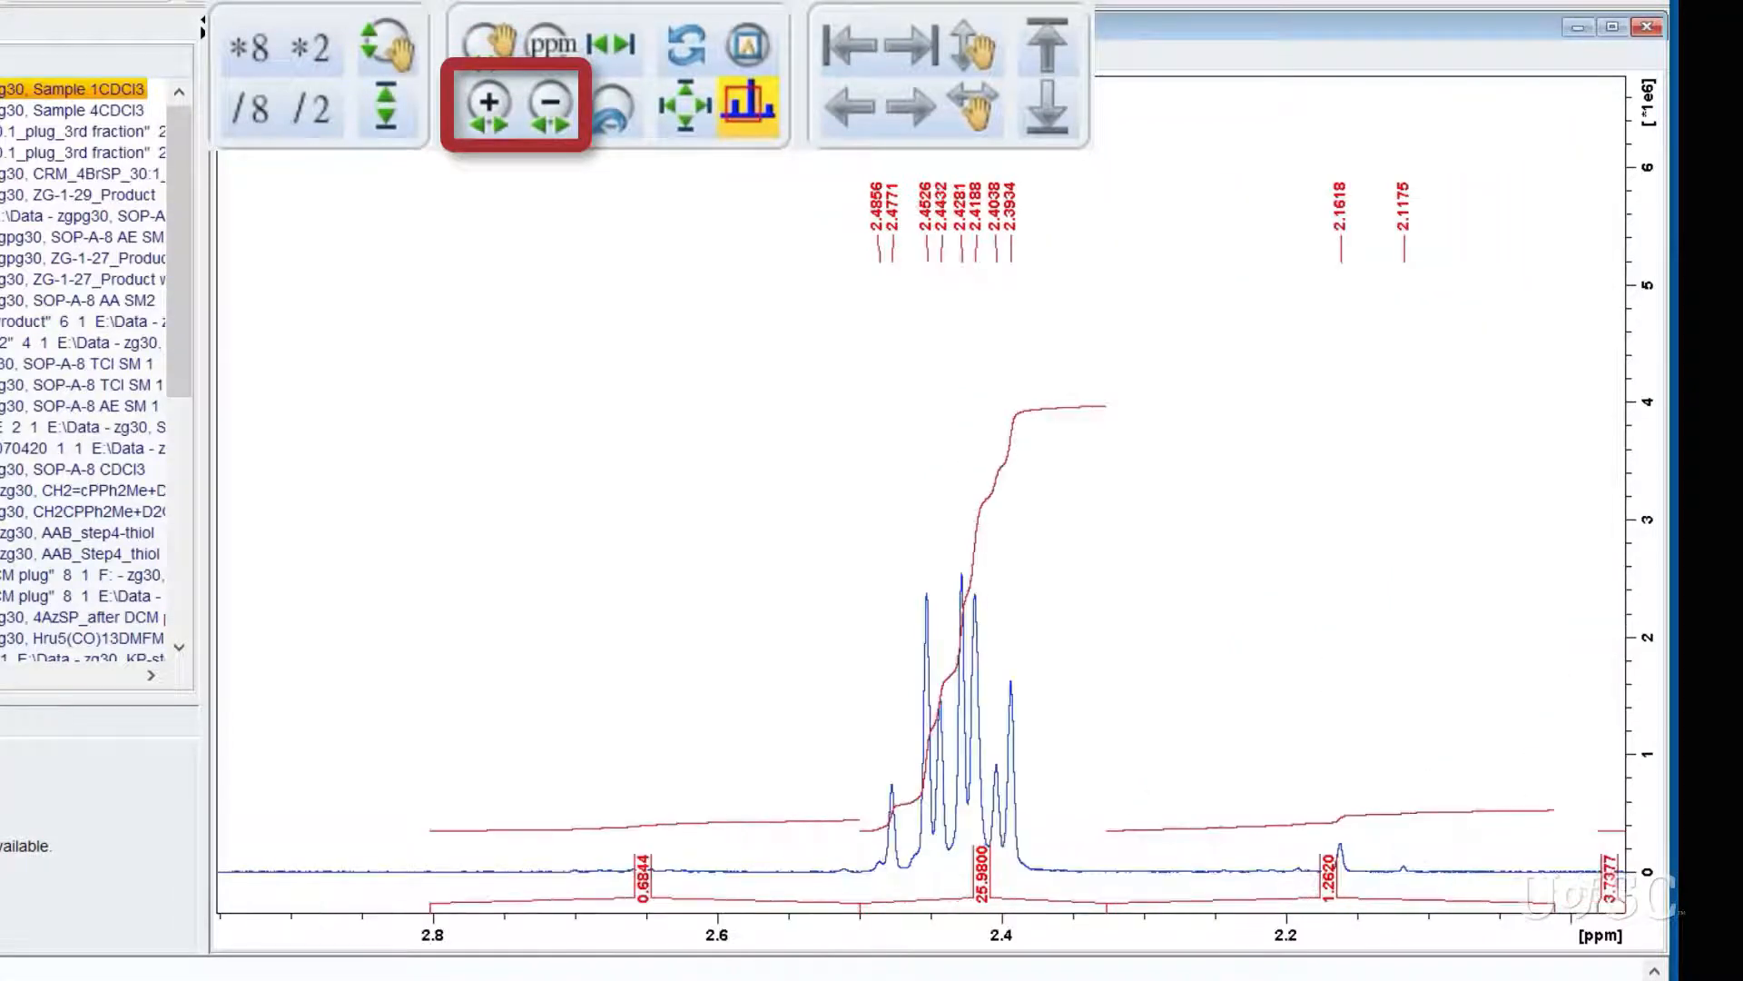
left_click(545, 105)
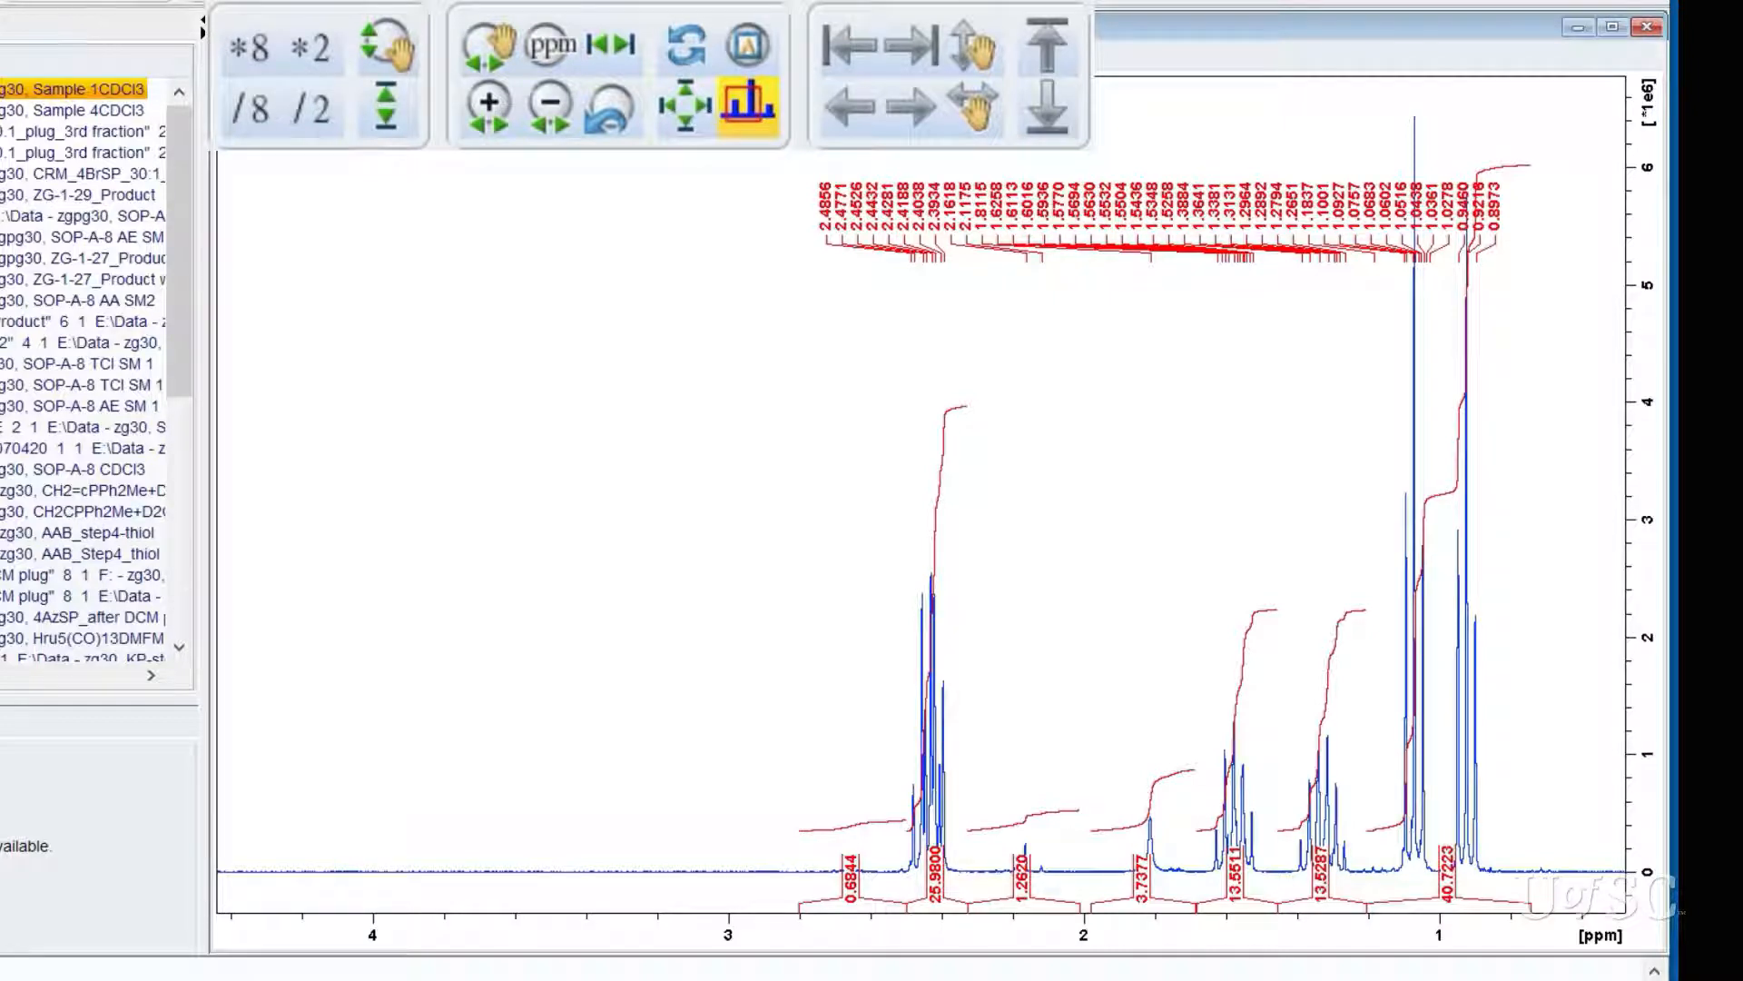
left_click(609, 46)
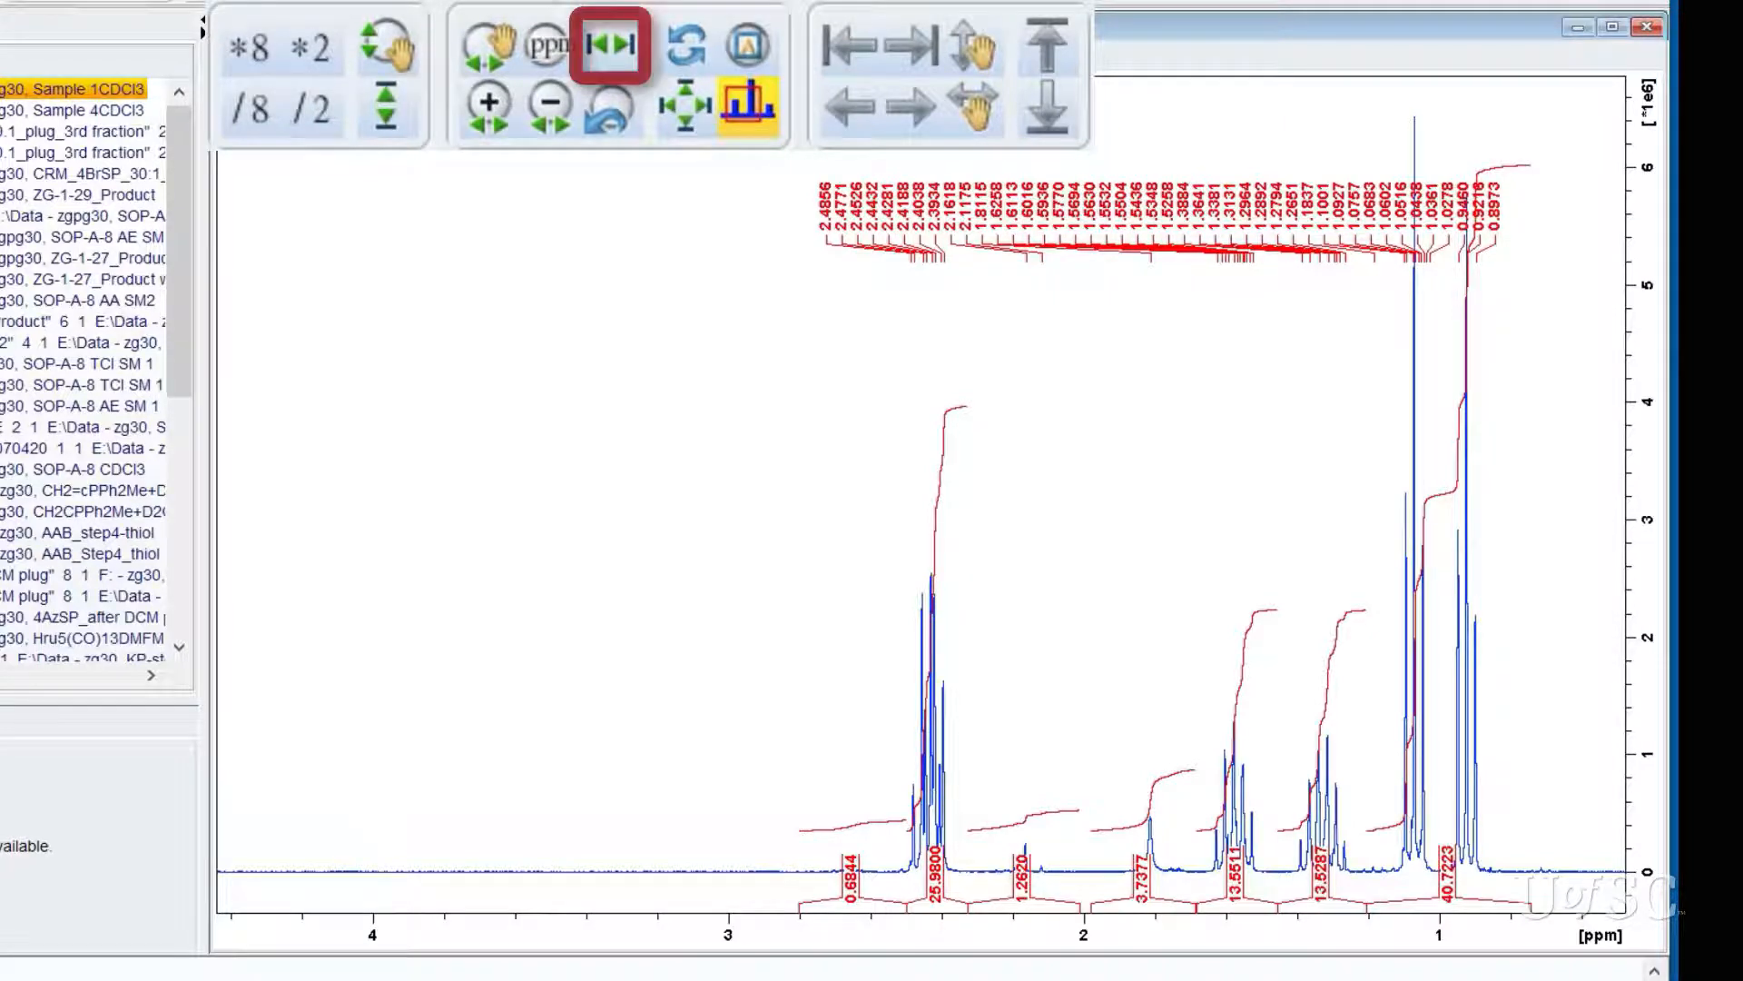
left_click(609, 107)
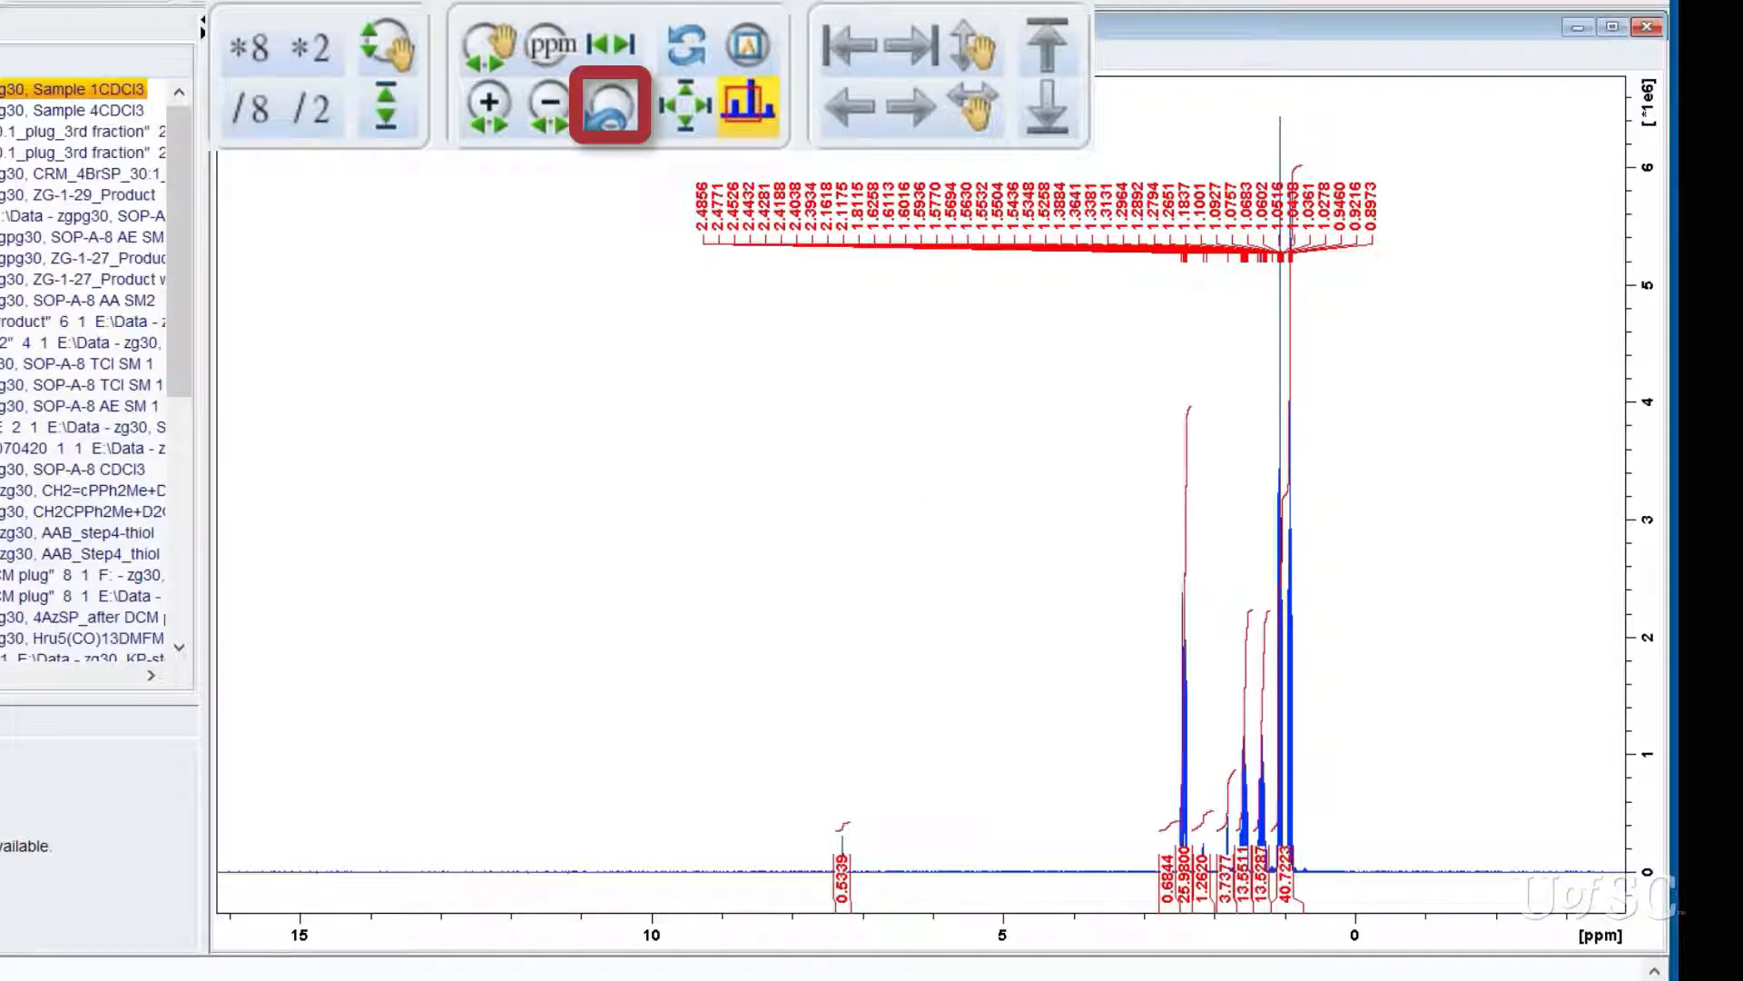
left_click(607, 107)
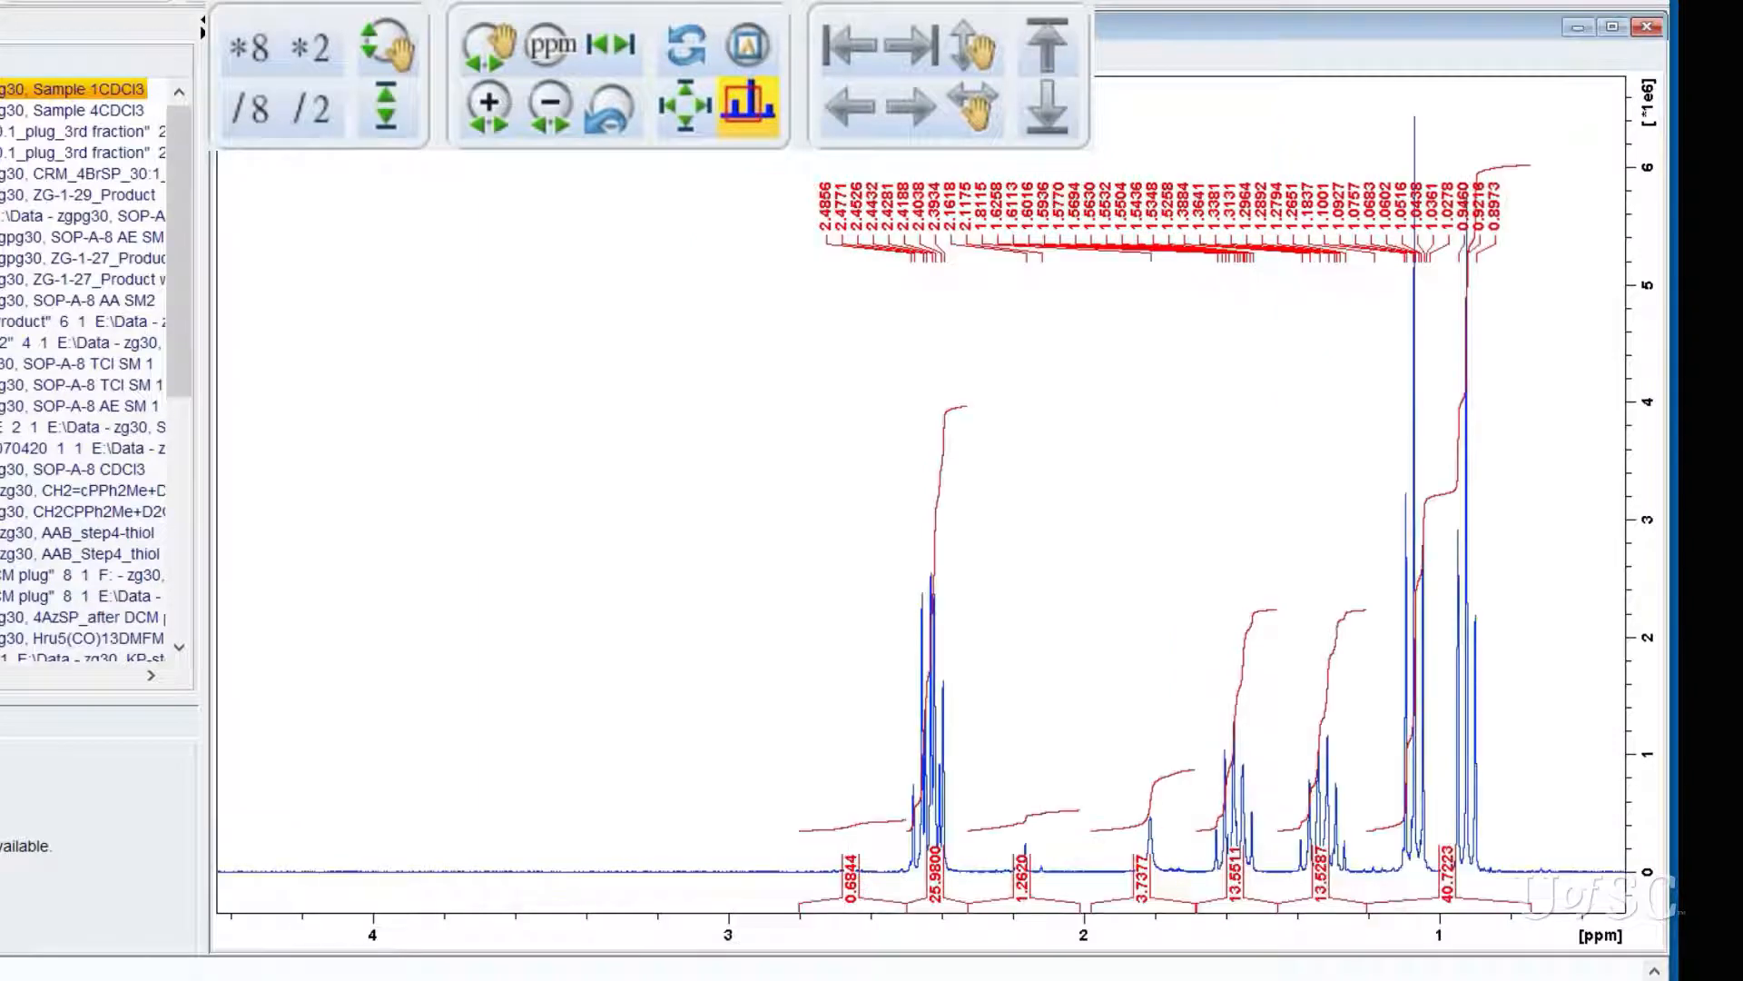
- Set the exact displayed region from 9 ppm to 0 ppm via the exactzoom dialog
left_click(551, 45)
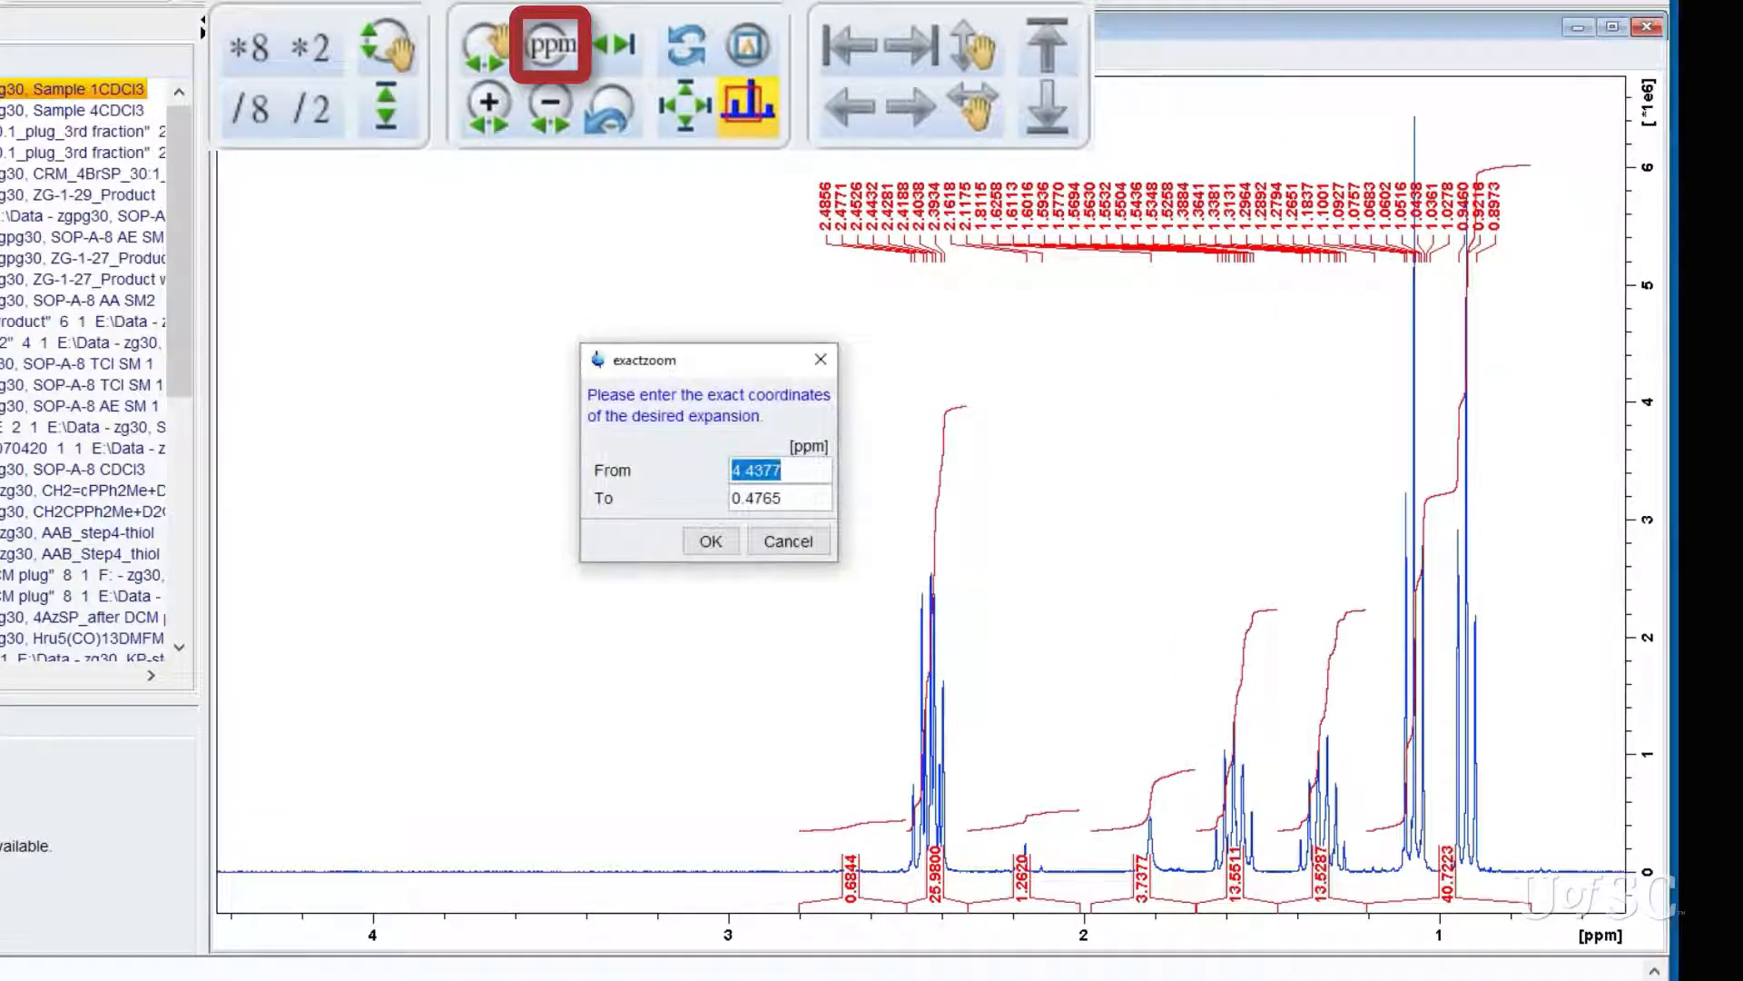
type("9")
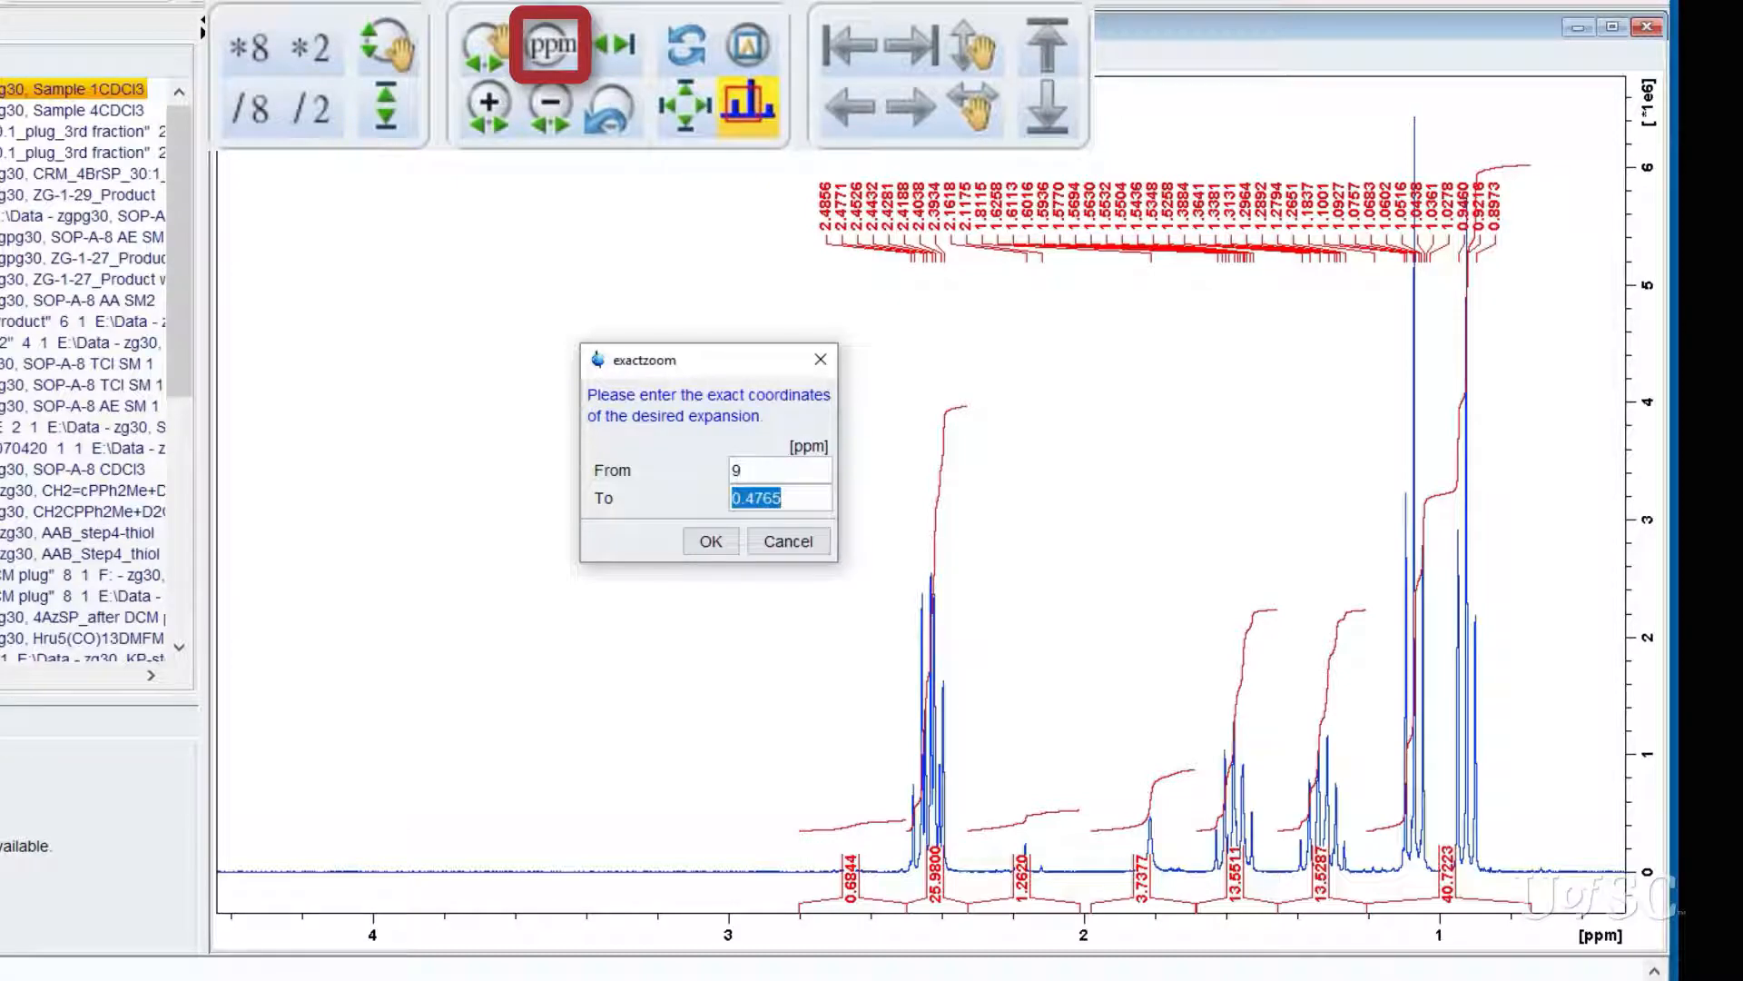
type("0")
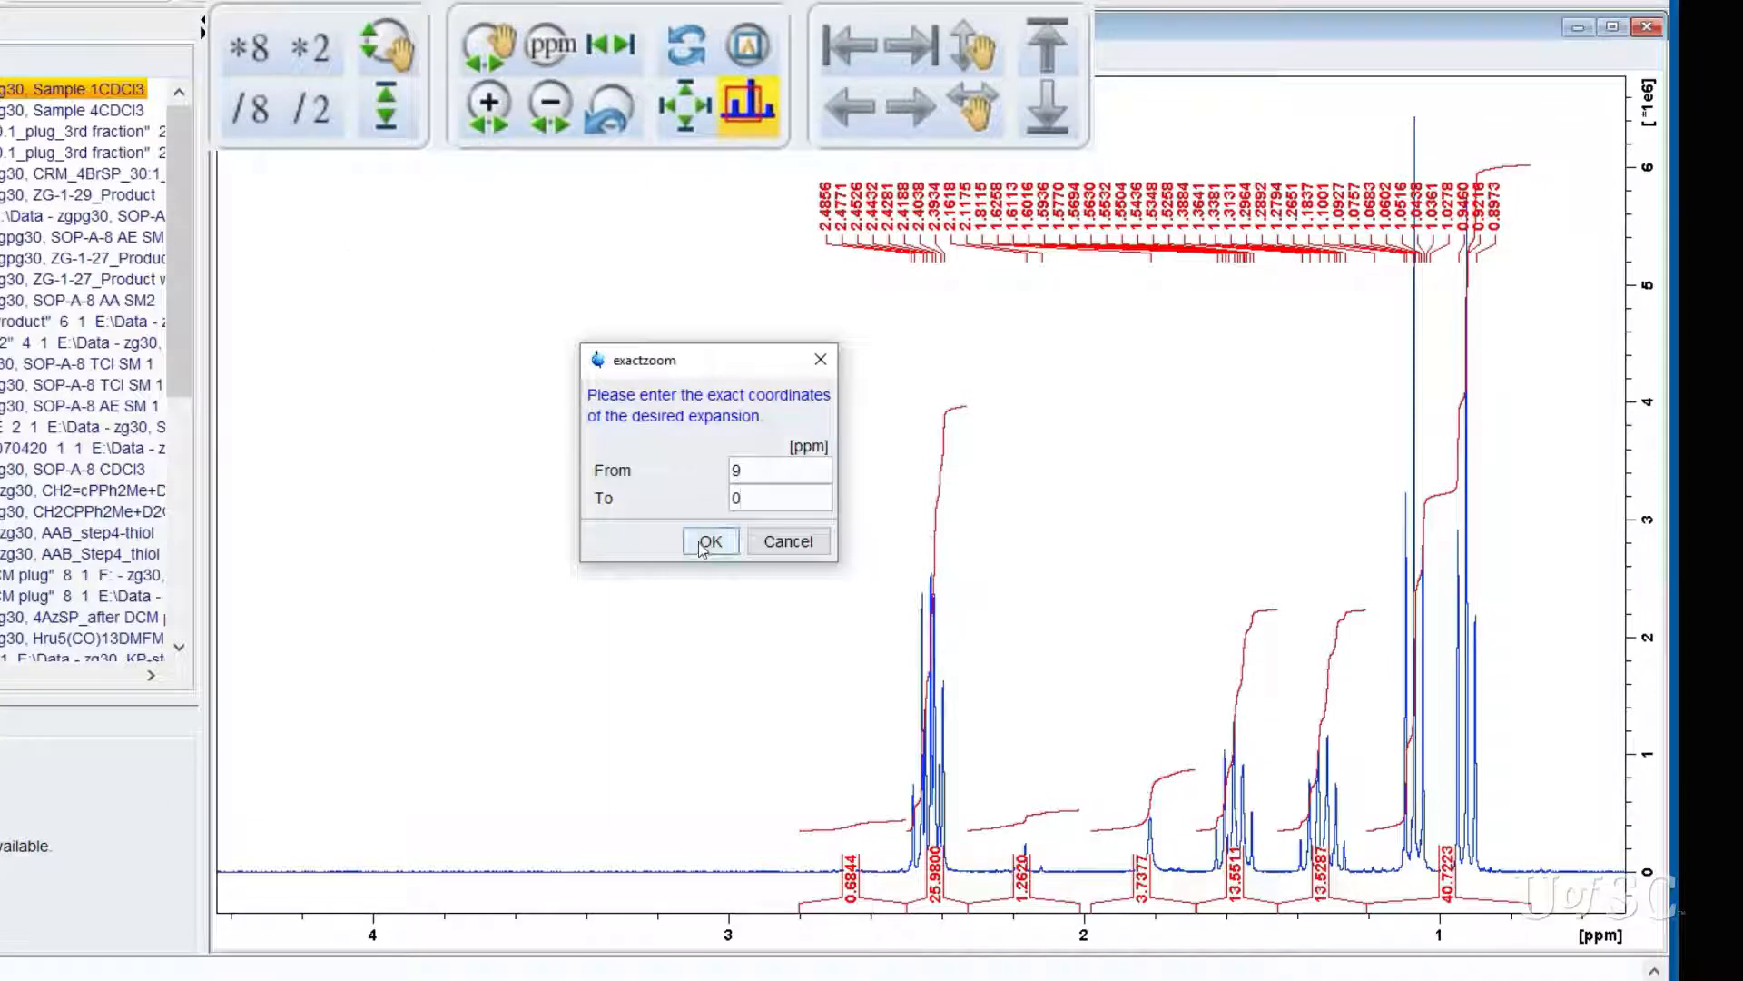
left_click(711, 541)
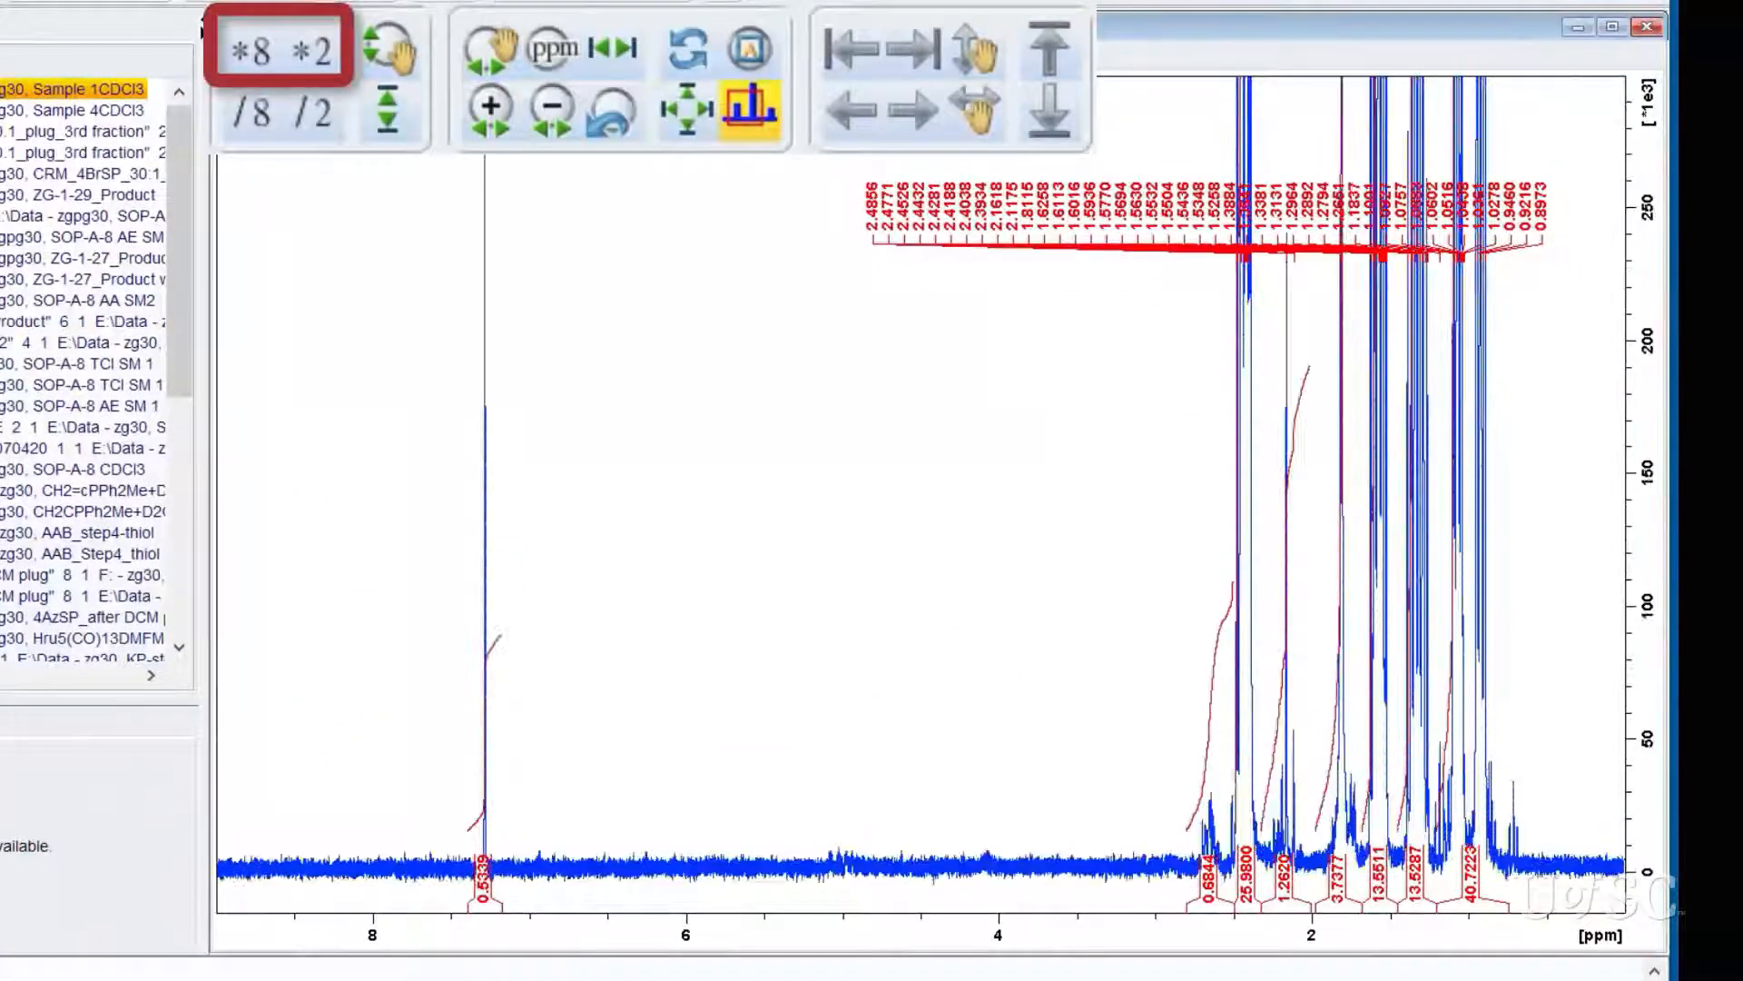
- Scale the peaks vertically with *8, /8, /2 and interactive scaling, then fit them to window height
left_click(254, 111)
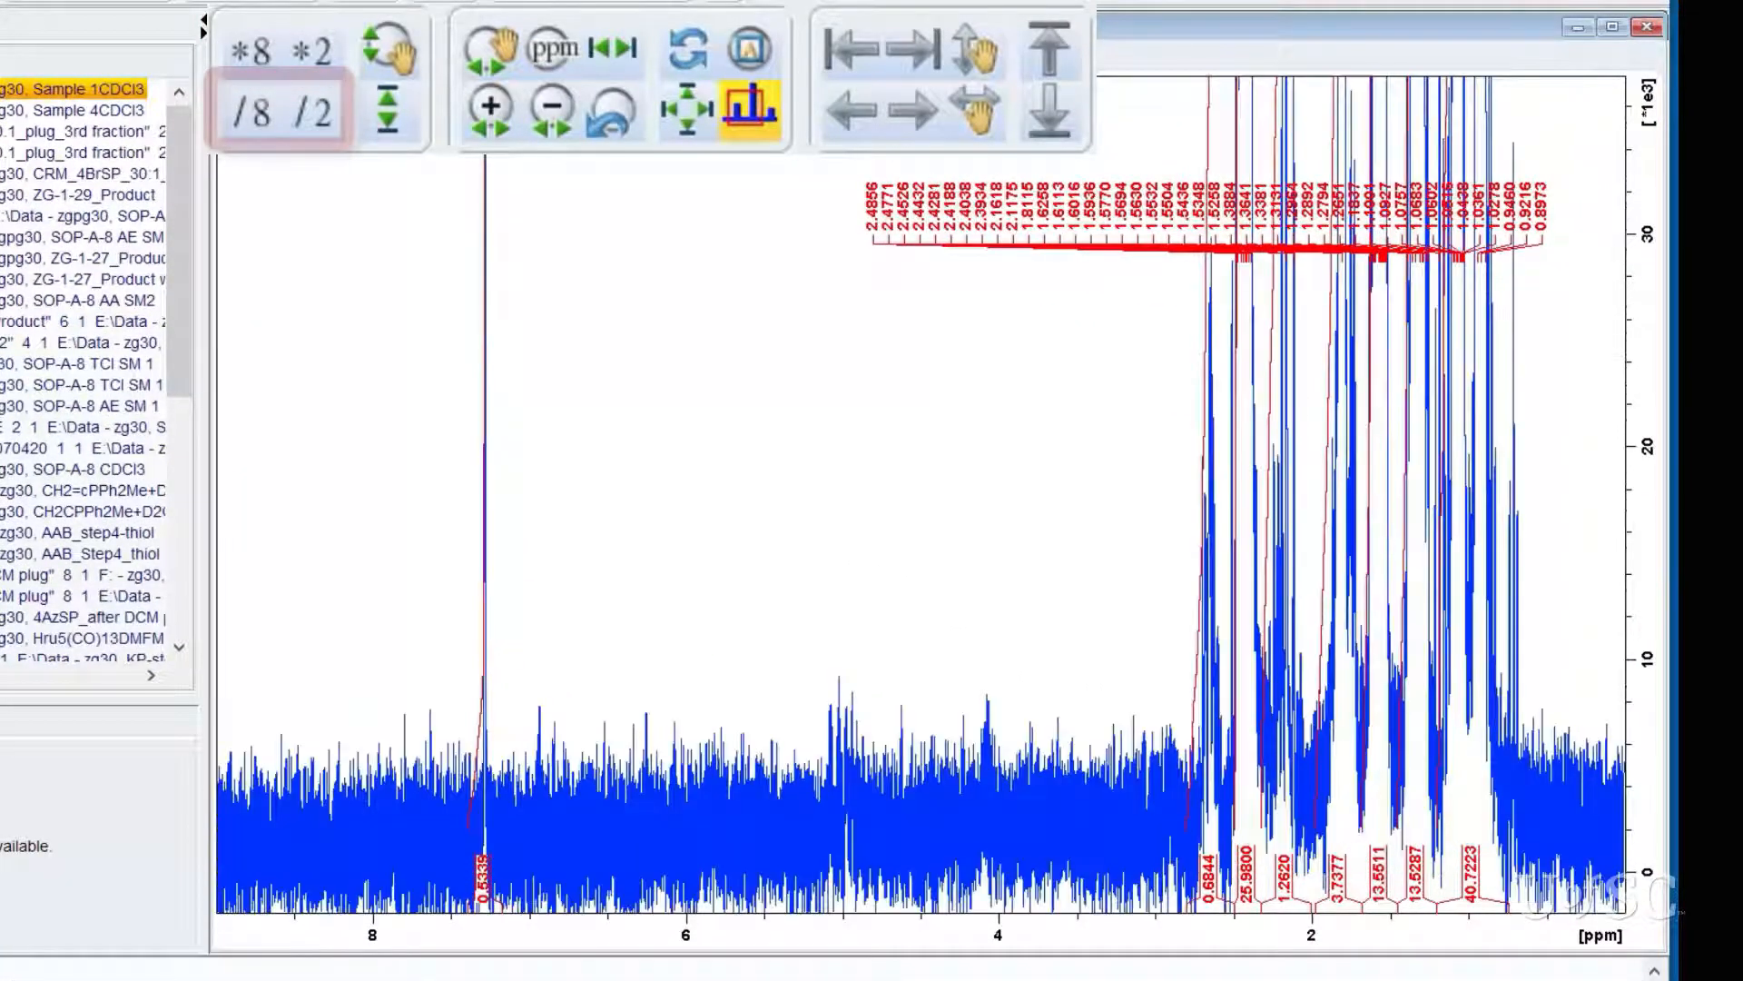
left_click(249, 113)
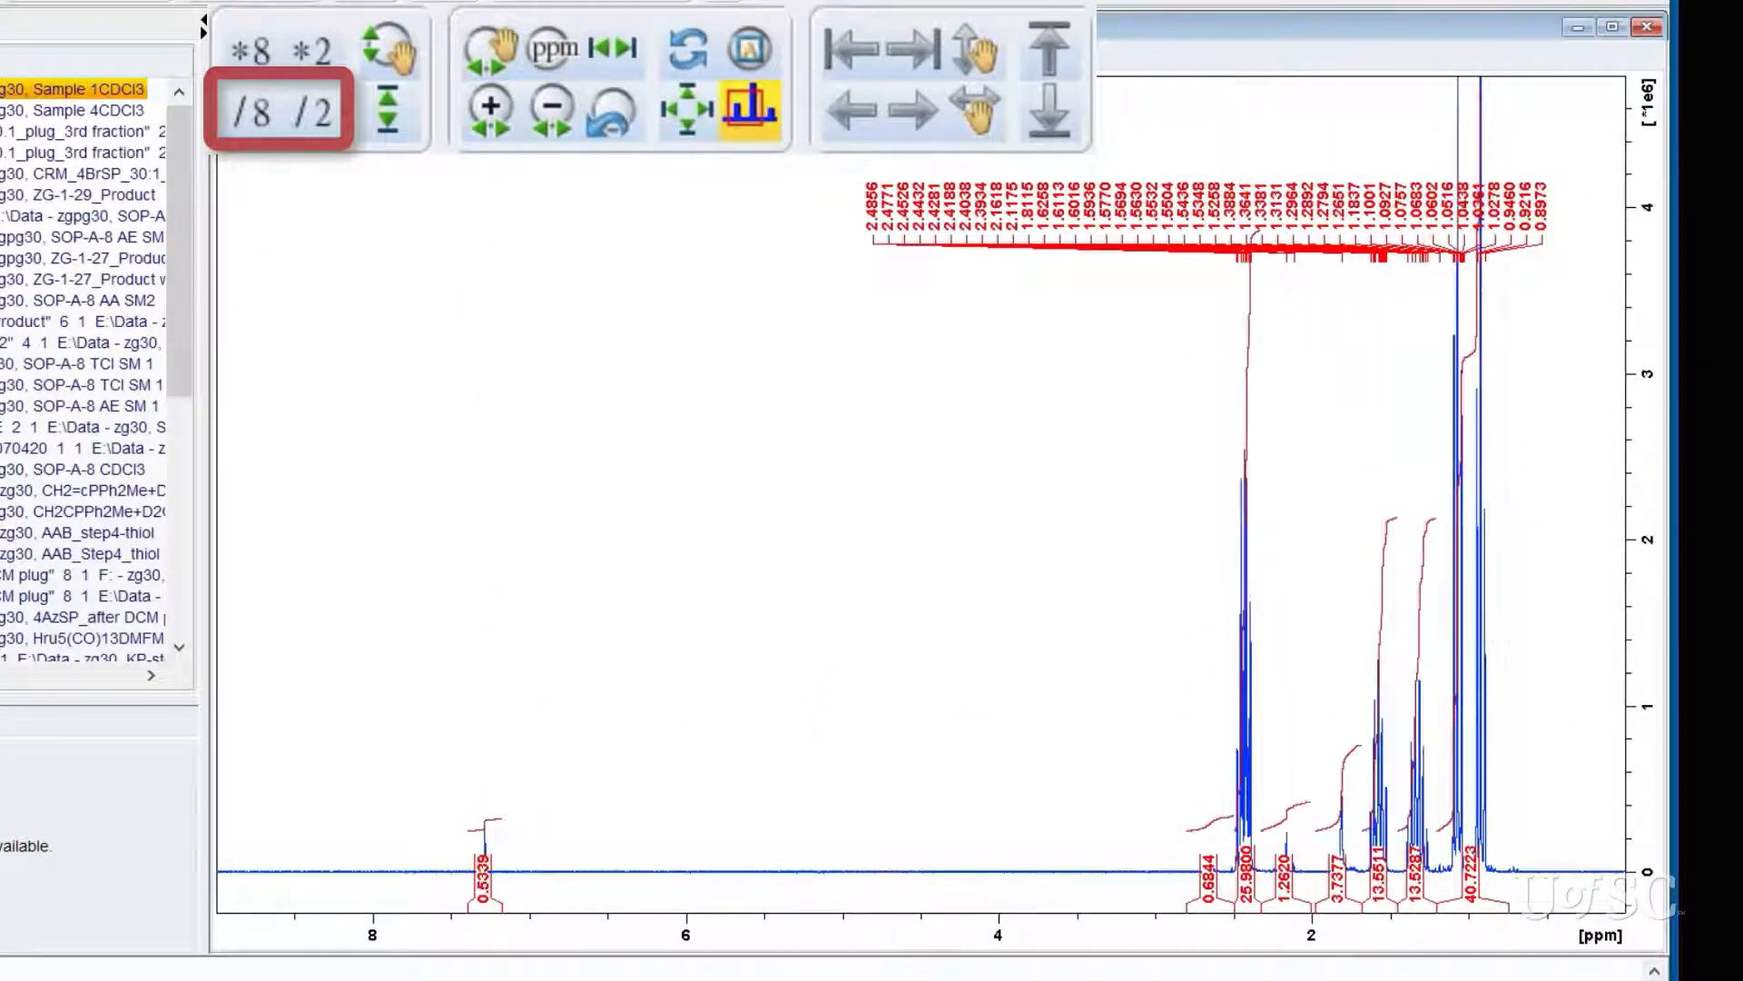
left_click(384, 51)
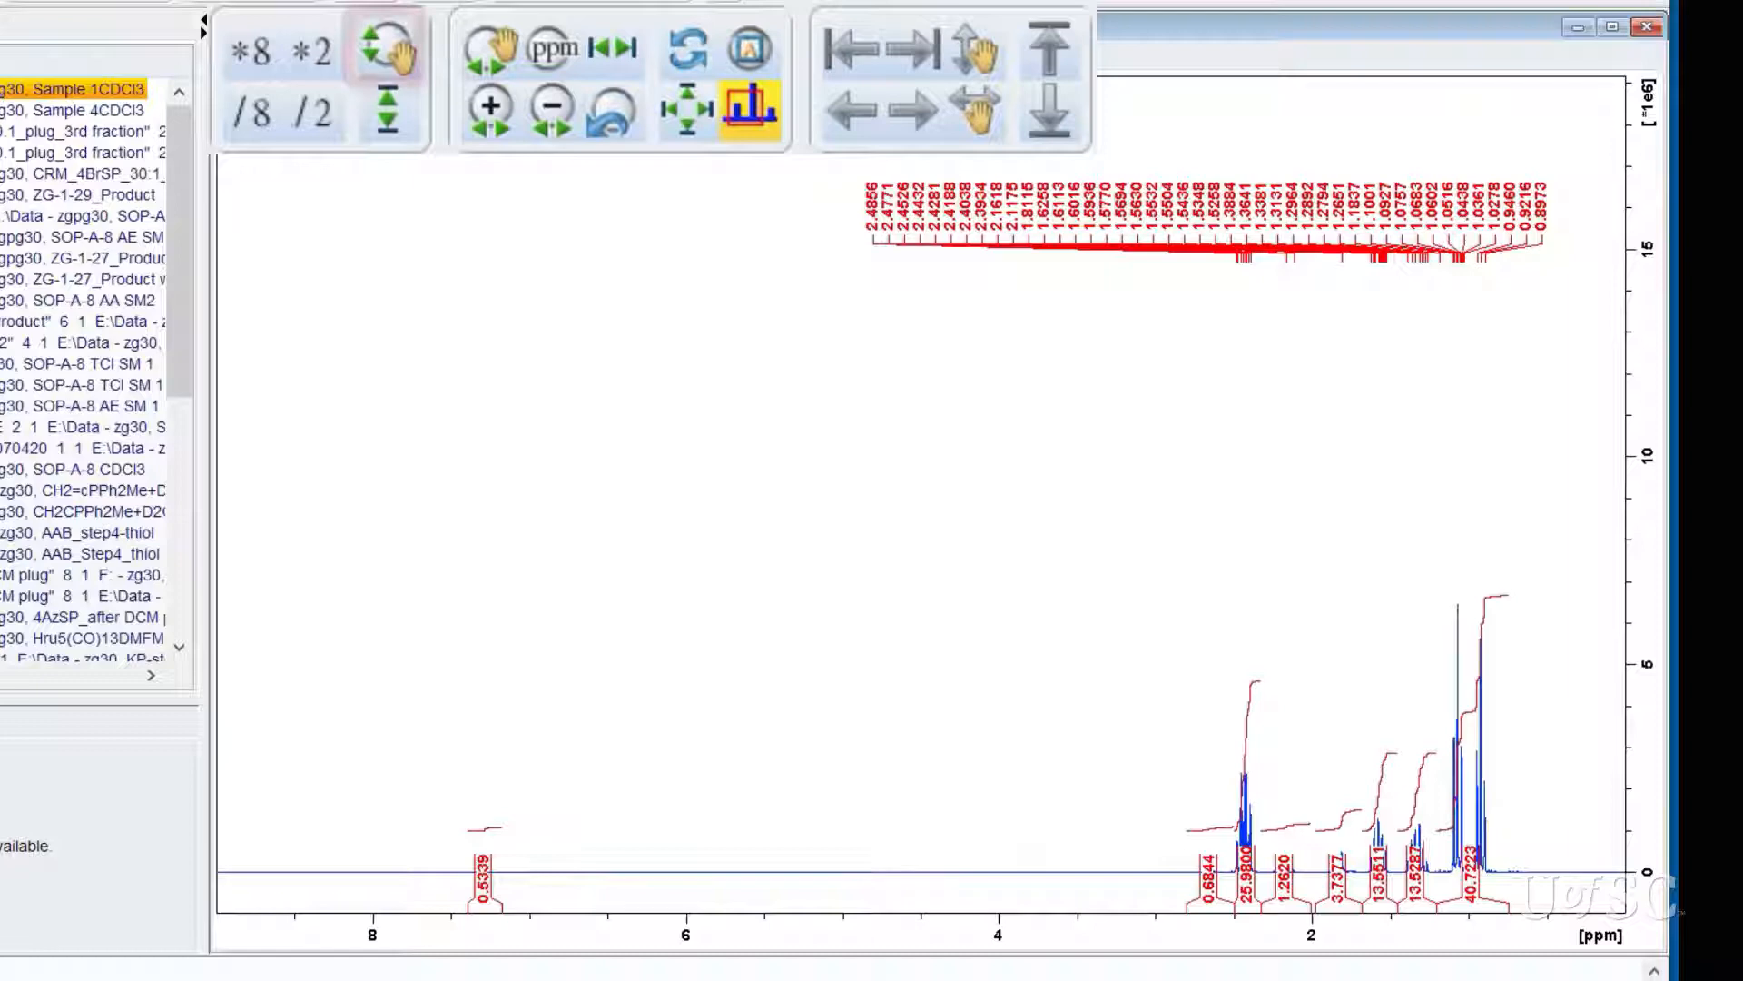
left_click(383, 50)
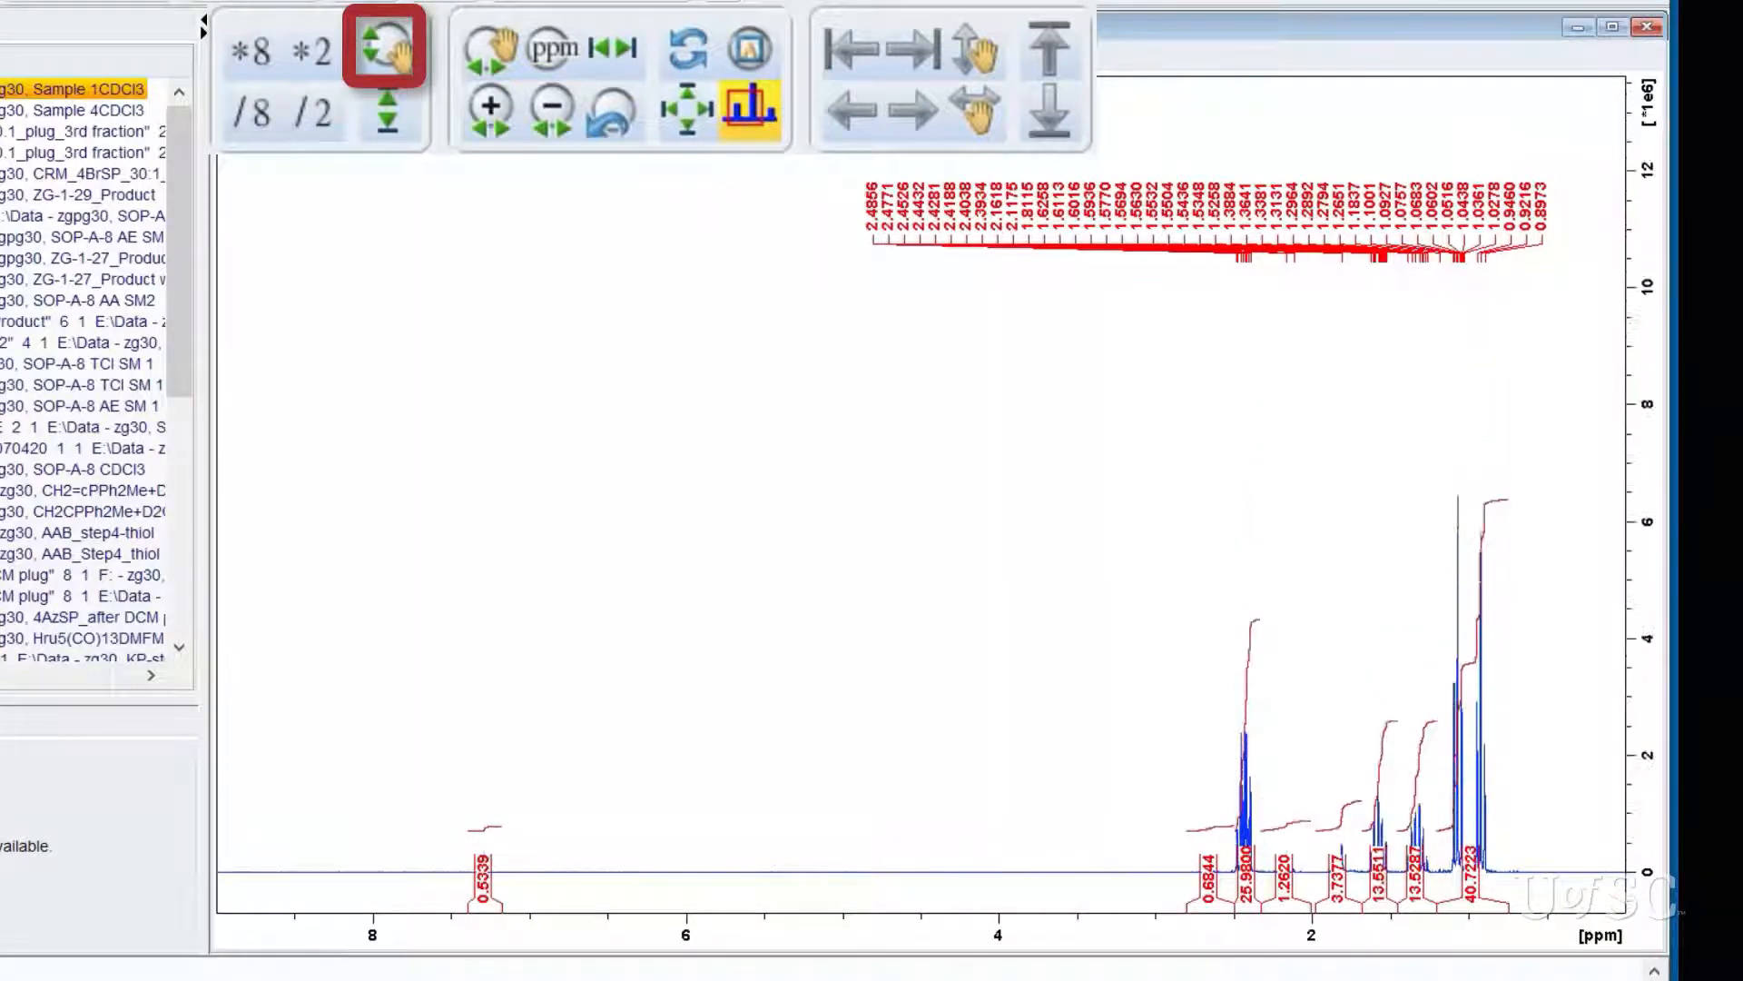
left_click(383, 52)
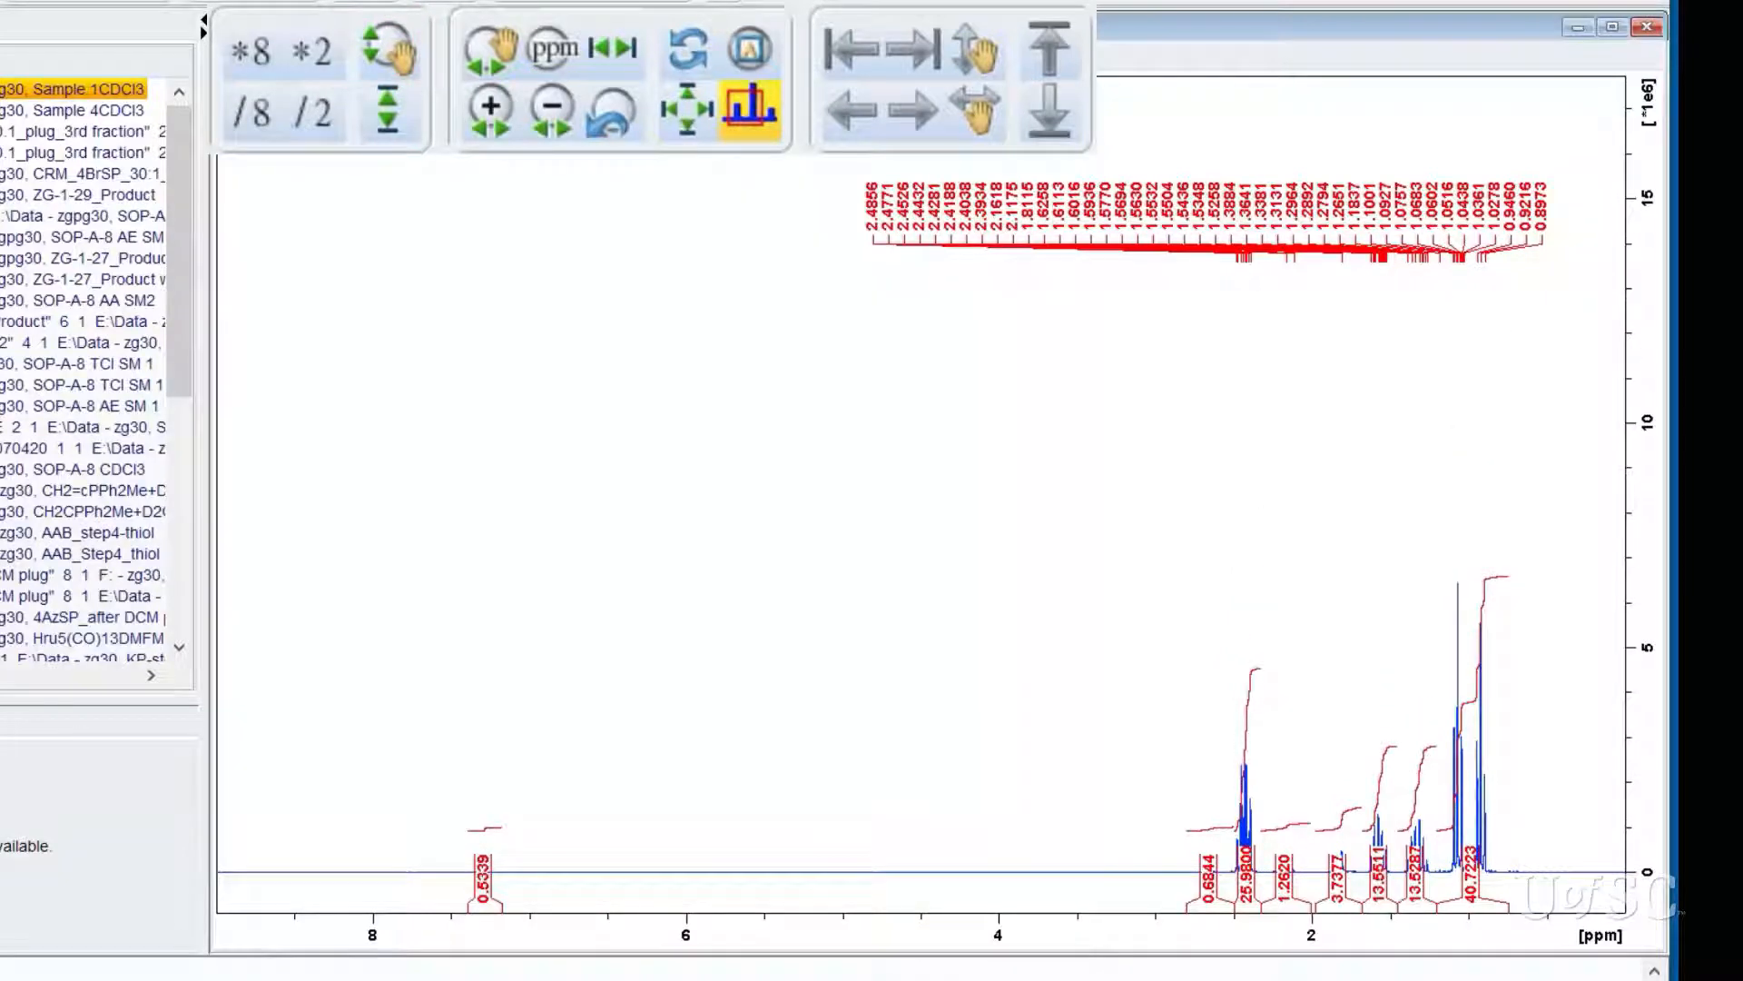
left_click(385, 109)
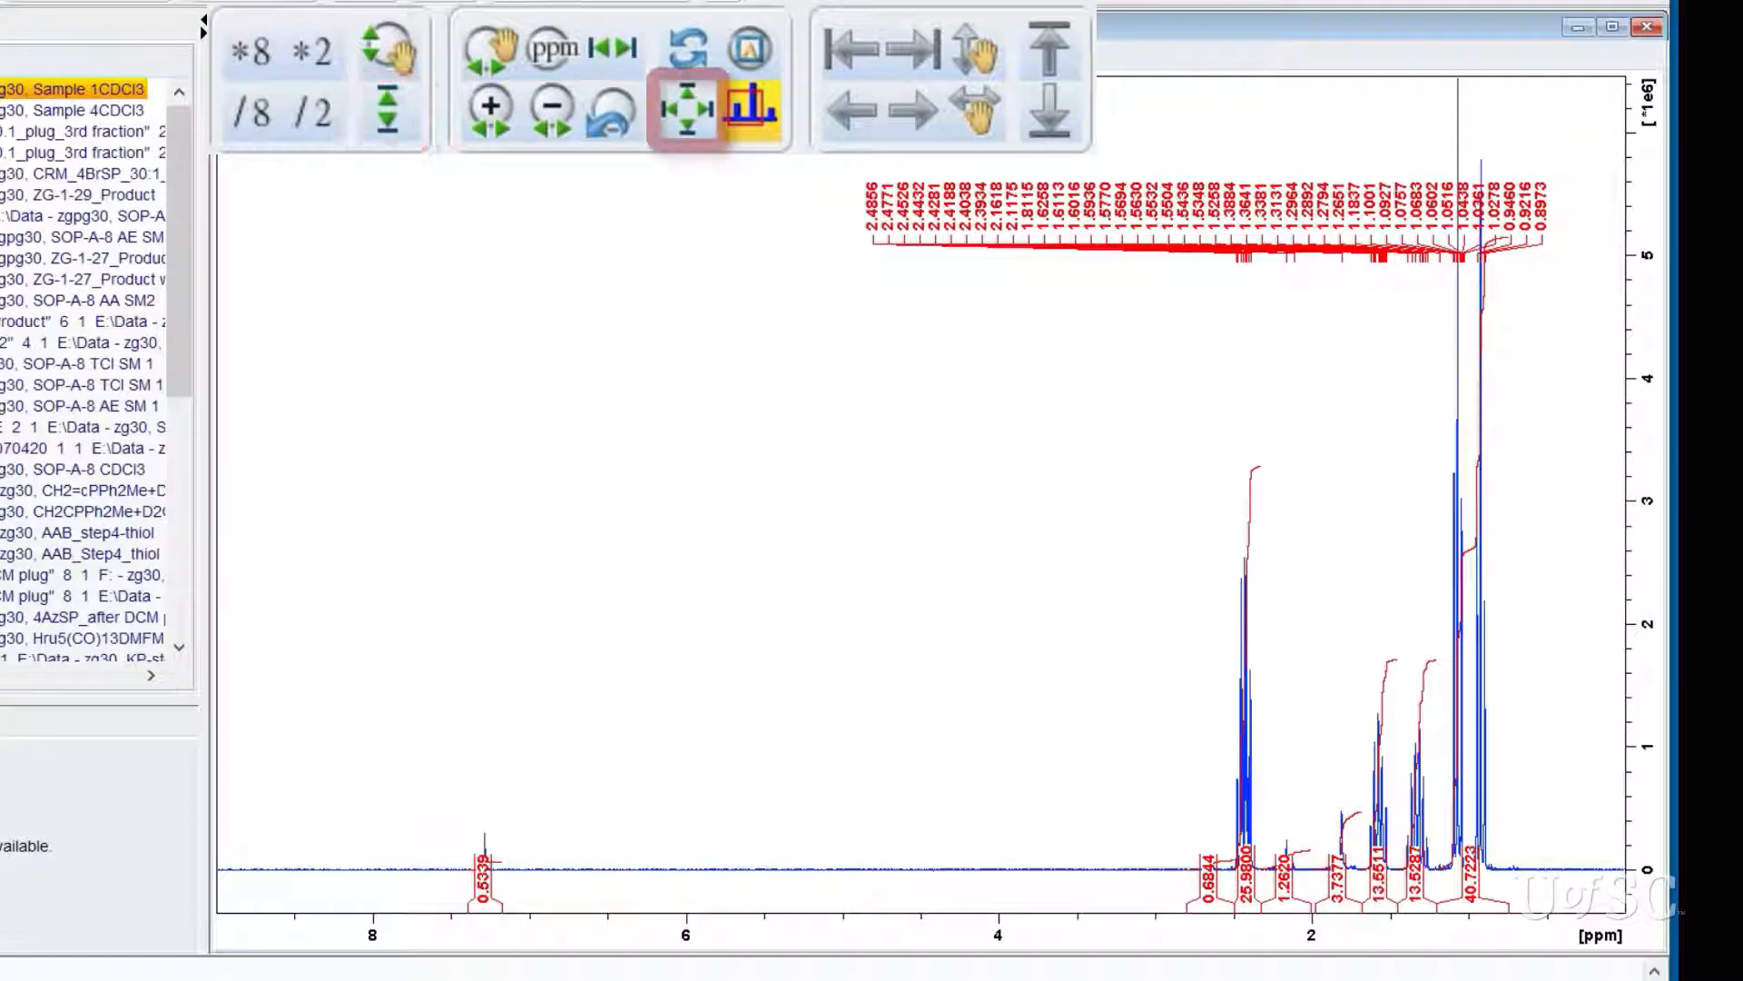
- Reset the display to the full spectrum, about 16 to −1 ppm
left_click(687, 107)
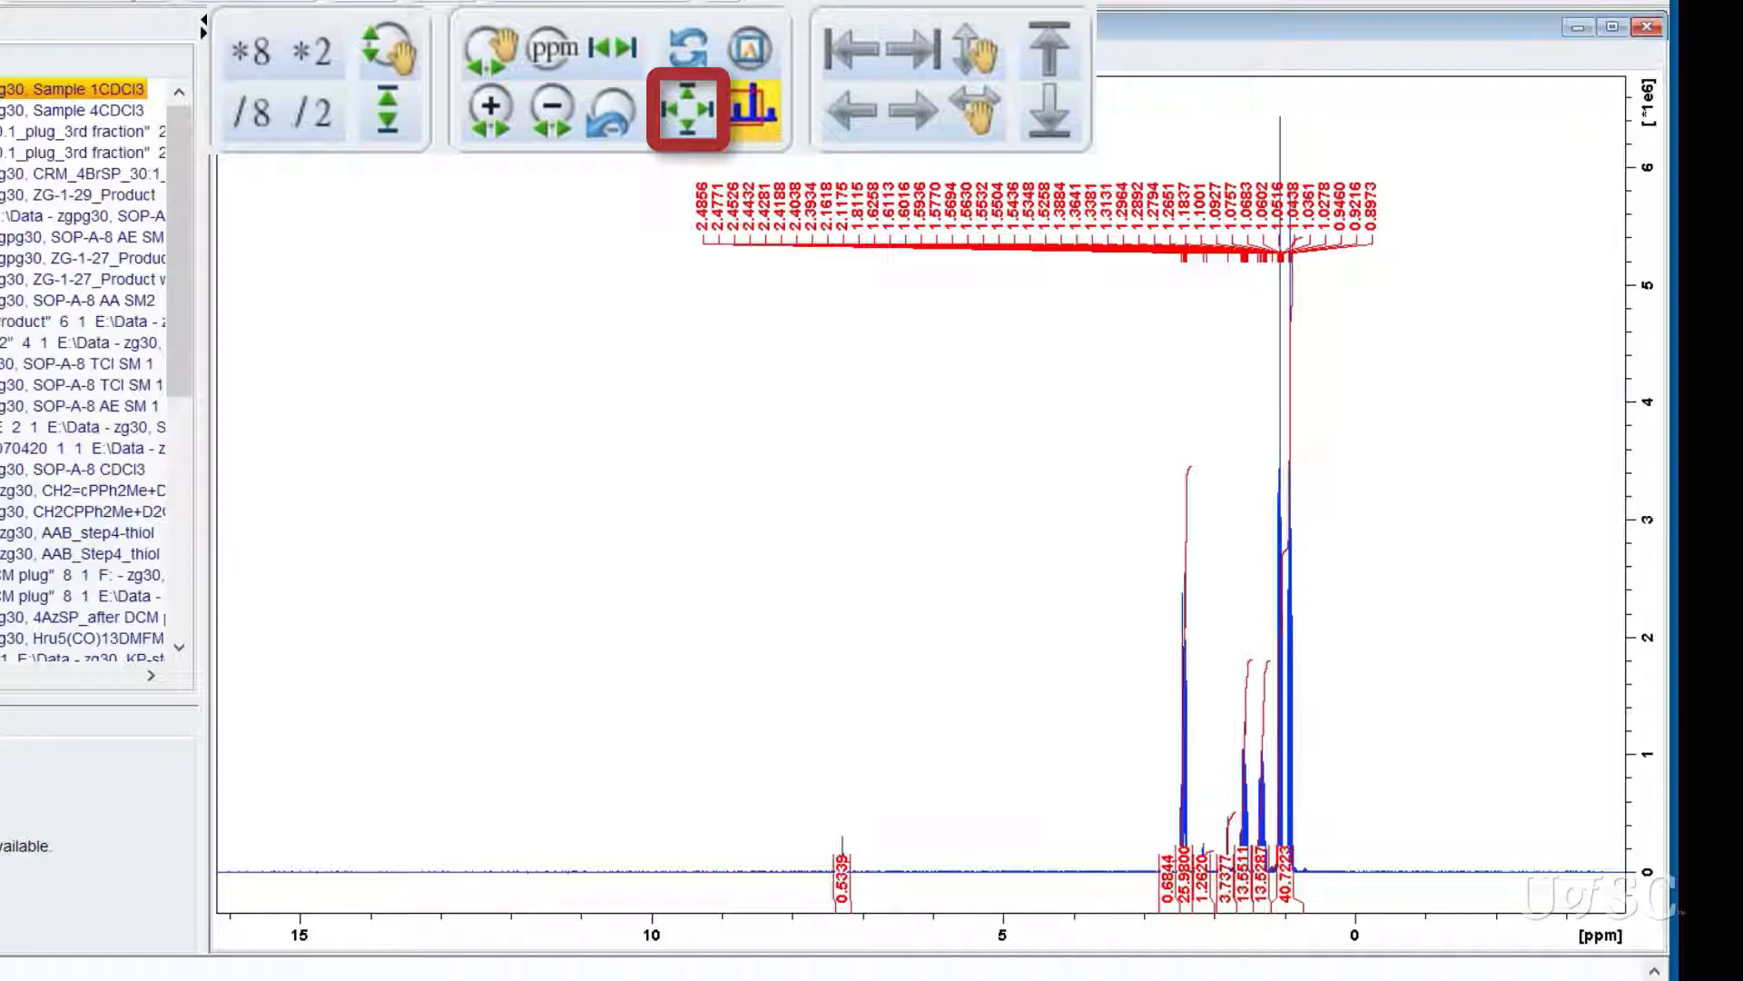
- Return to the 9–0 ppm view, shift it toward negative ppm and raise the baseline to mid-height
left_click(752, 107)
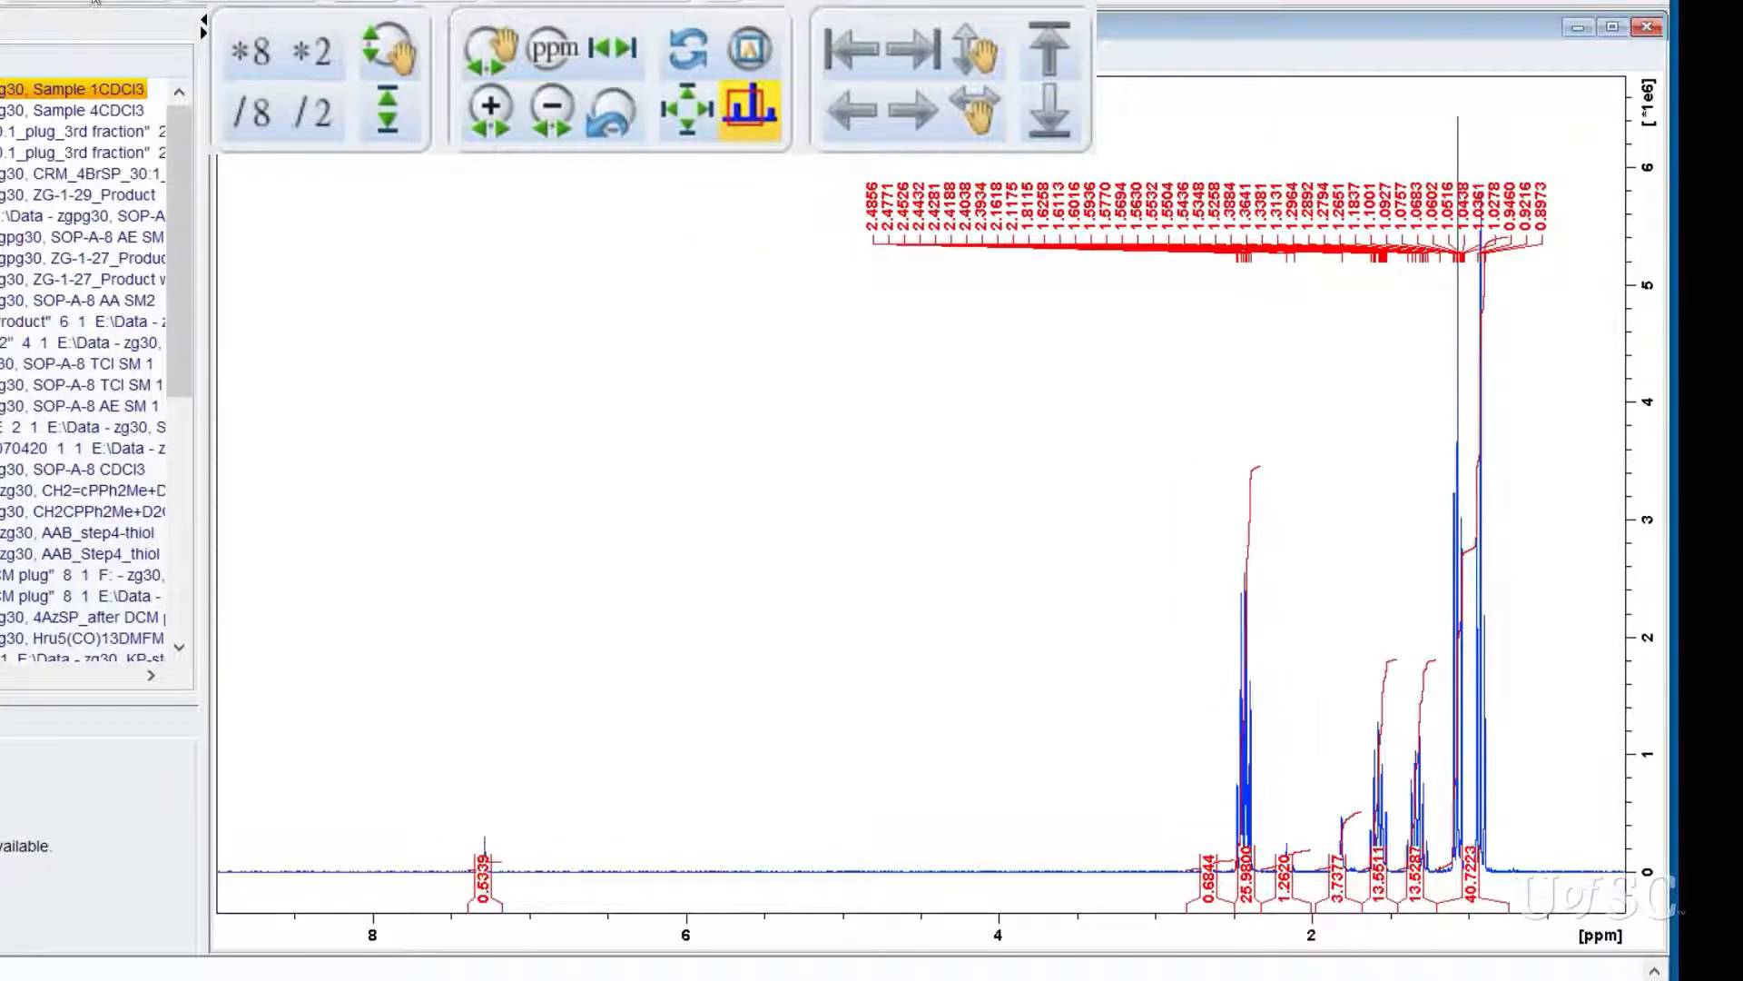
left_click(868, 111)
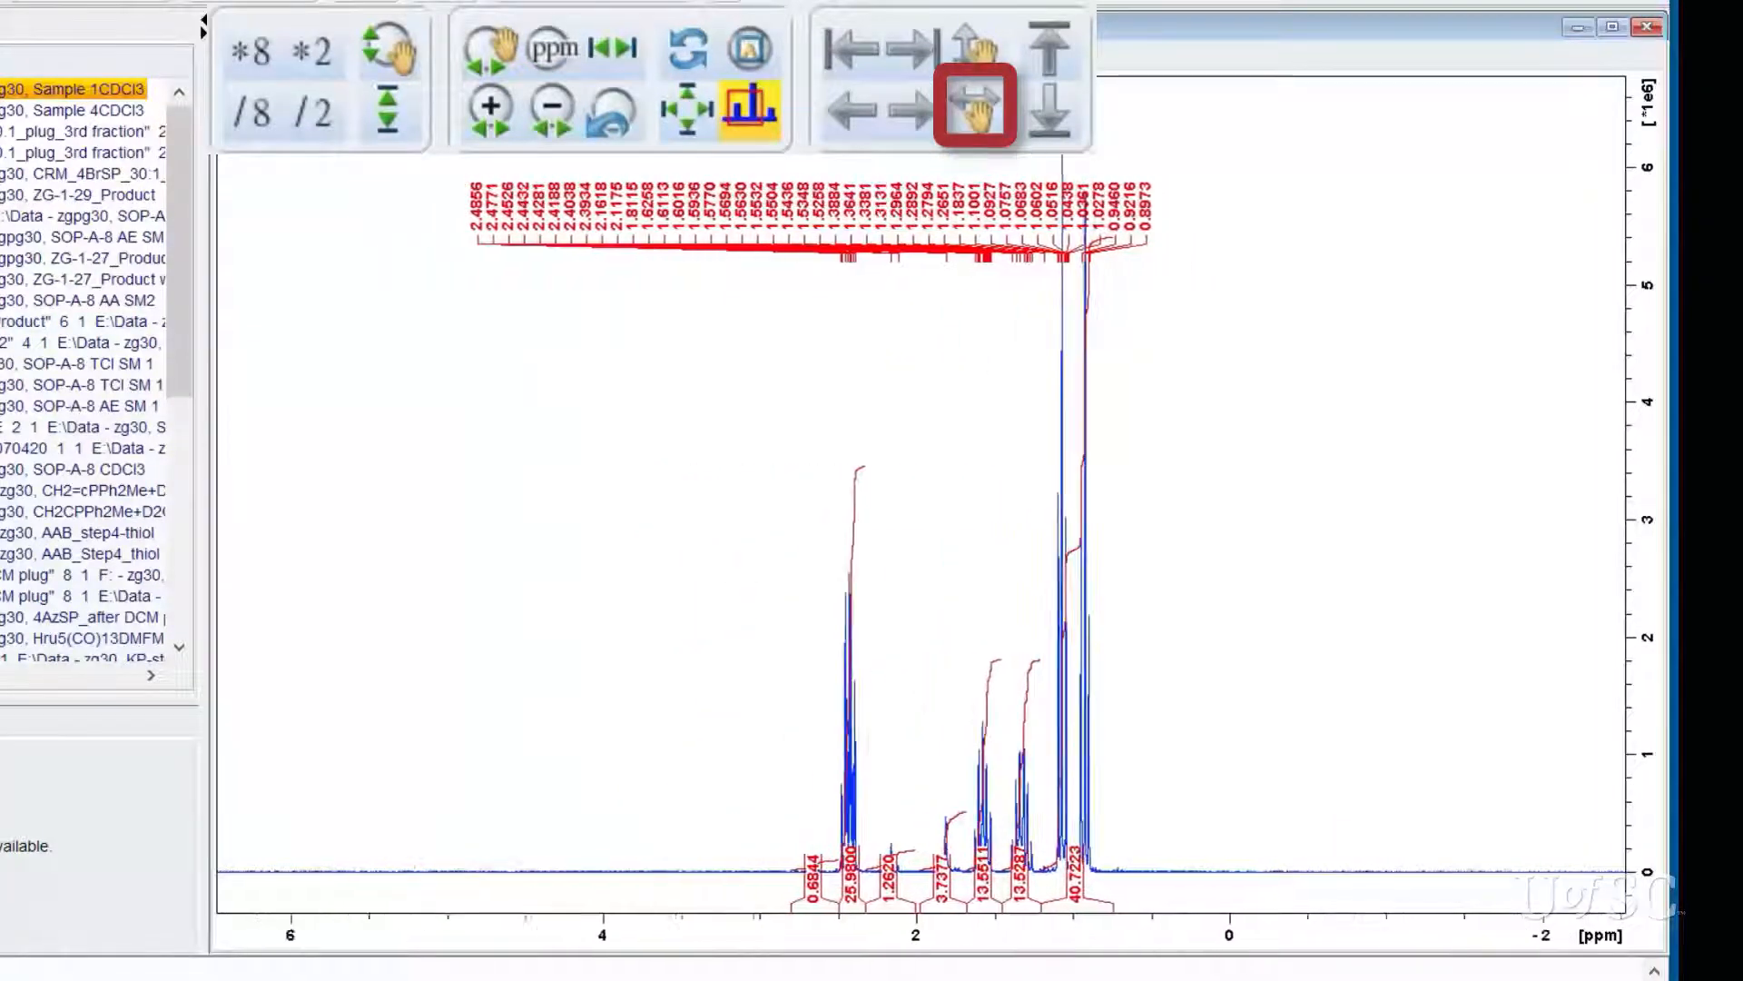
left_click(975, 101)
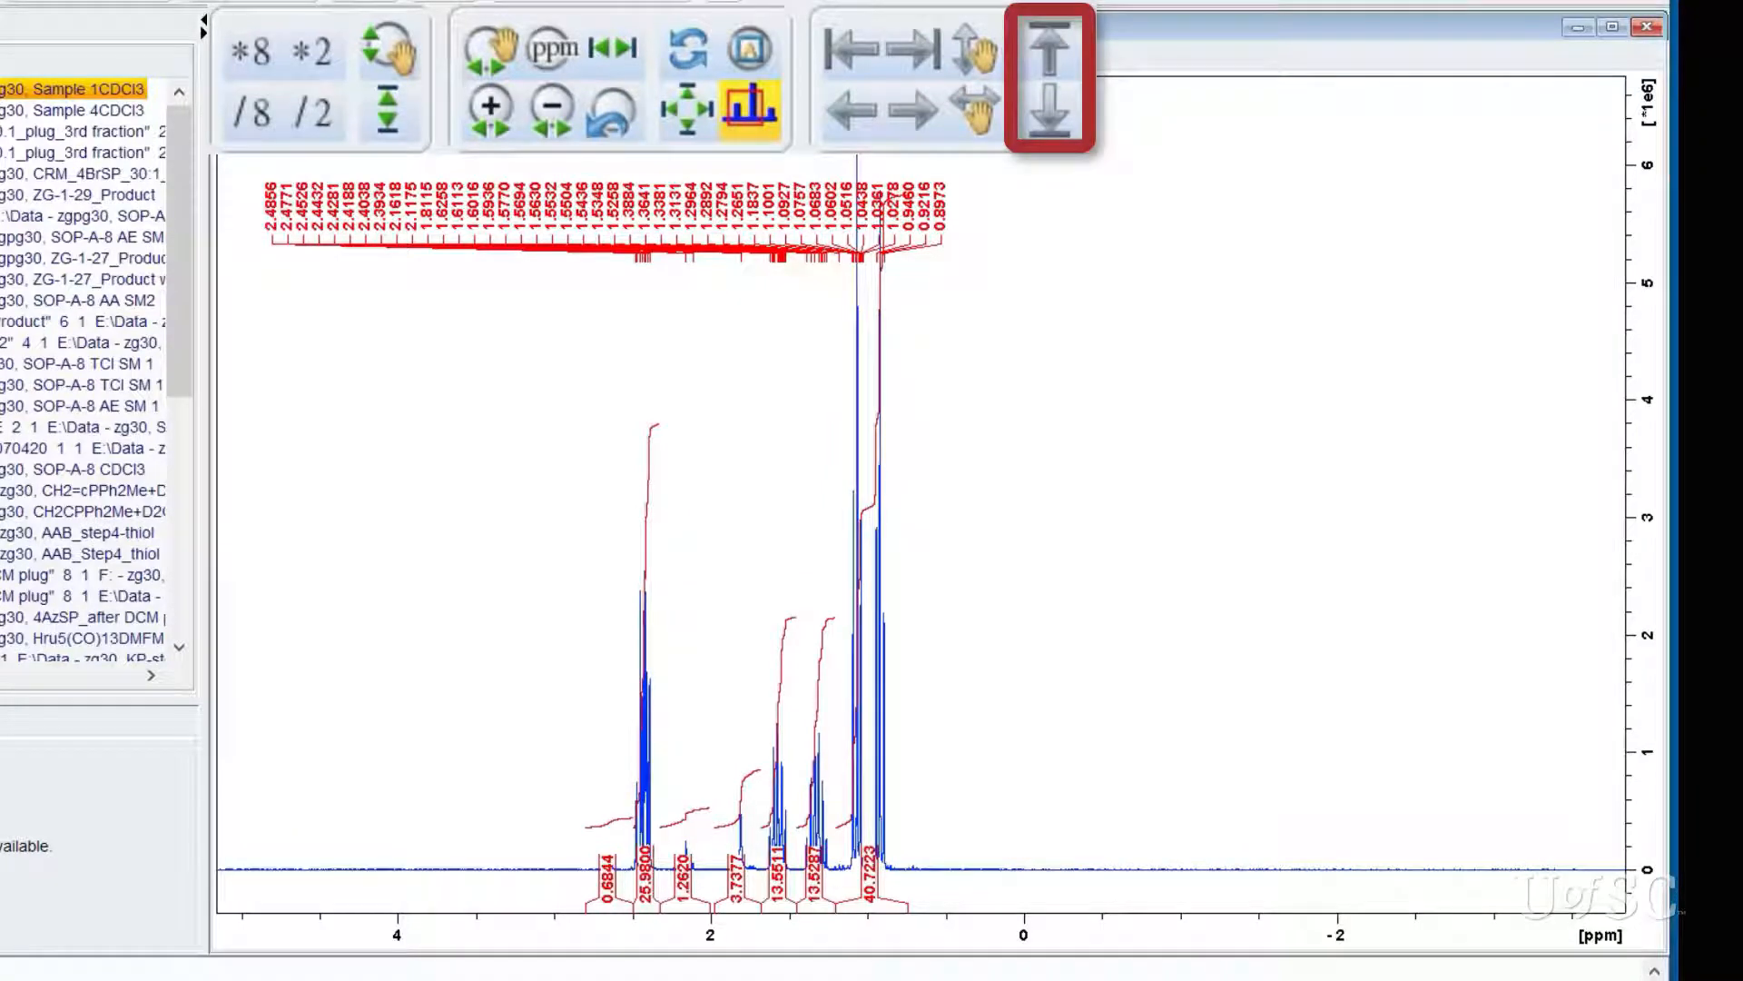
left_click(1051, 116)
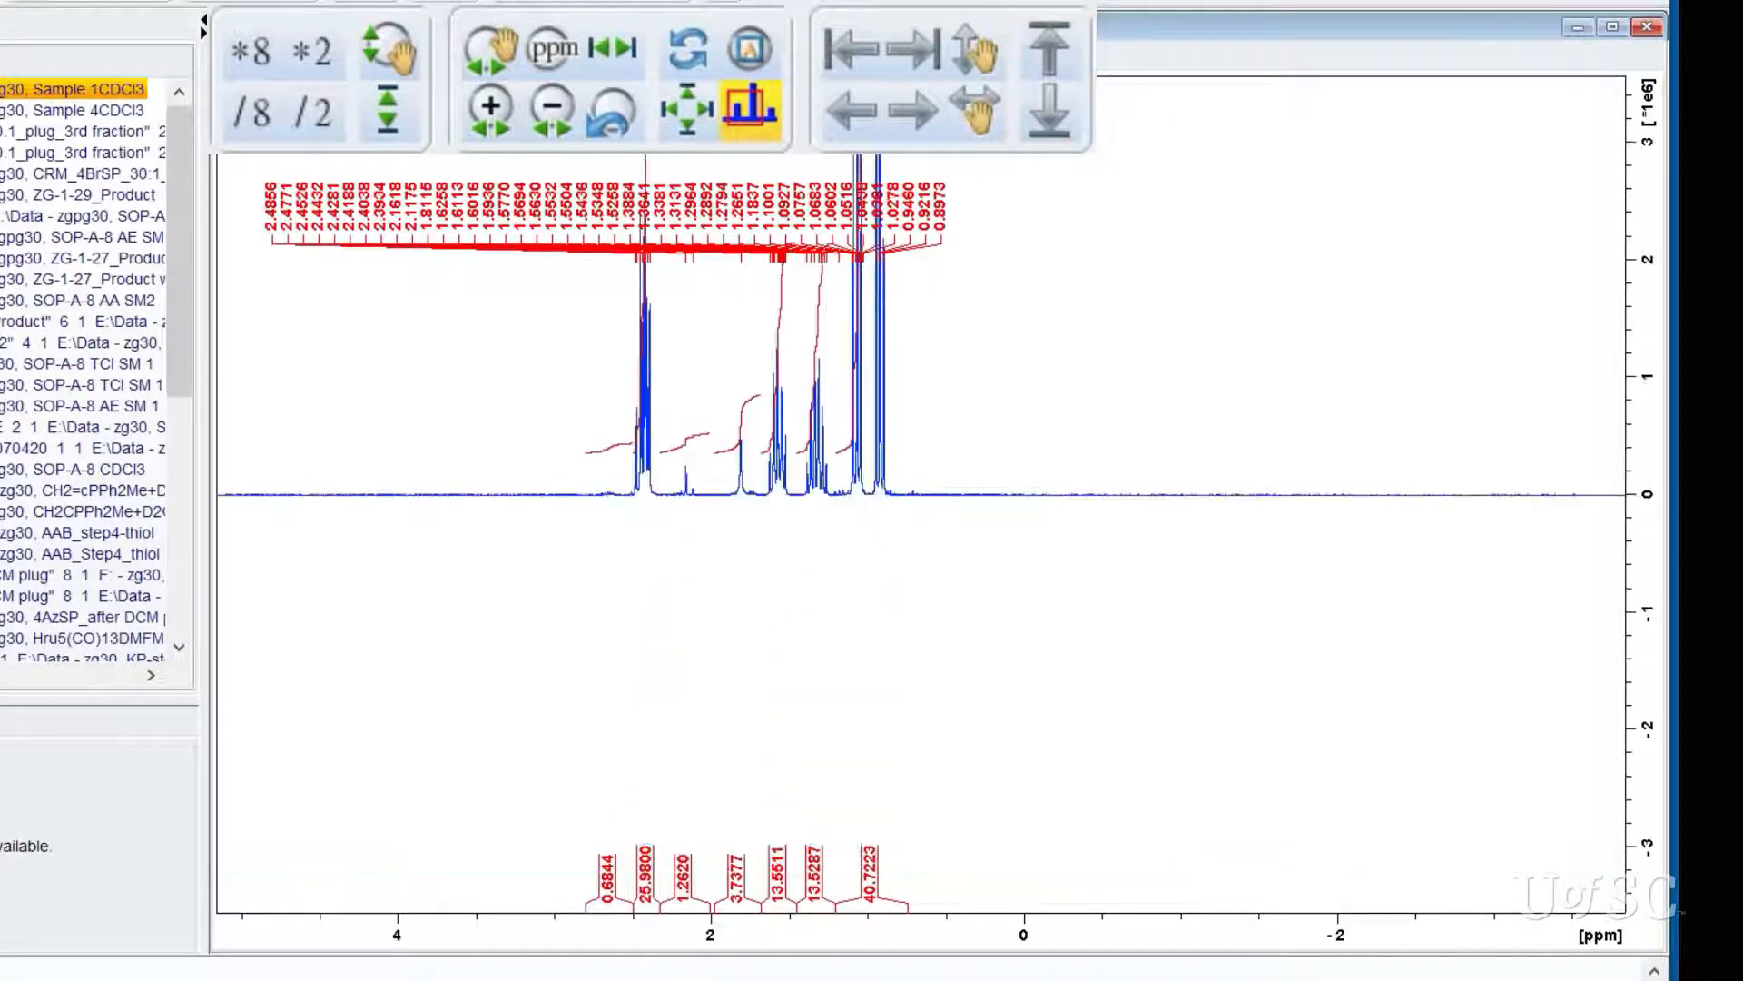